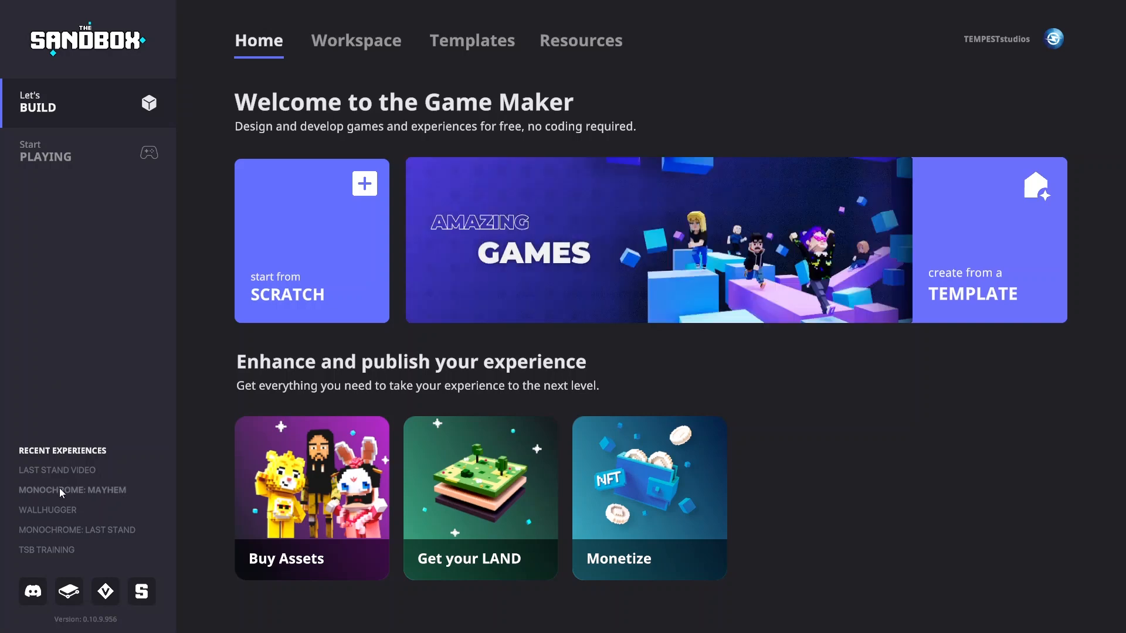
Step: Open TSB TRAINING from Recent Experiences on the Game Maker home screen
left_click(72, 490)
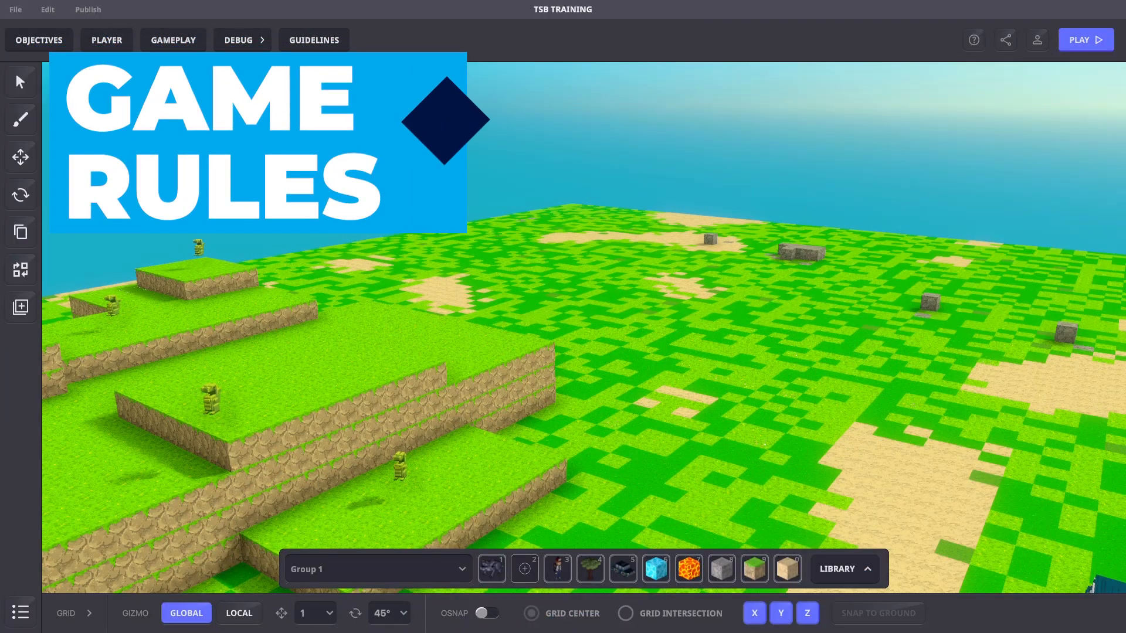
left_click(173, 39)
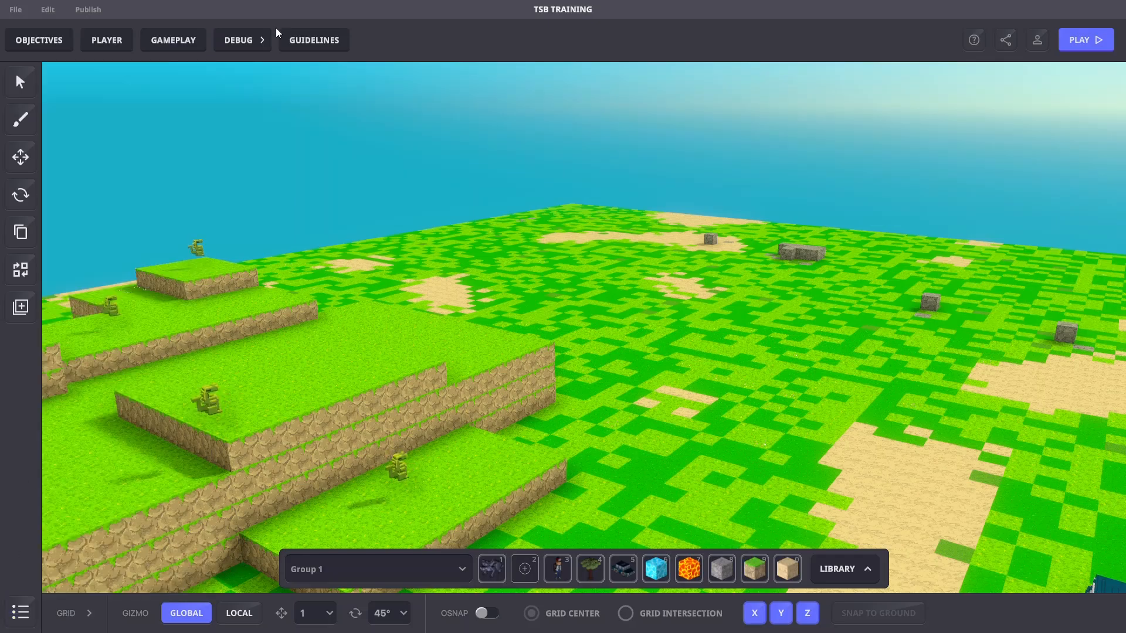
left_click(237, 39)
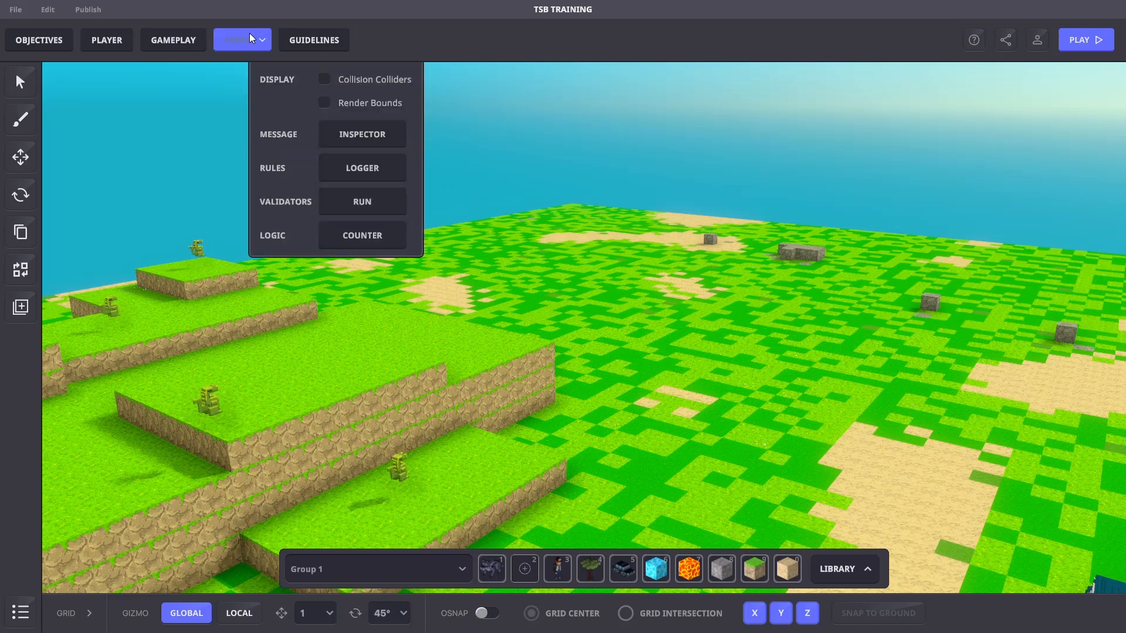
left_click(362, 133)
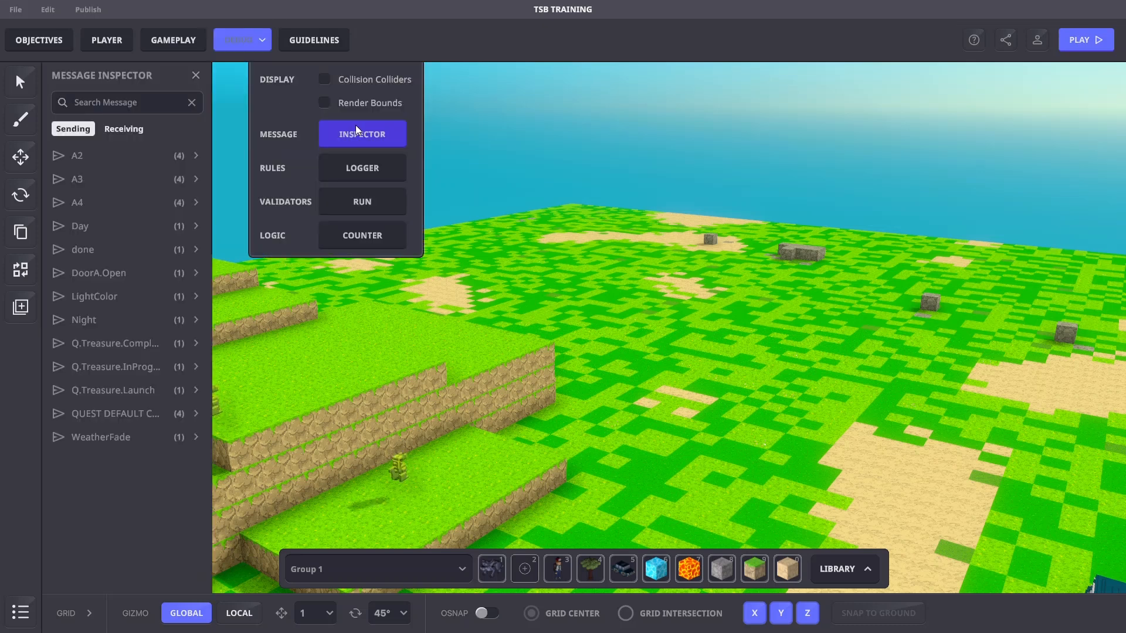
left_click(48, 9)
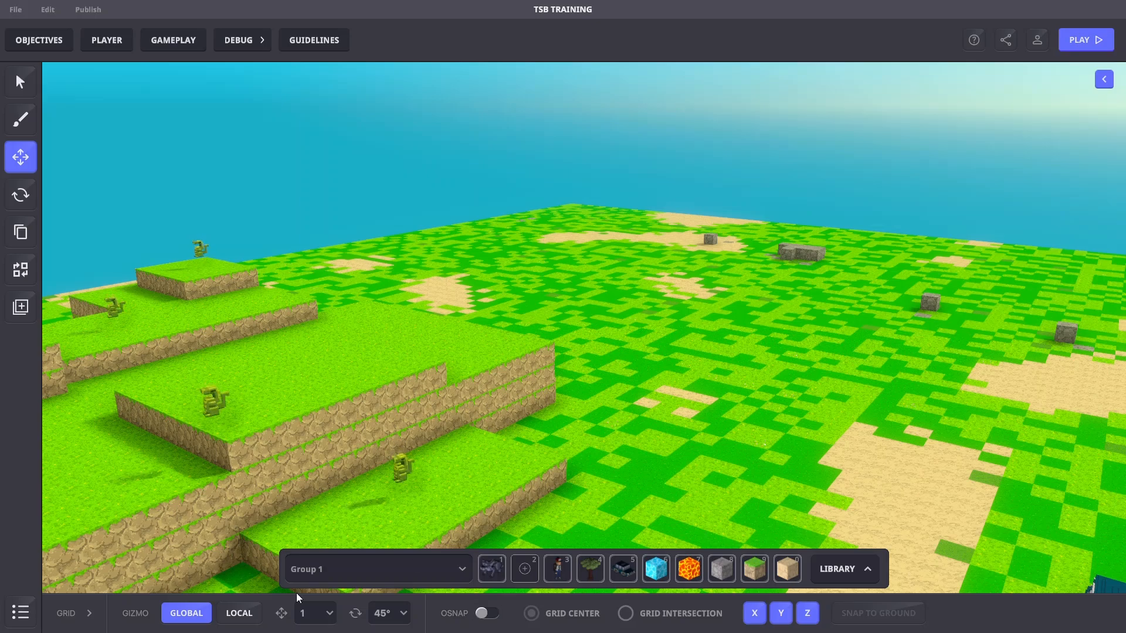
Step: Open the Game Rules board fullscreen and add a Popup window rule from Game screen
left_click(173, 39)
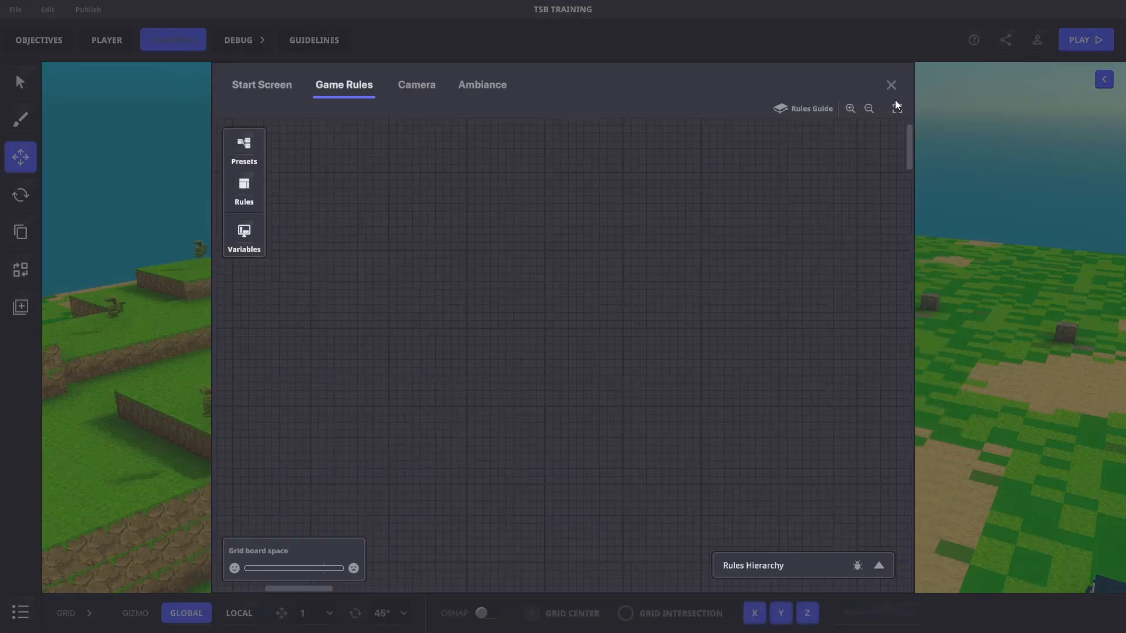
left_click(895, 108)
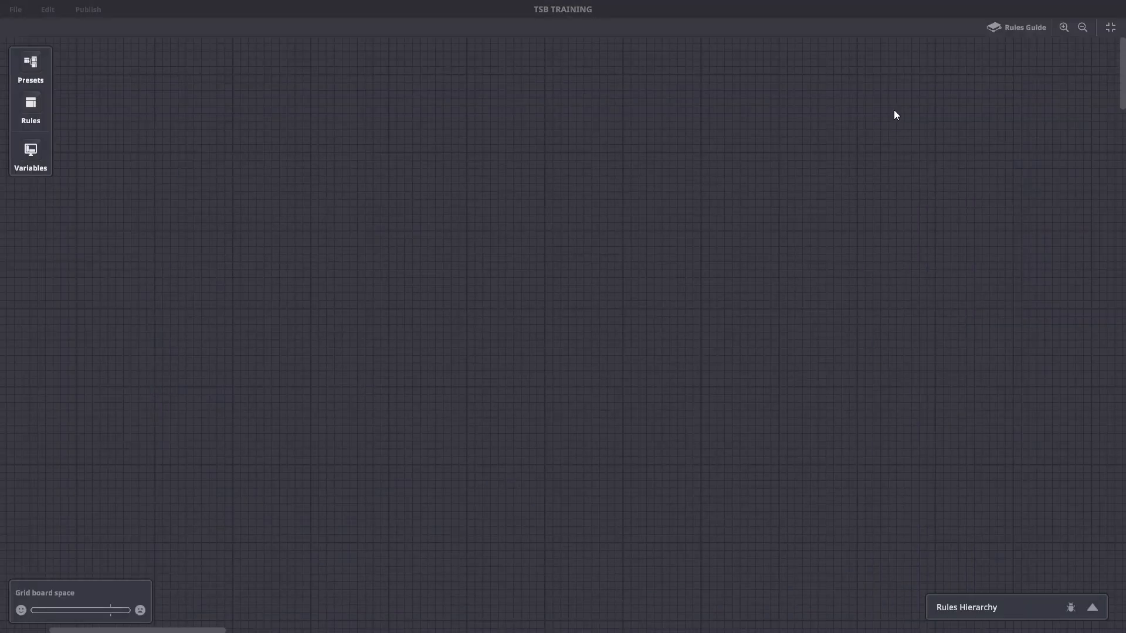
mouse_move(332, 108)
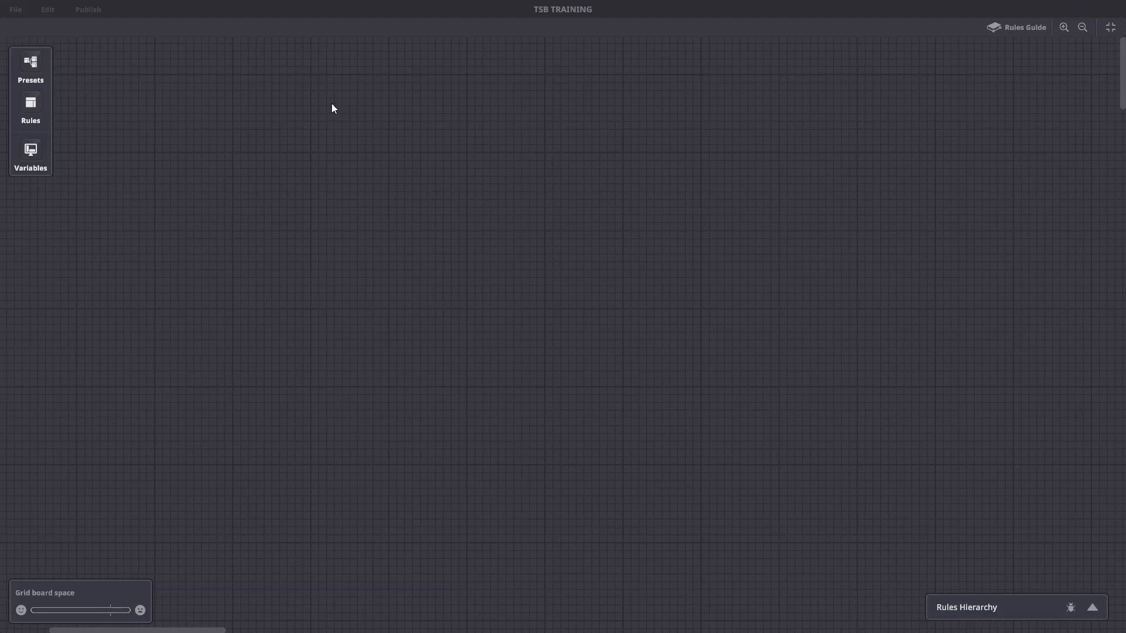
left_click(30, 102)
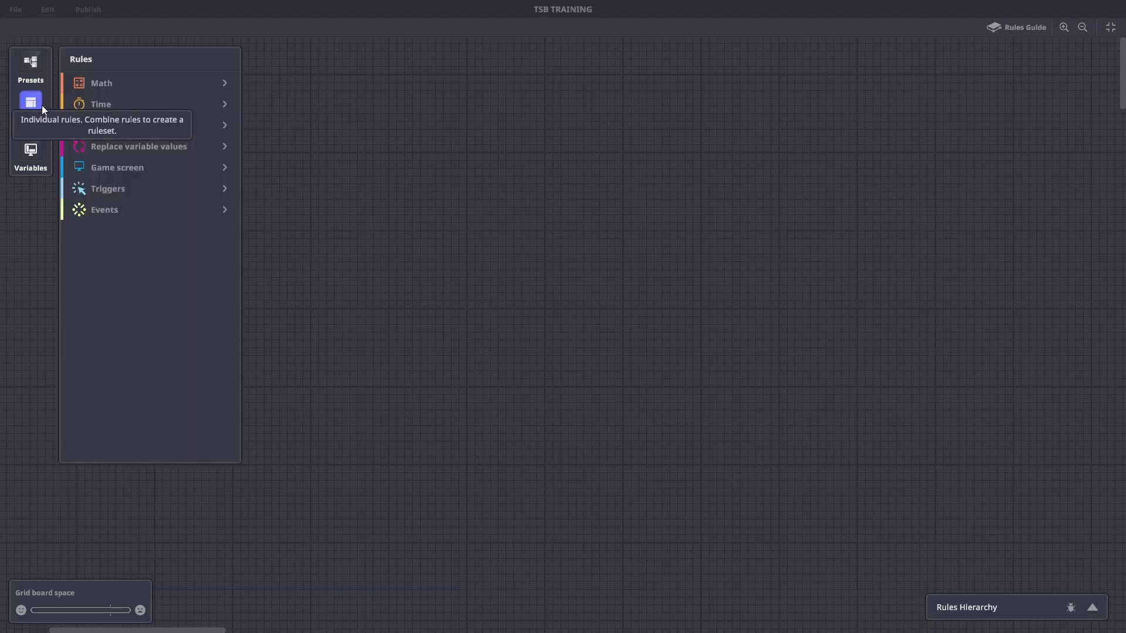
left_click(117, 167)
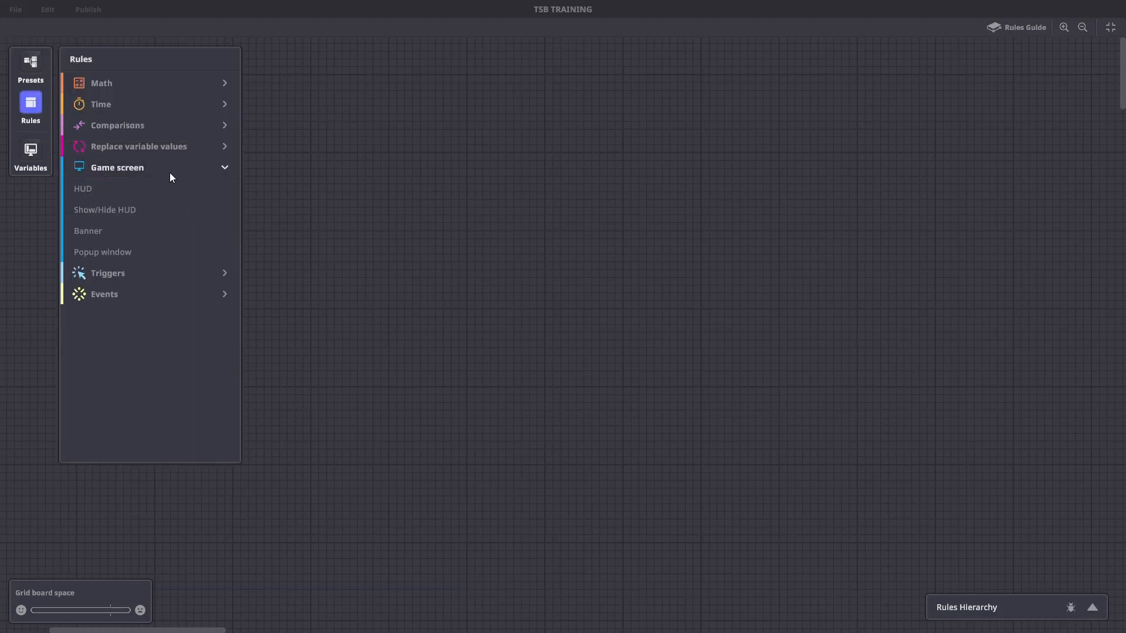
left_click(103, 253)
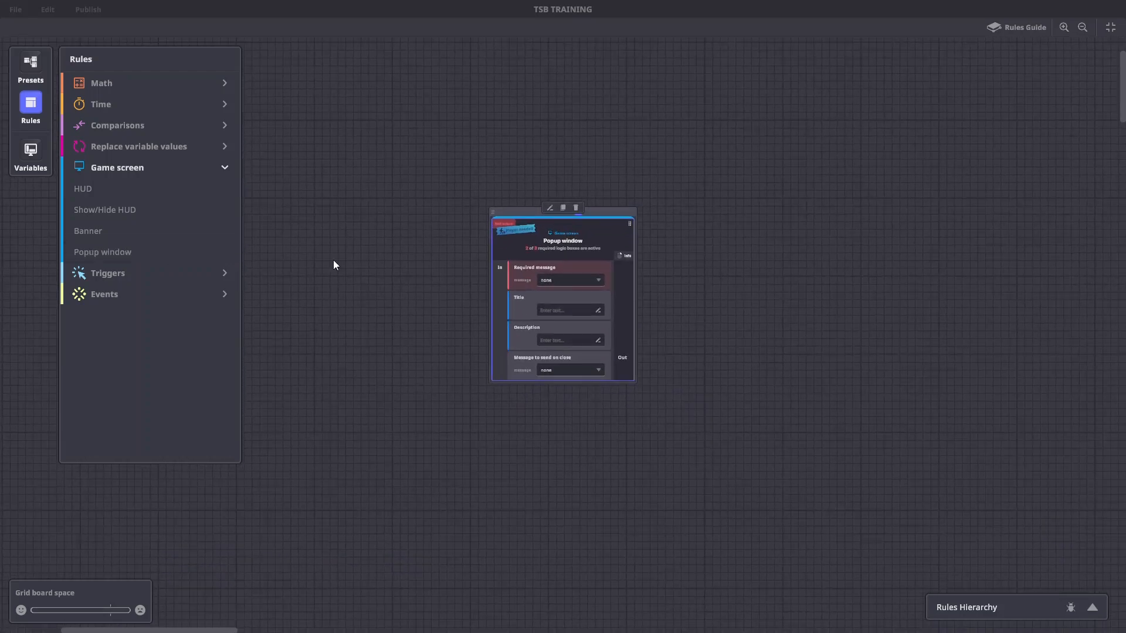
Step: Make PlayerJoined open the popup and title it 'Welcome!'
left_click(1063, 28)
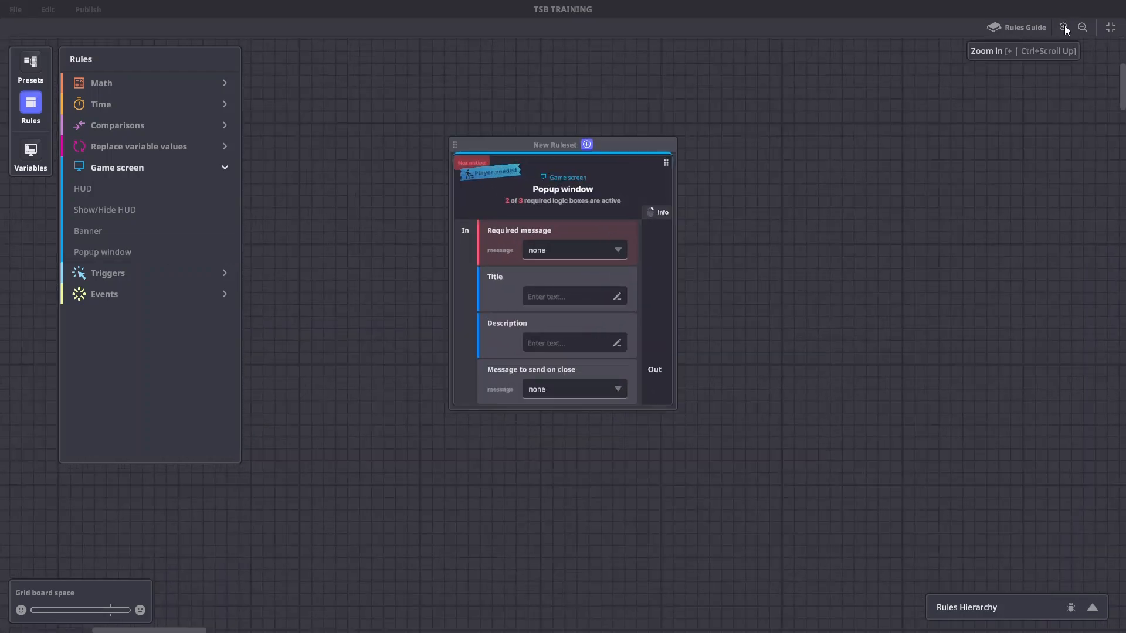
left_click(1065, 28)
type("Pl")
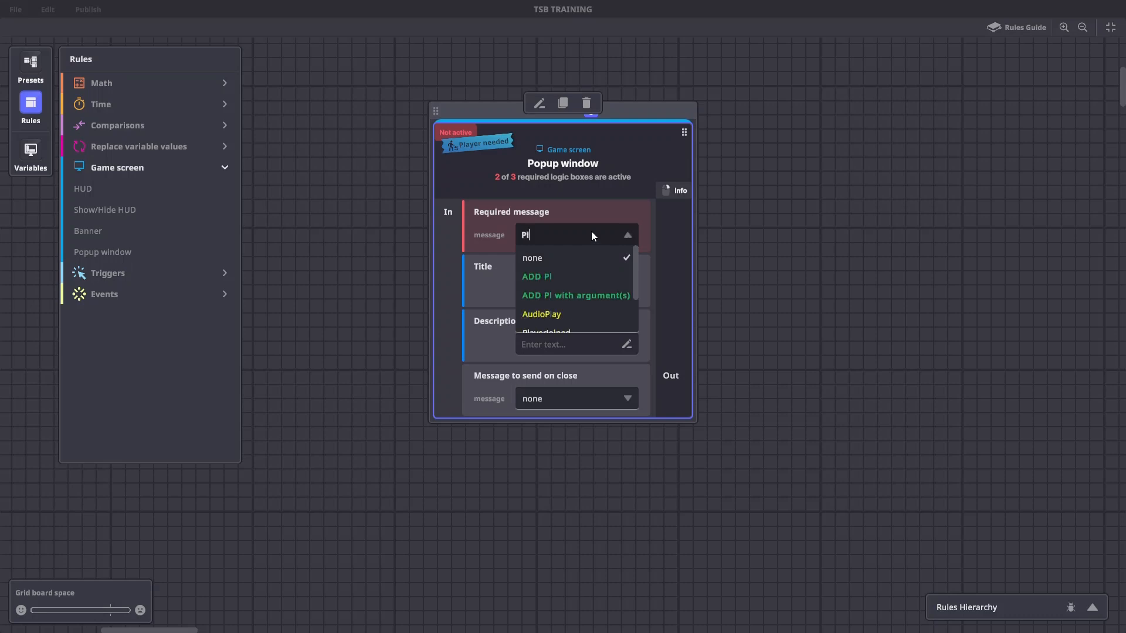
left_click(546, 332)
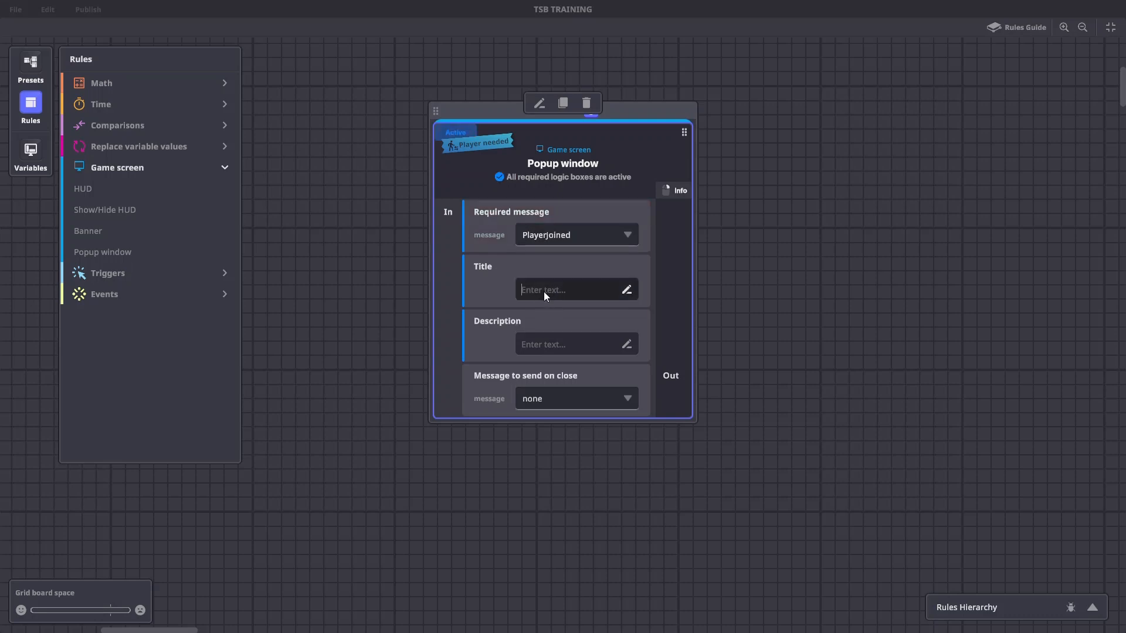
type("Welcome!")
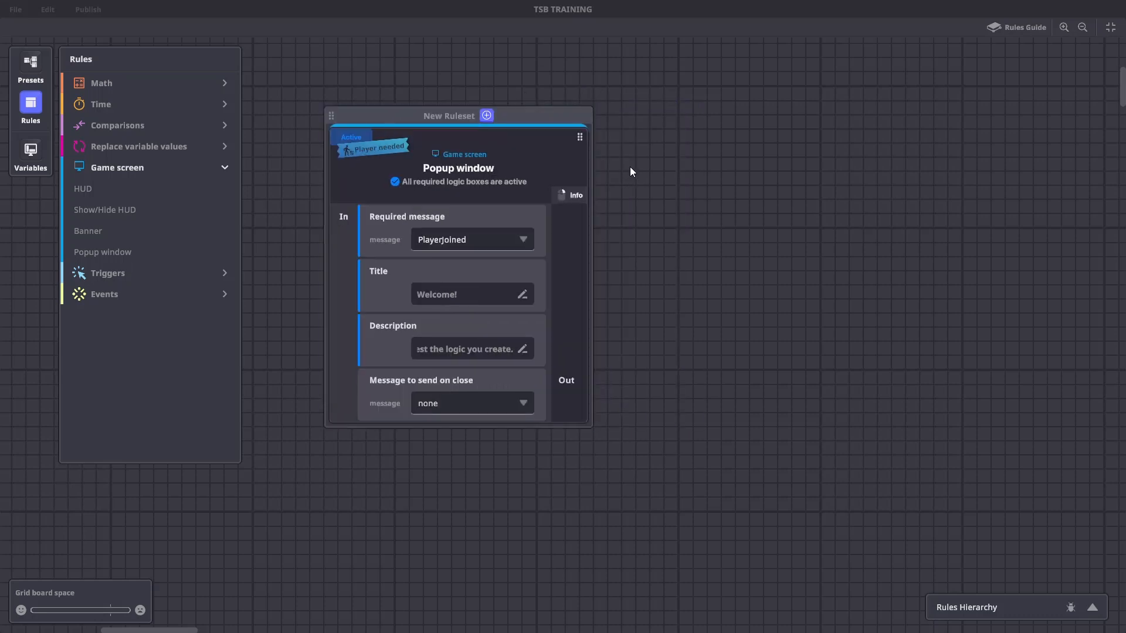
Step: Place the OnPlayerJoin event from Rules > Events onto the rules board
left_click(117, 167)
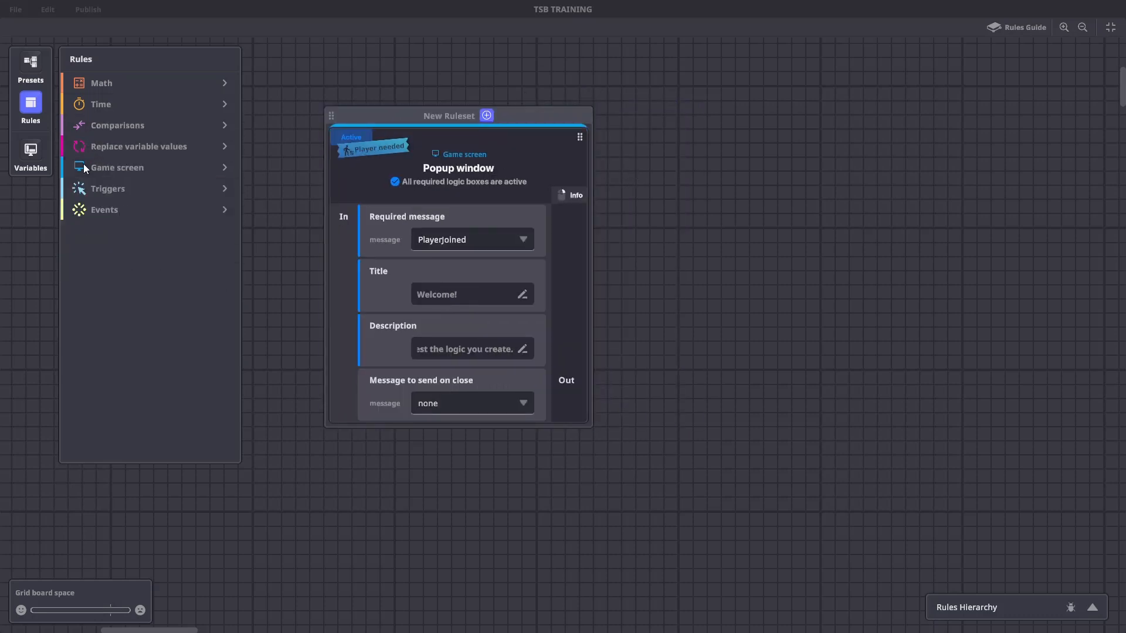
left_click(104, 208)
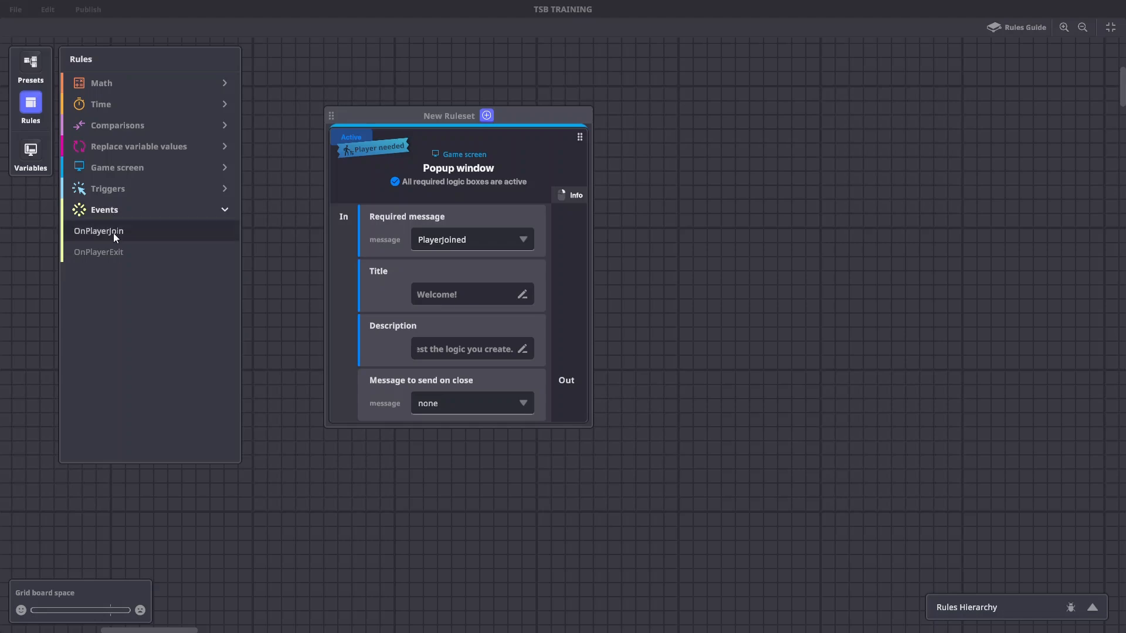
left_click_drag(98, 231, 614, 115)
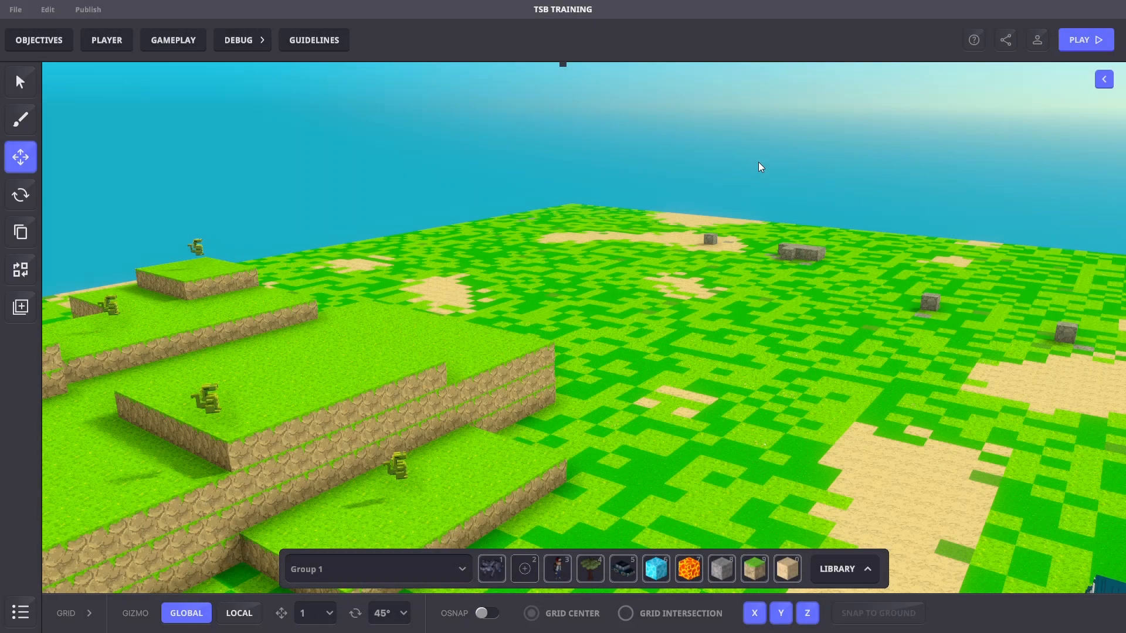
Step: Playtest the game and dismiss the Welcome! popup with OK
left_click(1085, 39)
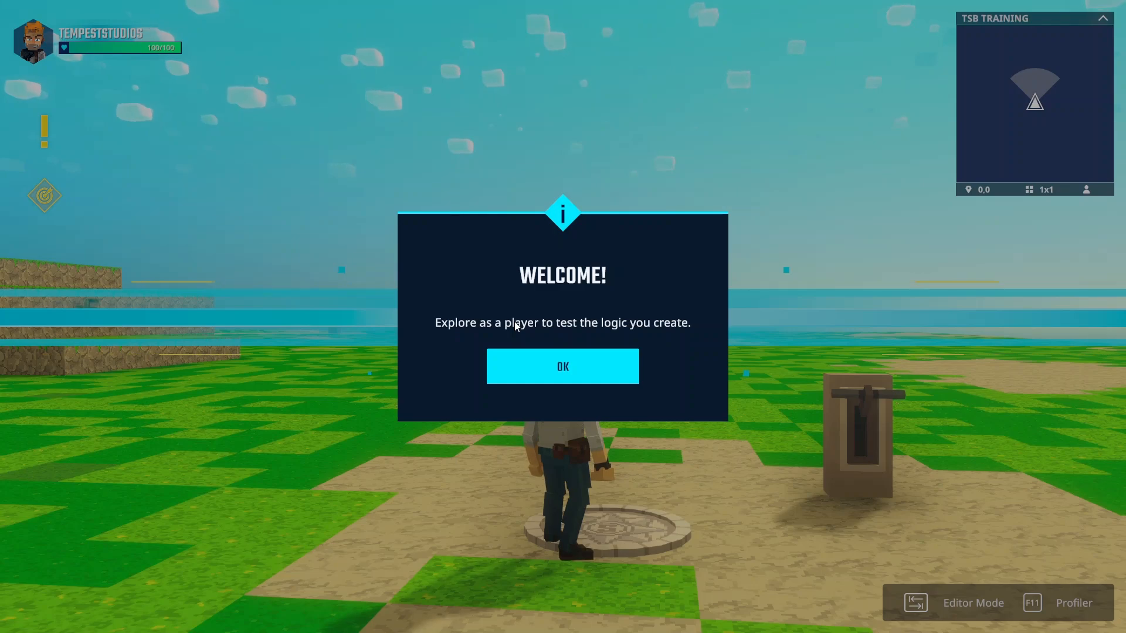
left_click(563, 366)
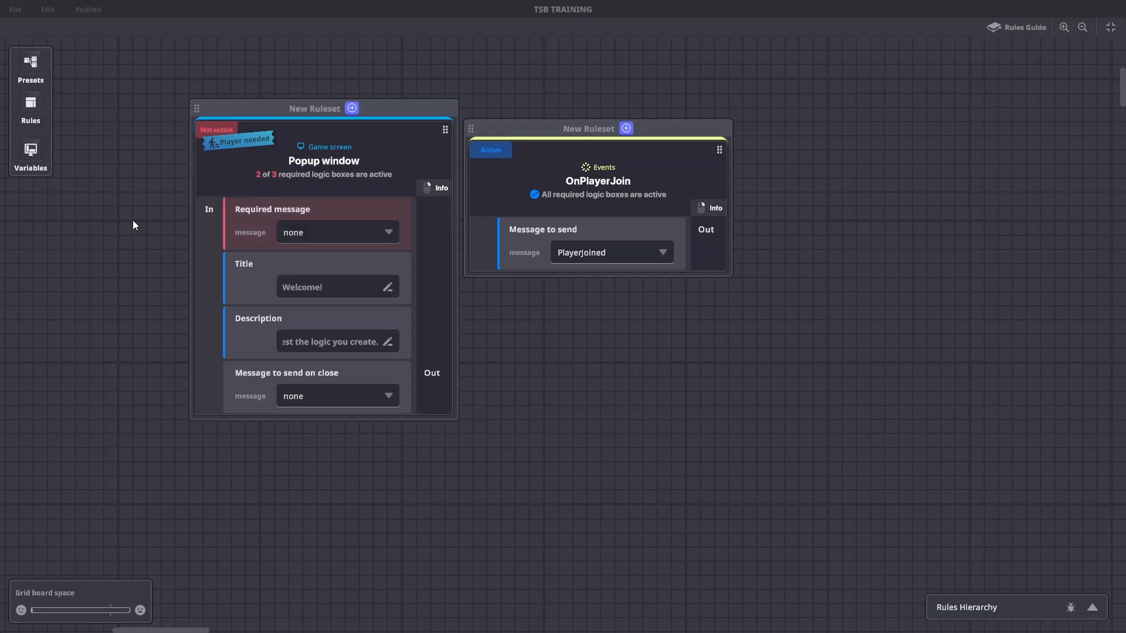
mouse_move(1094, 46)
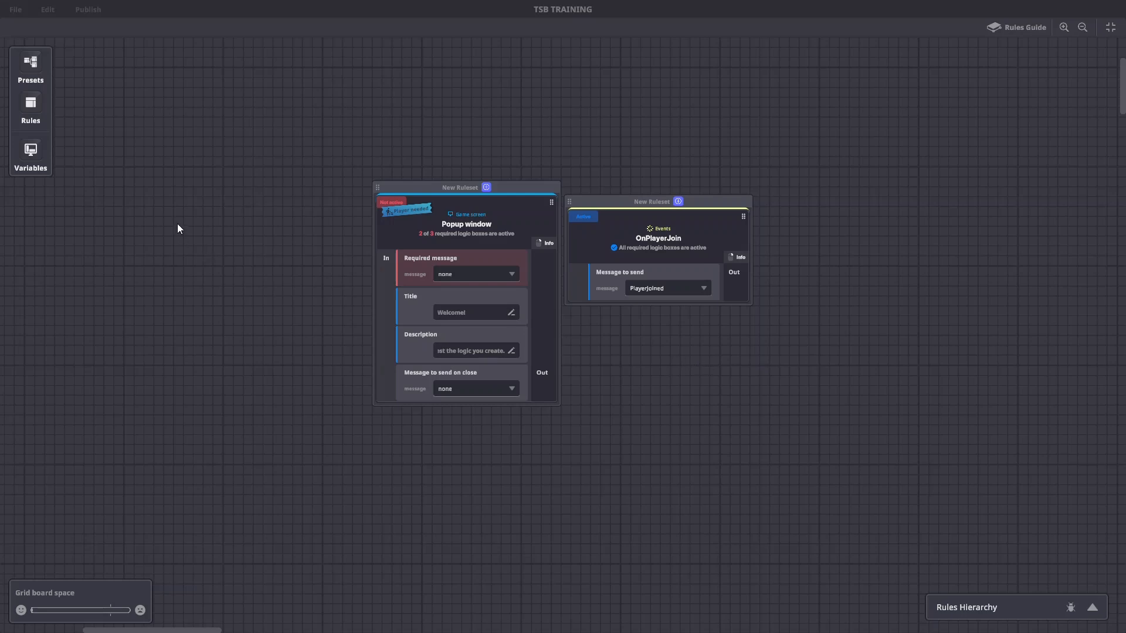
mouse_move(167, 212)
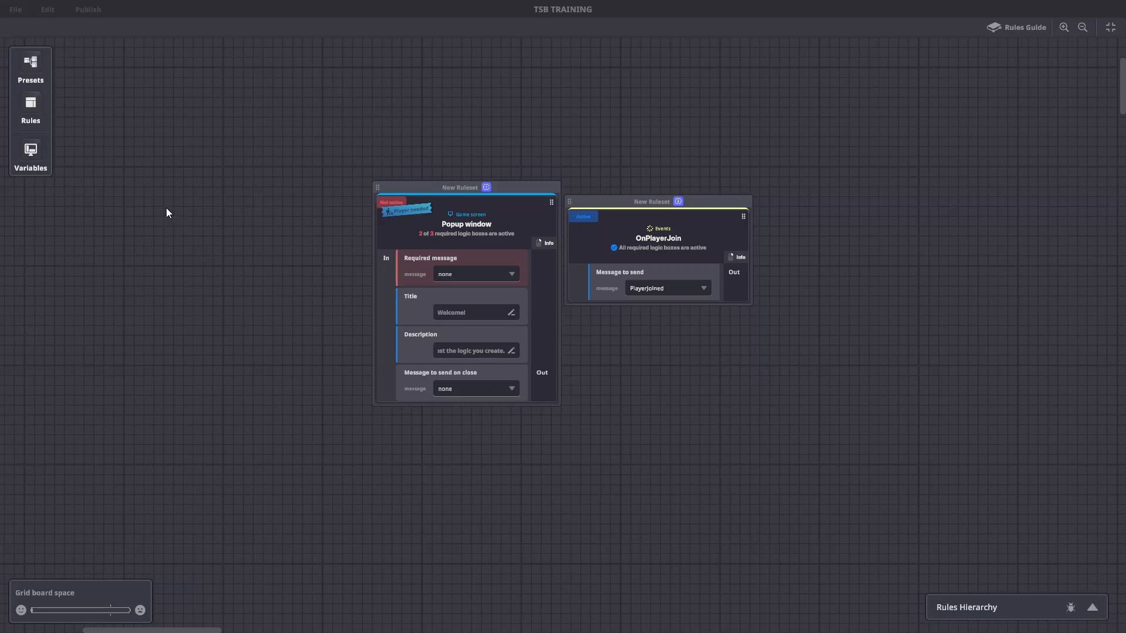
Step: Create a global Text variable named AREA with a 'Banner text' starting value
left_click(29, 153)
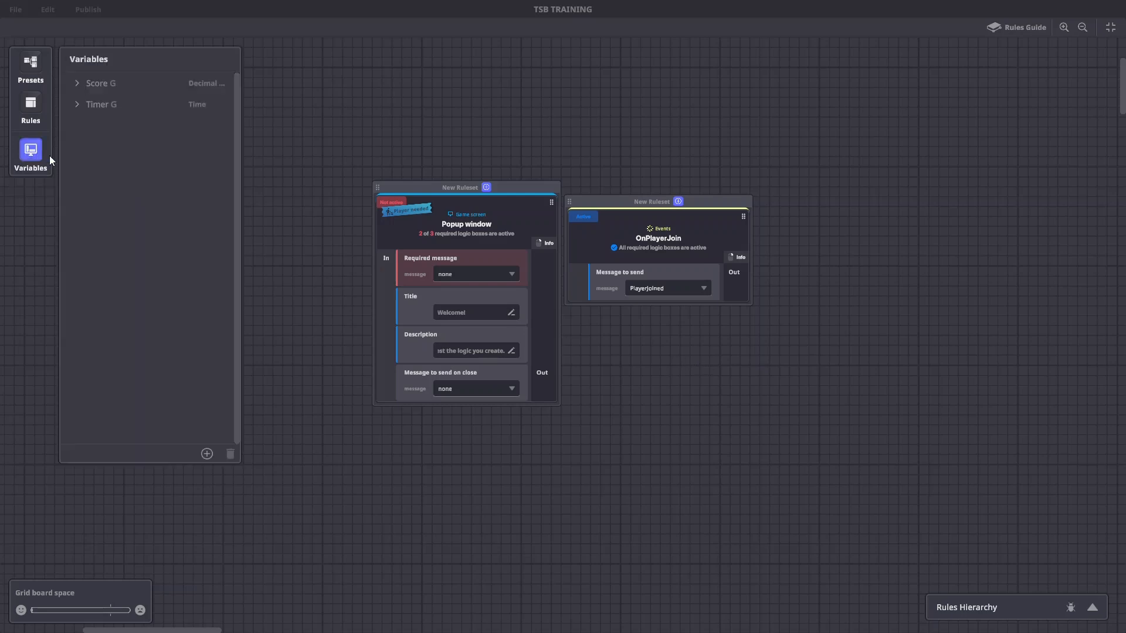
left_click(207, 454)
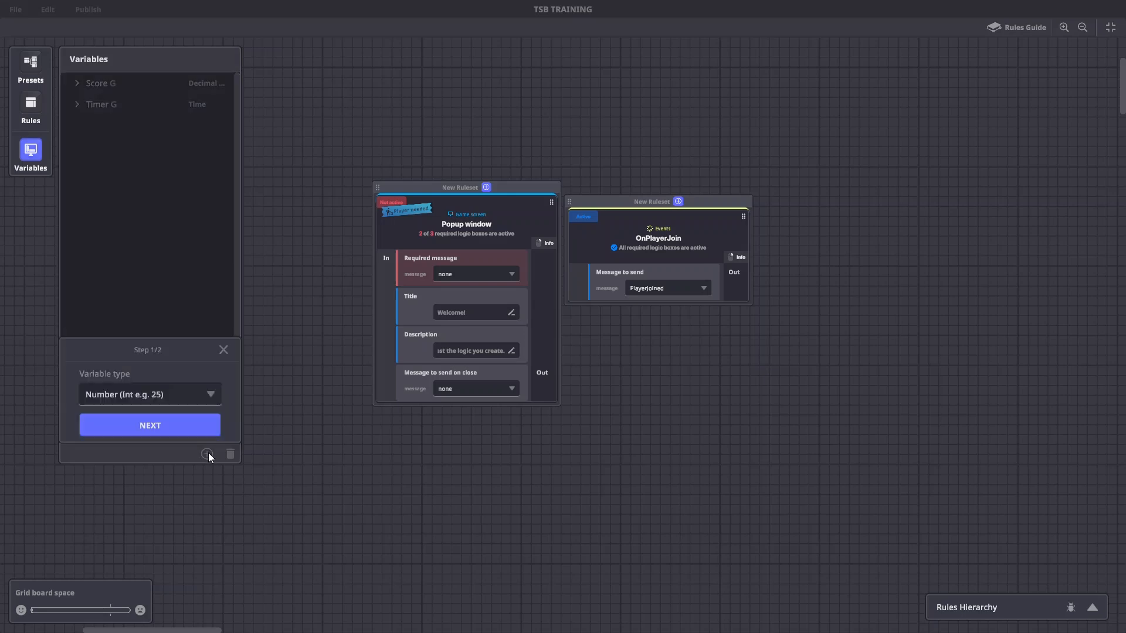
left_click(149, 395)
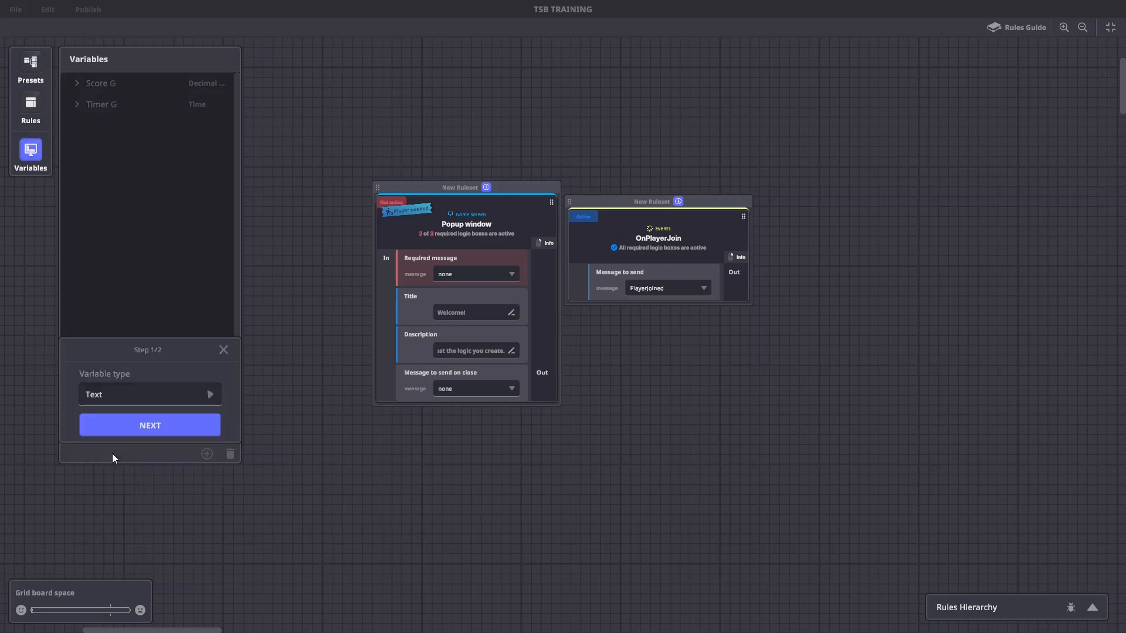
left_click(149, 425)
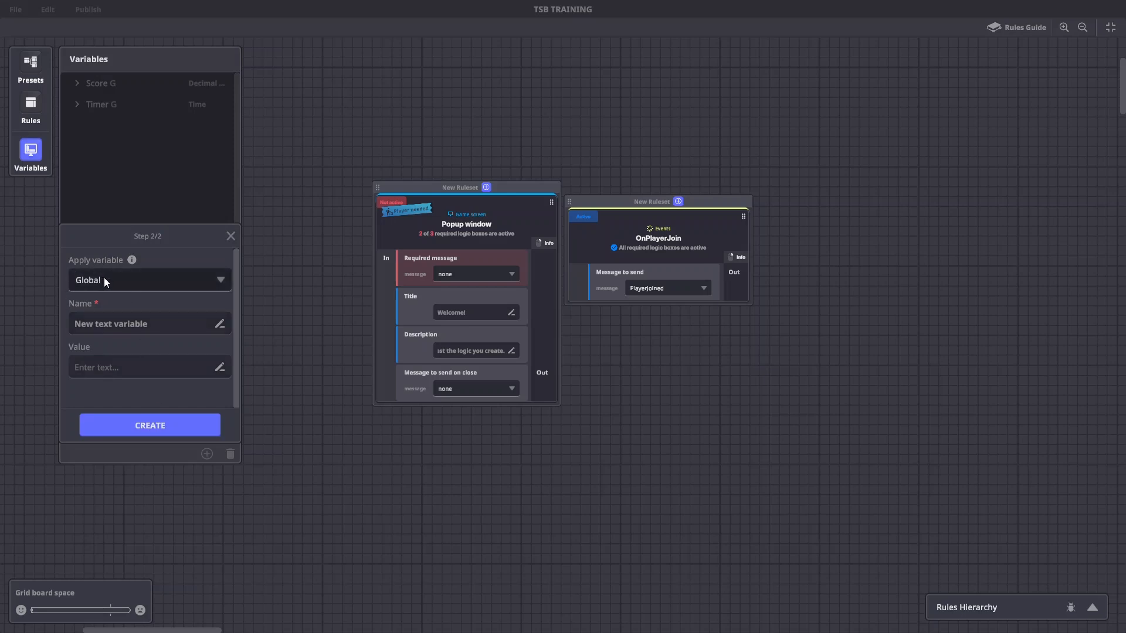
type("AREA")
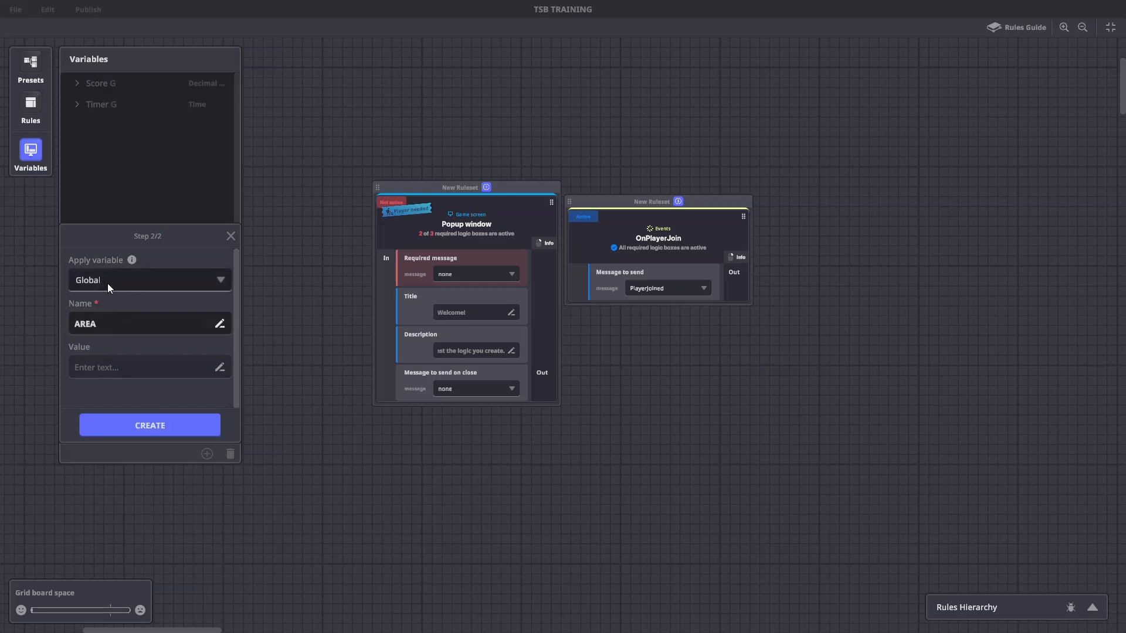
left_click(115, 368)
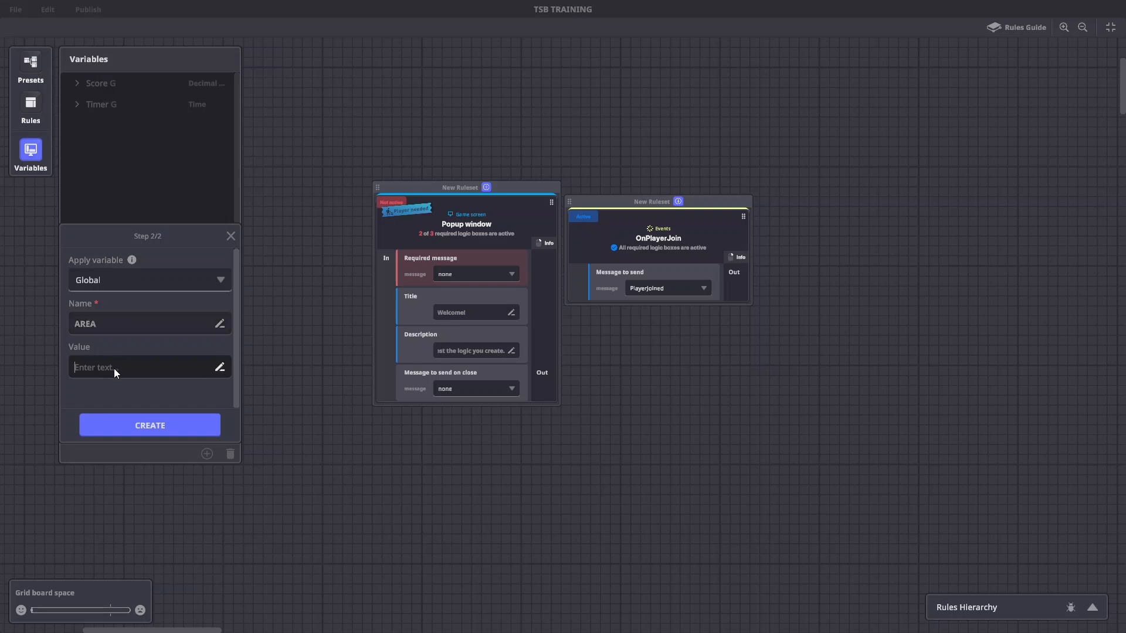
type("Banner Te")
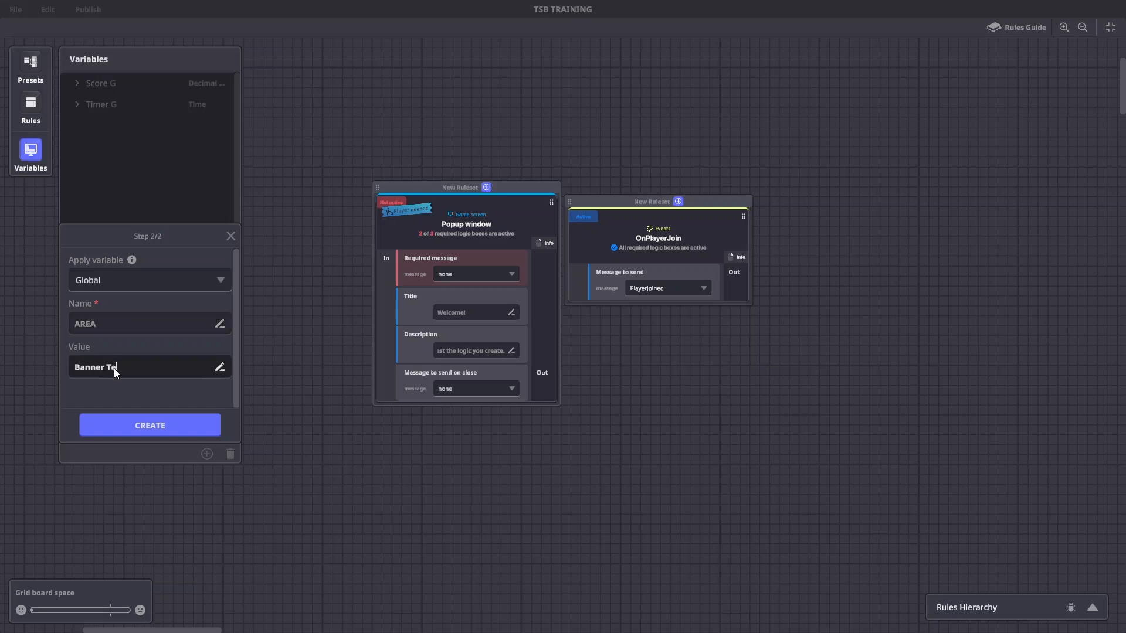
left_click(150, 425)
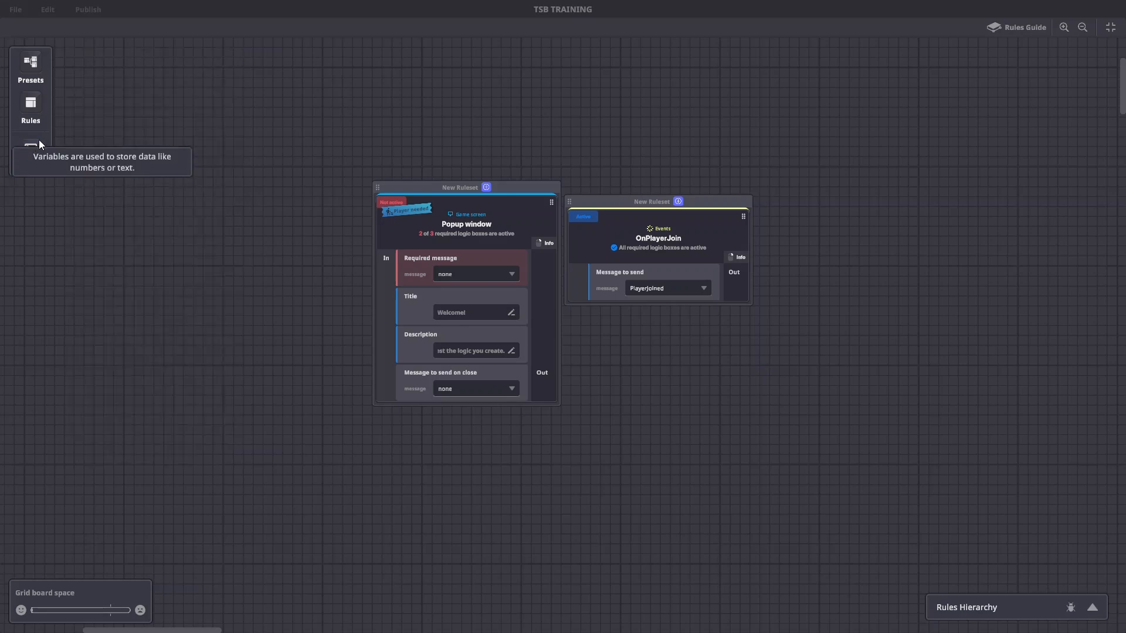
Step: Add a Banner rule from Game screen that responds to the Night message
left_click(30, 107)
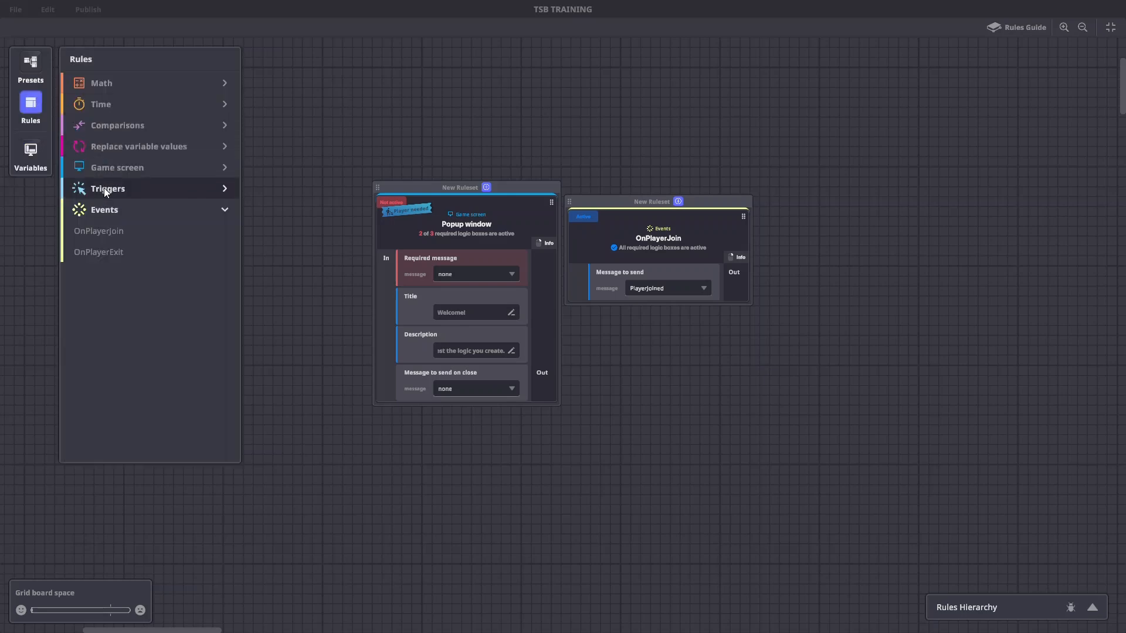
left_click(117, 168)
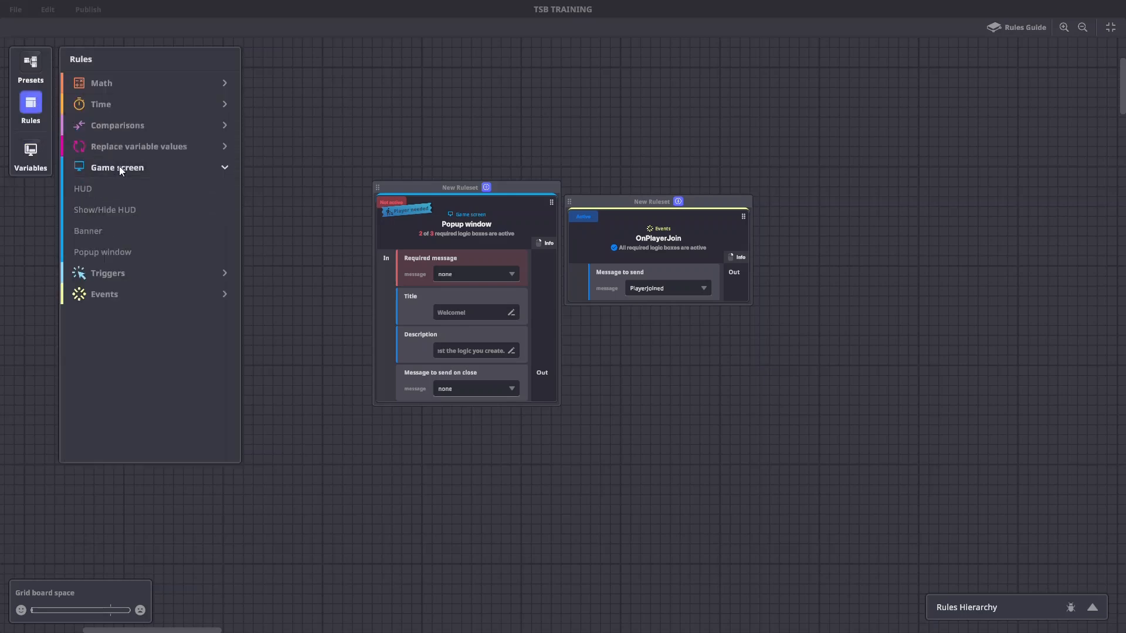
left_click(87, 231)
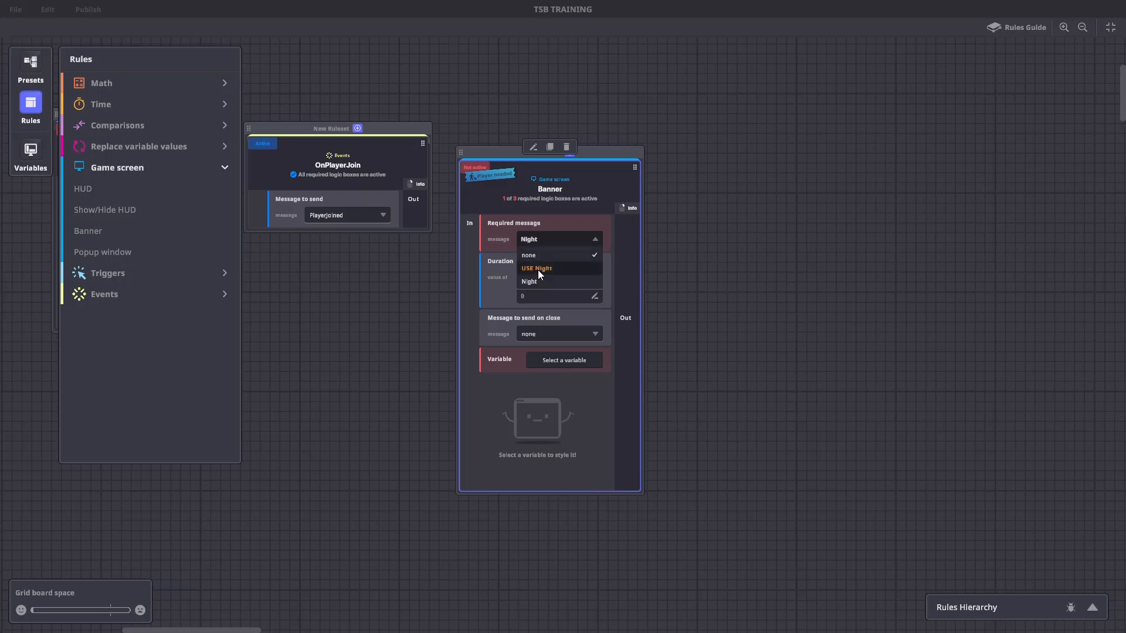
left_click(528, 281)
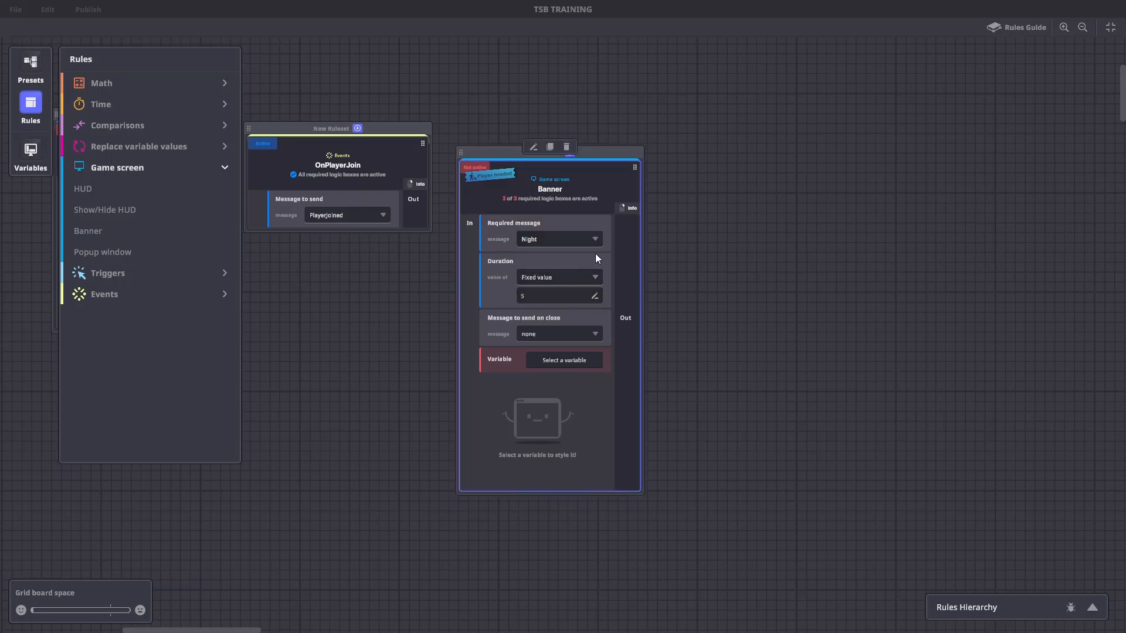
Step: Have the banner display the AREA variable for 5 seconds, named 'Area'
left_click(30, 153)
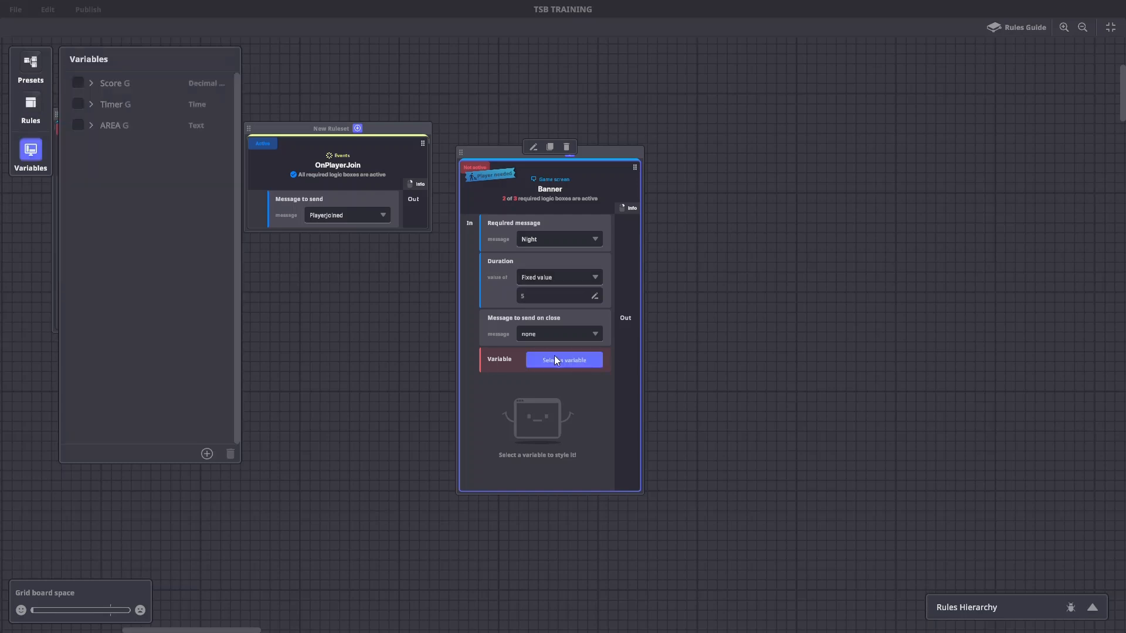
left_click(563, 359)
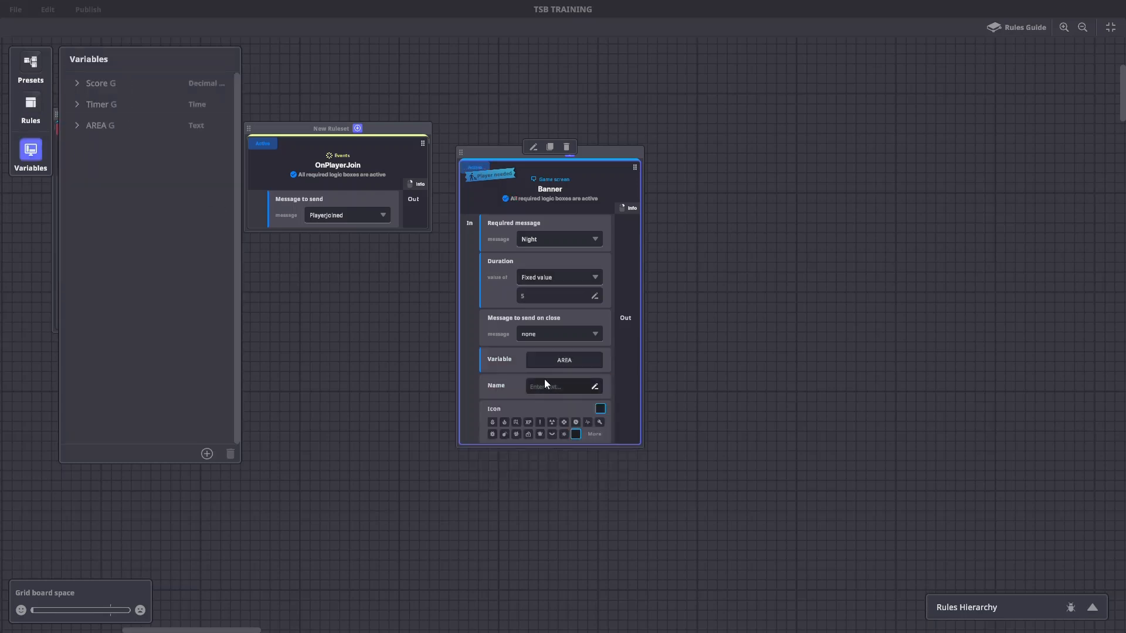
type("Area")
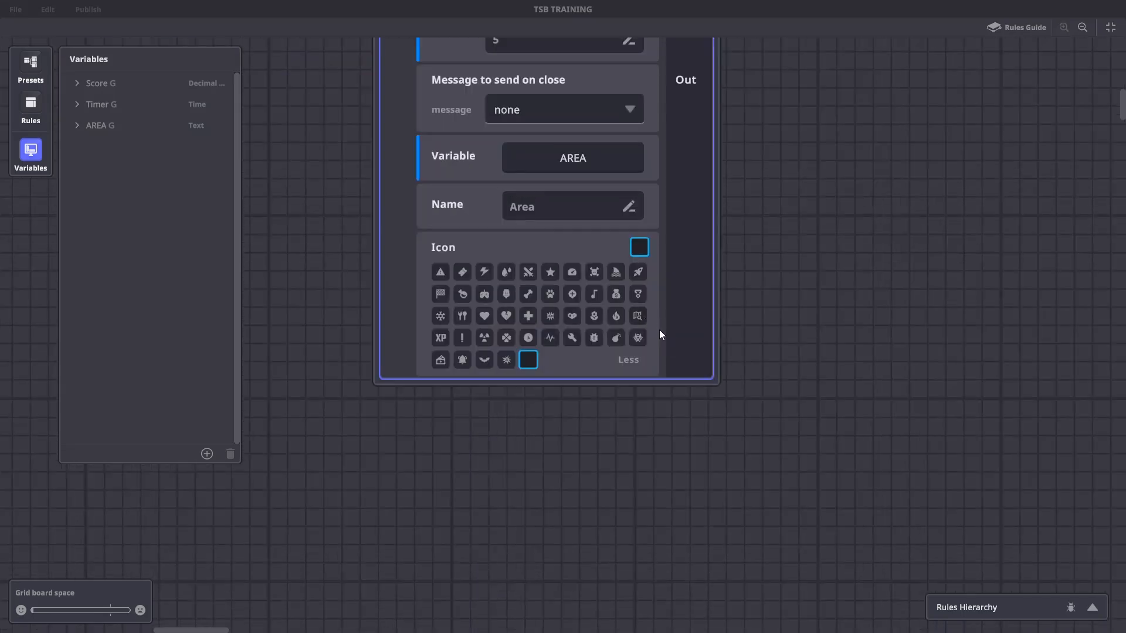
left_click(637, 316)
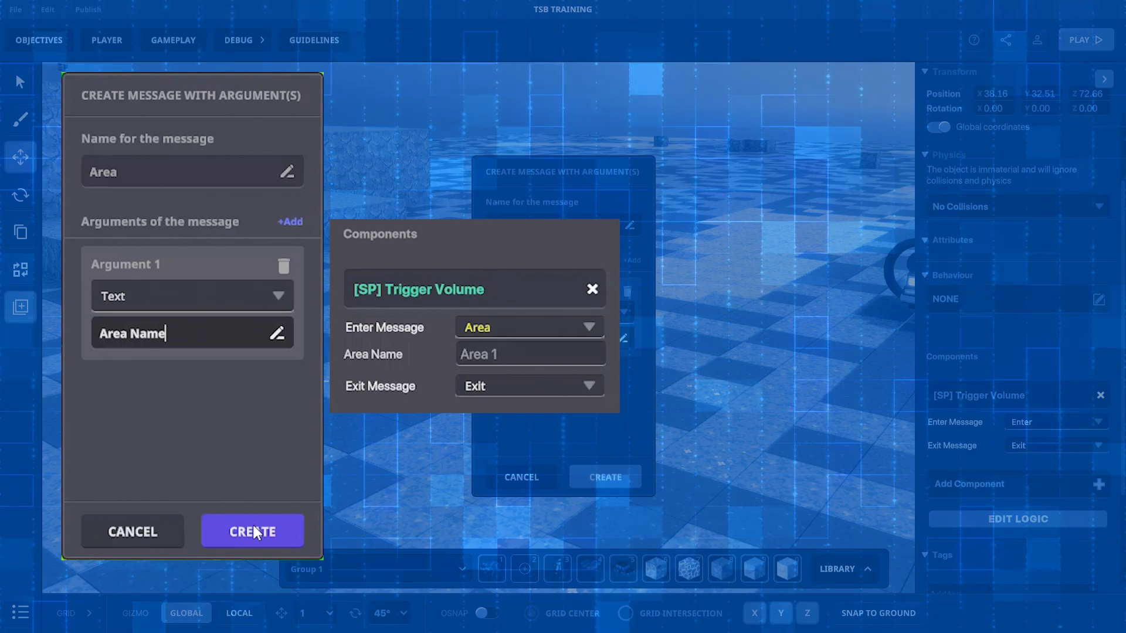
Step: Create the Area message with a Text argument called Area Name
left_click(252, 532)
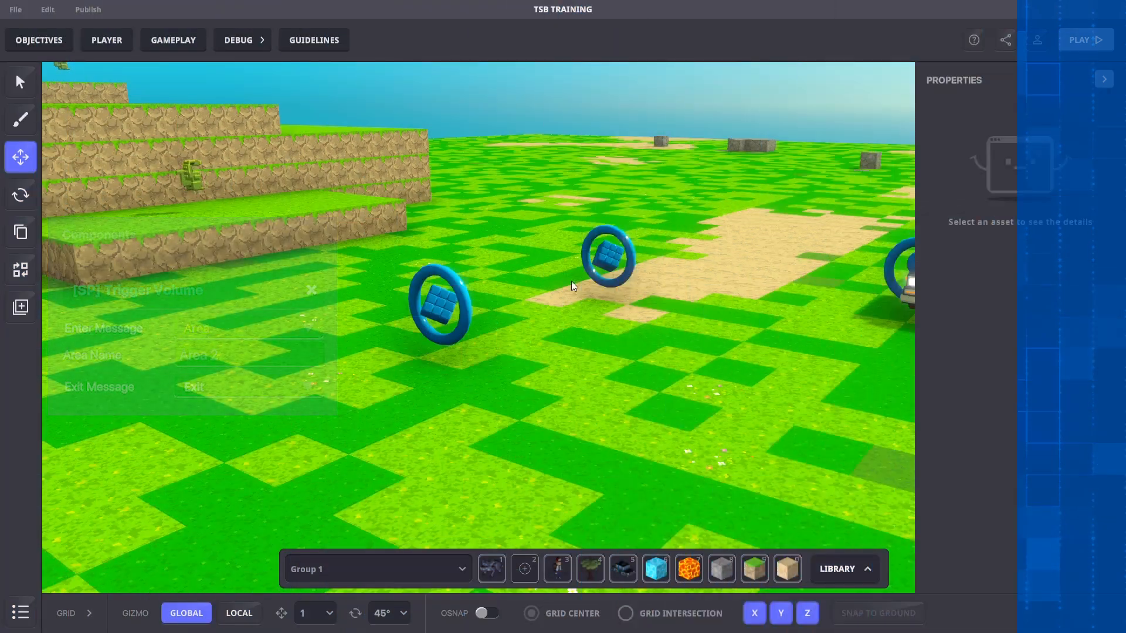
Step: Open the Game Rules board and add a Set text value rule
left_click(173, 39)
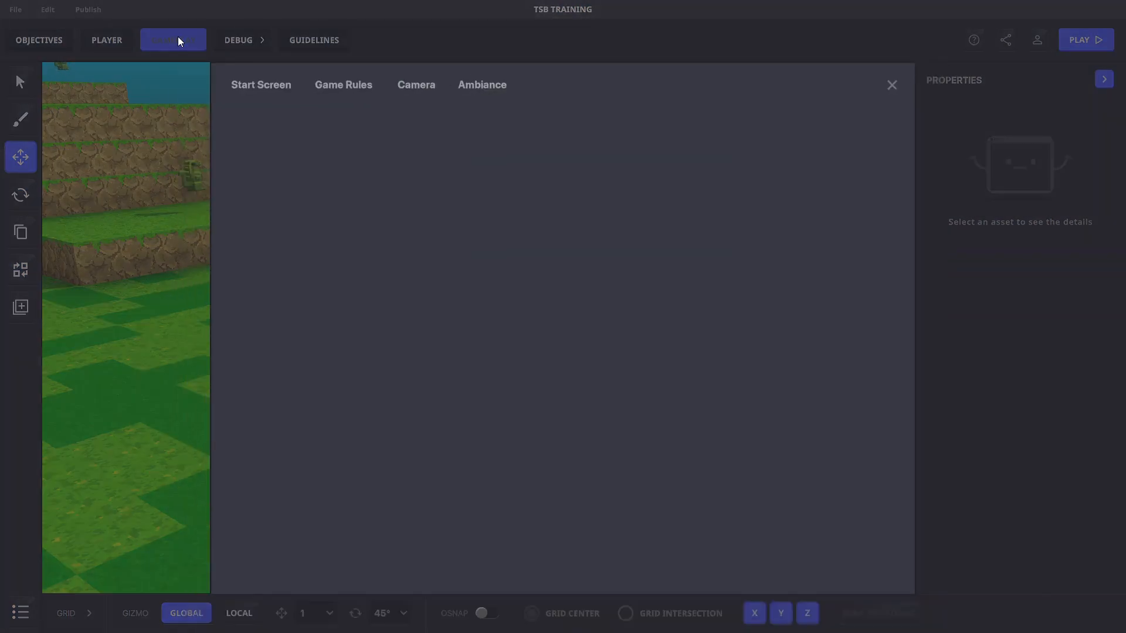
left_click(343, 84)
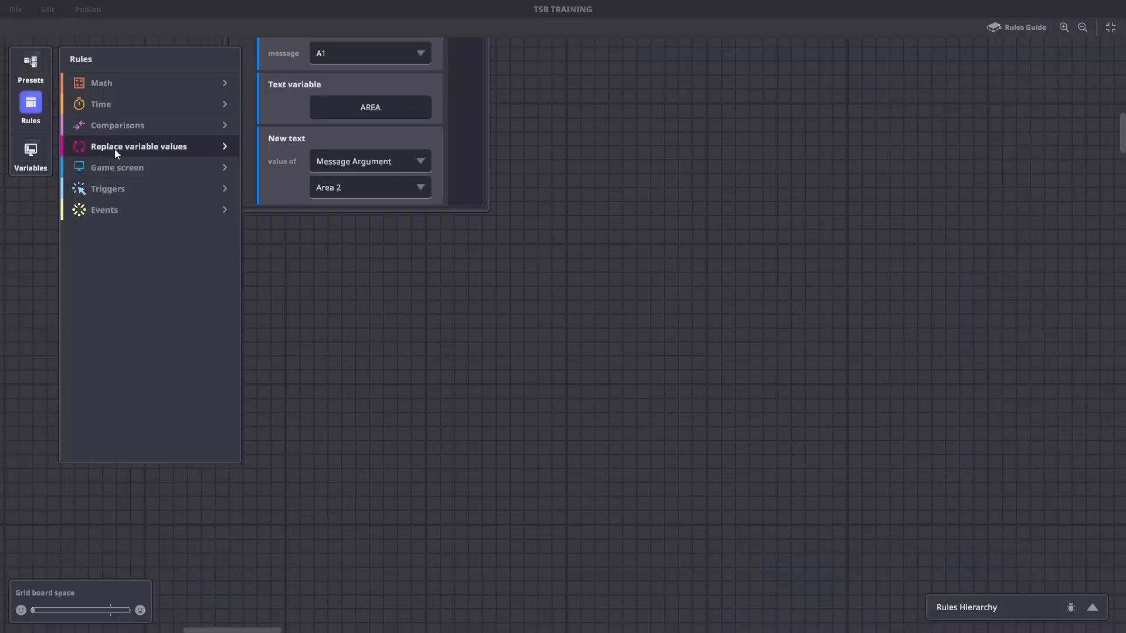
left_click(139, 147)
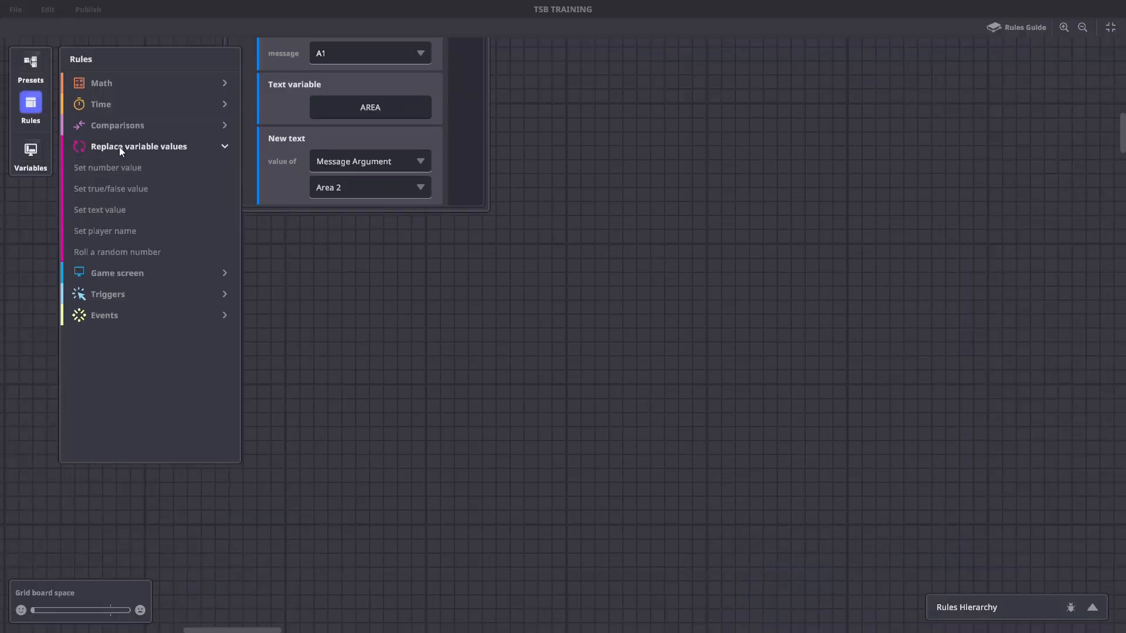
left_click(99, 210)
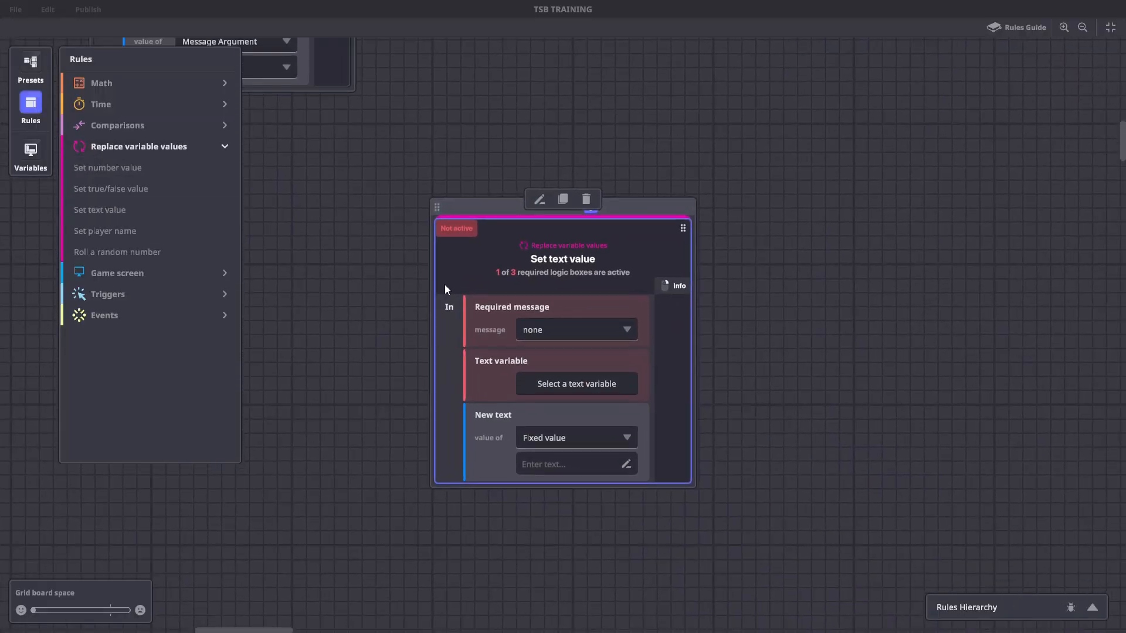
Step: Trigger the rule on the Area message, using its Area Name argument as the value
left_click(575, 330)
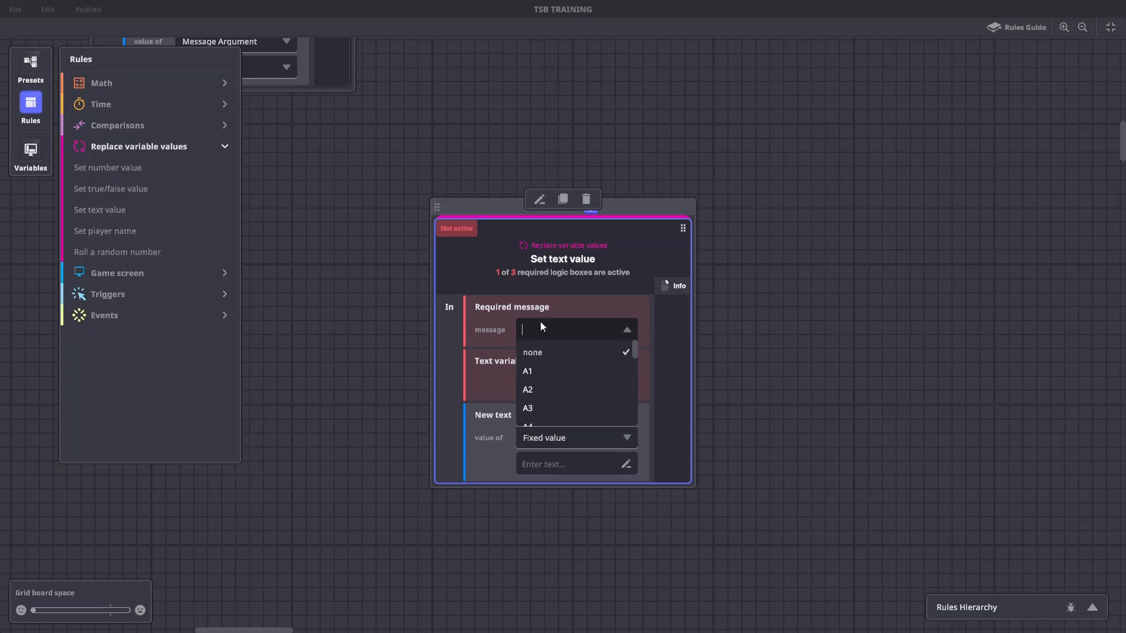
type("Area")
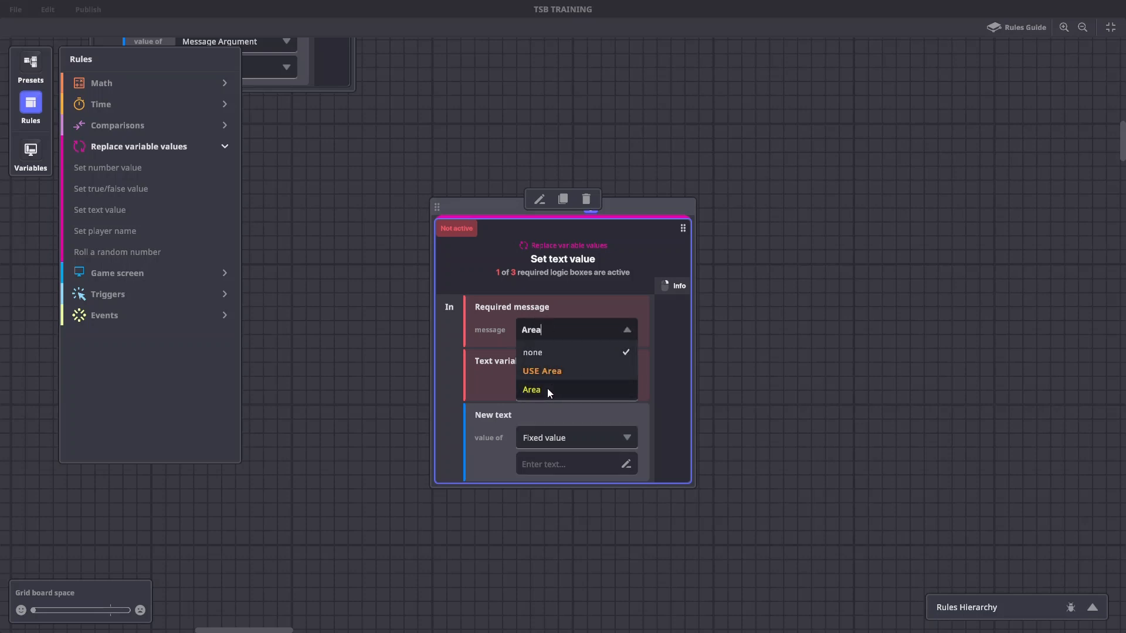
left_click(532, 390)
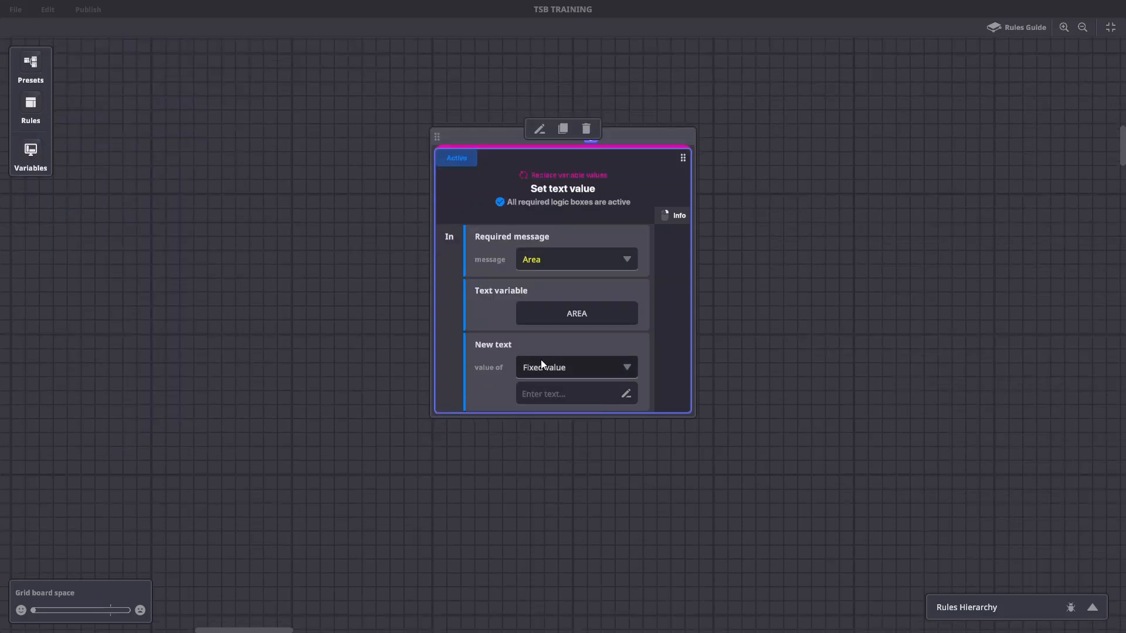
left_click(575, 367)
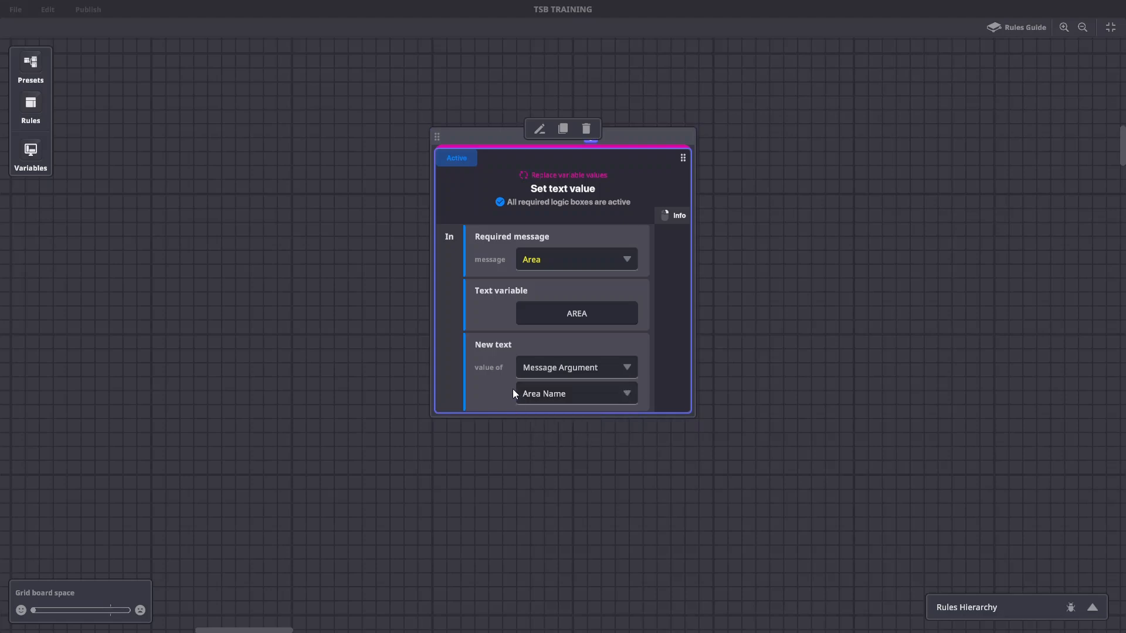
mouse_move(495, 395)
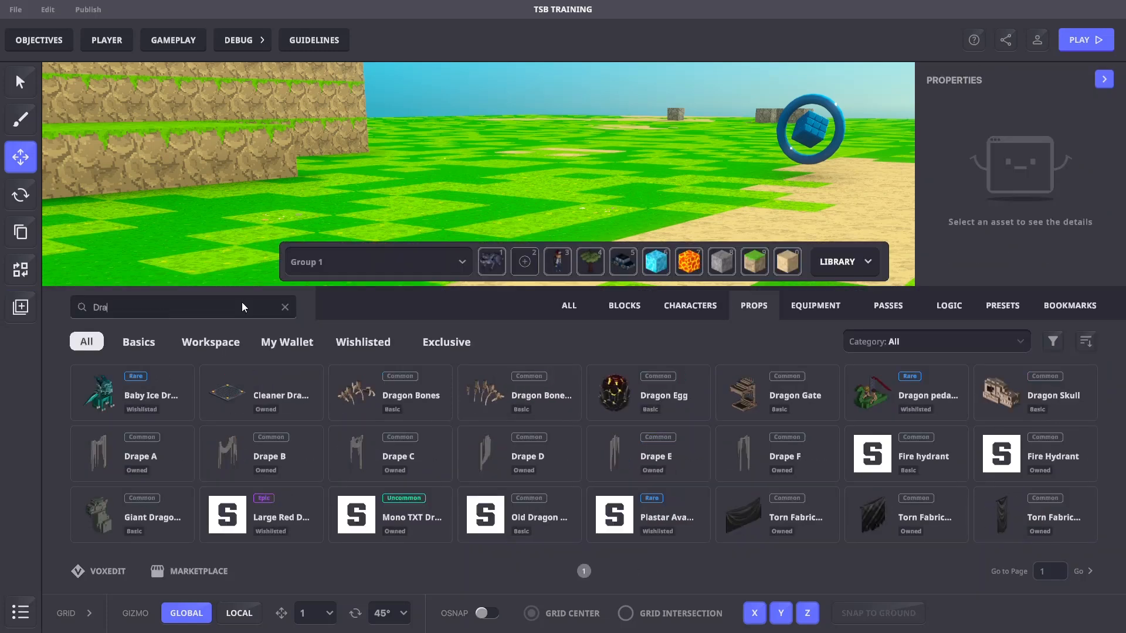
Step: Place a Dragon Egg and move a no-behaviour NumPad Switch right beside it
left_click(647, 393)
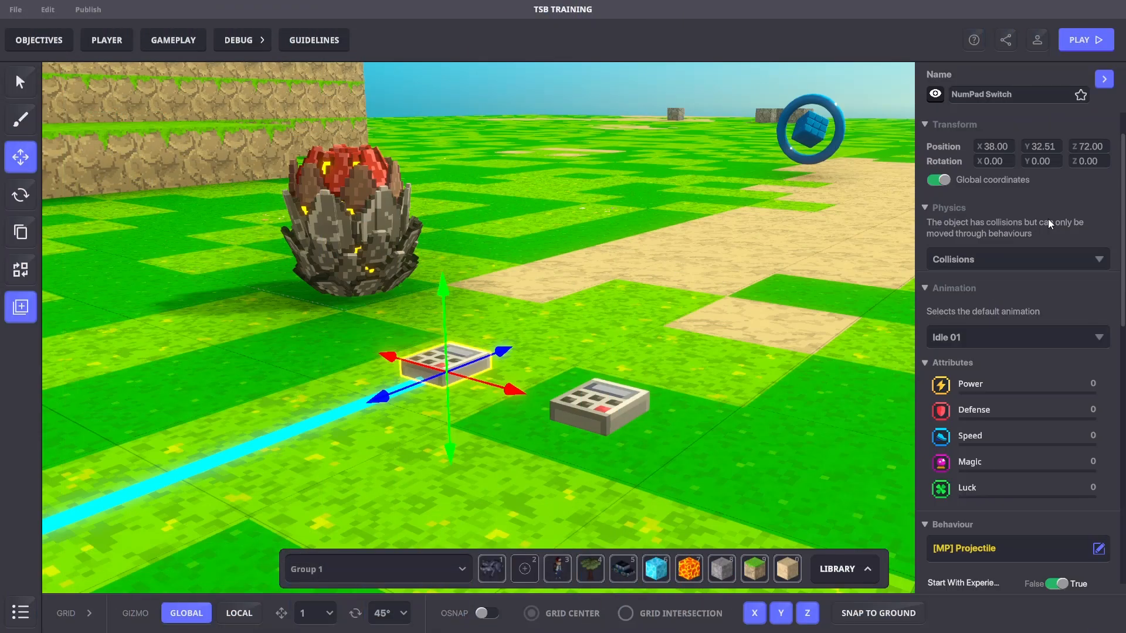
left_click(1098, 549)
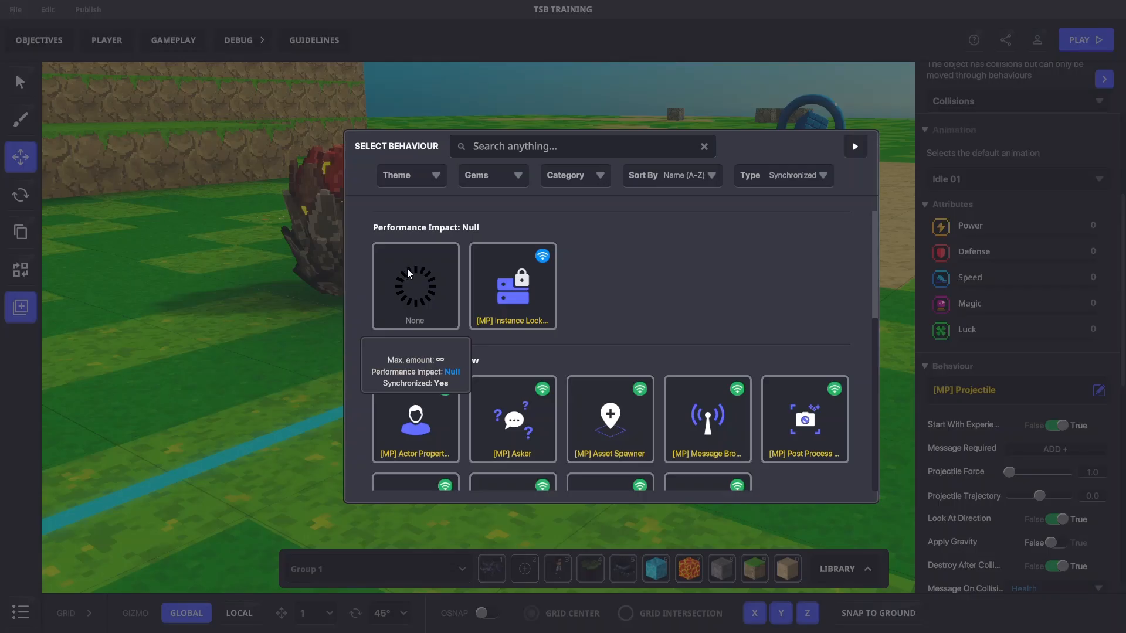
left_click(610, 418)
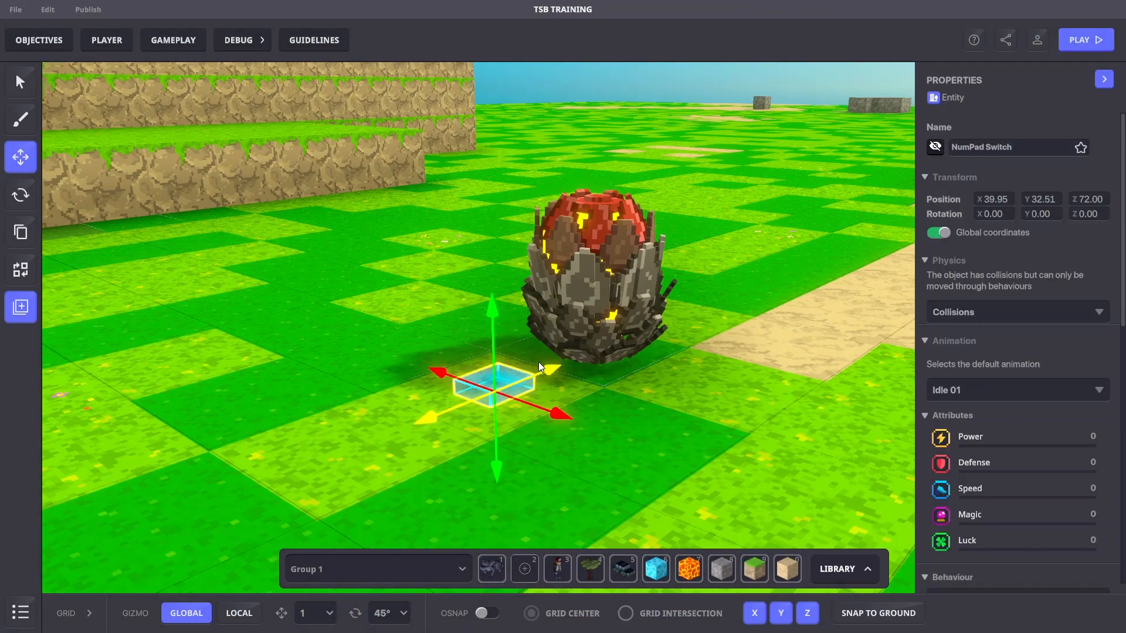
left_click_drag(495, 381, 600, 352)
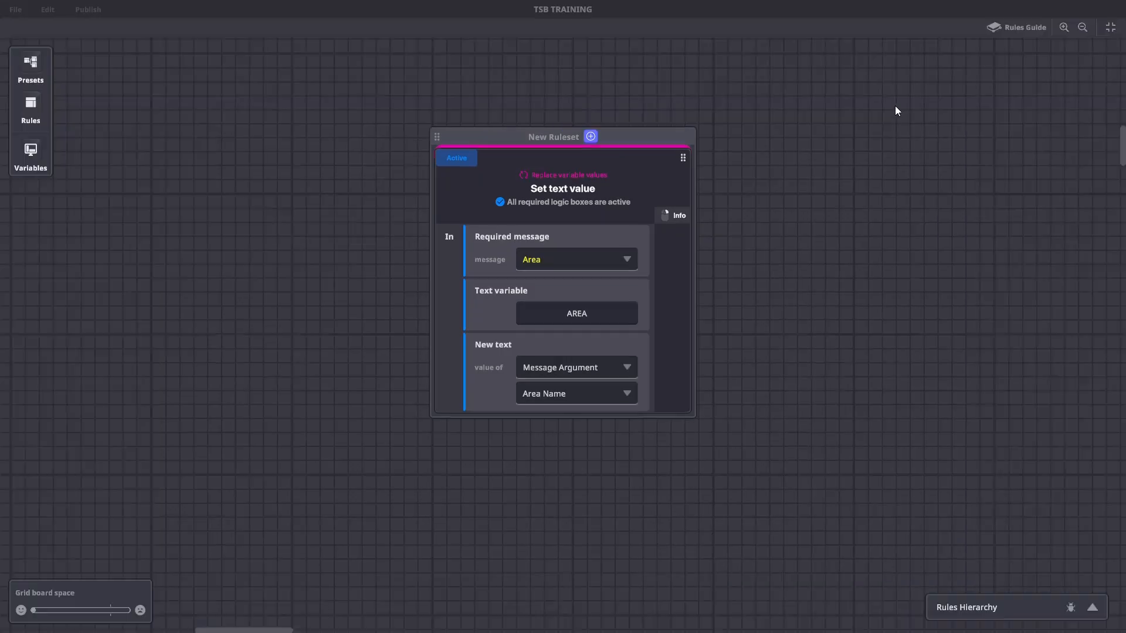
Step: Add a Key input trigger rule from Rules > Triggers and choose its trigger key
left_click(30, 108)
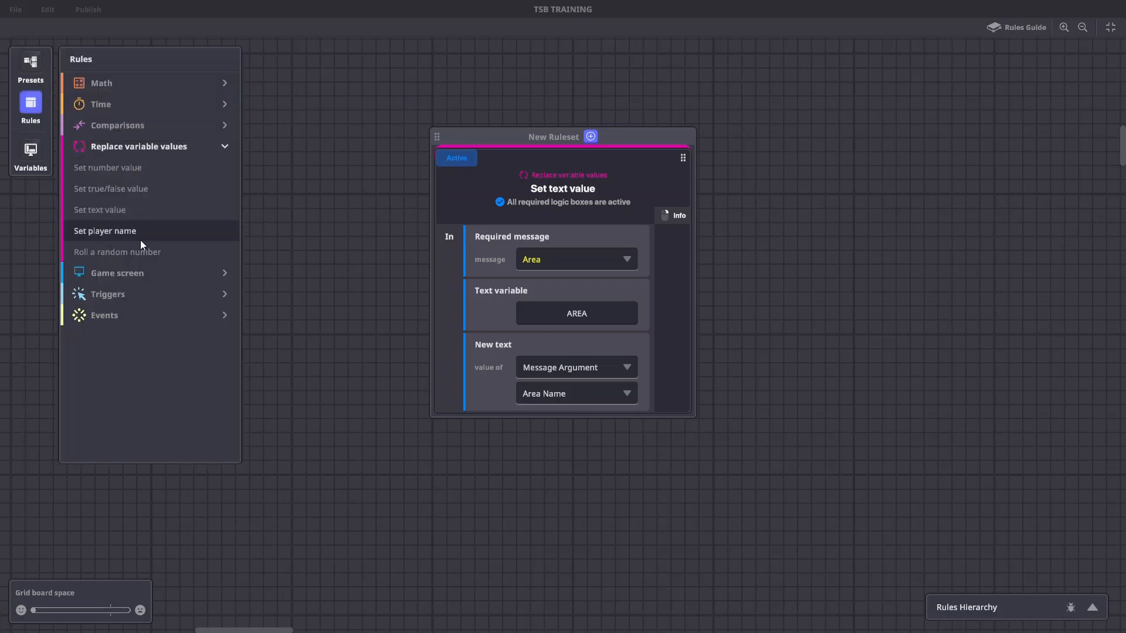
left_click(108, 294)
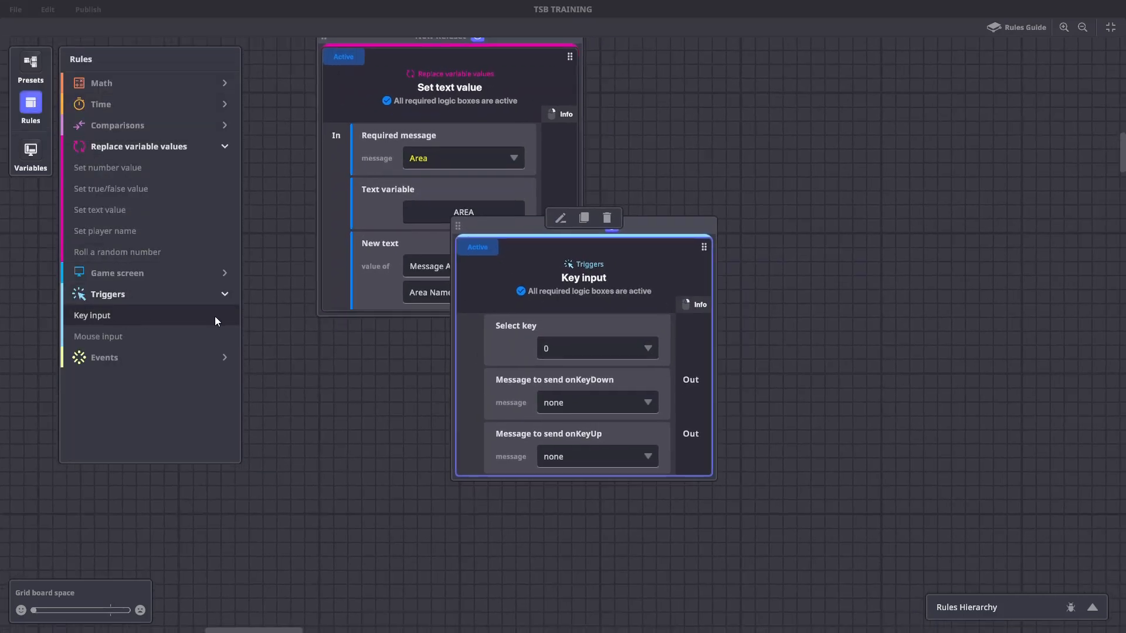
left_click(596, 348)
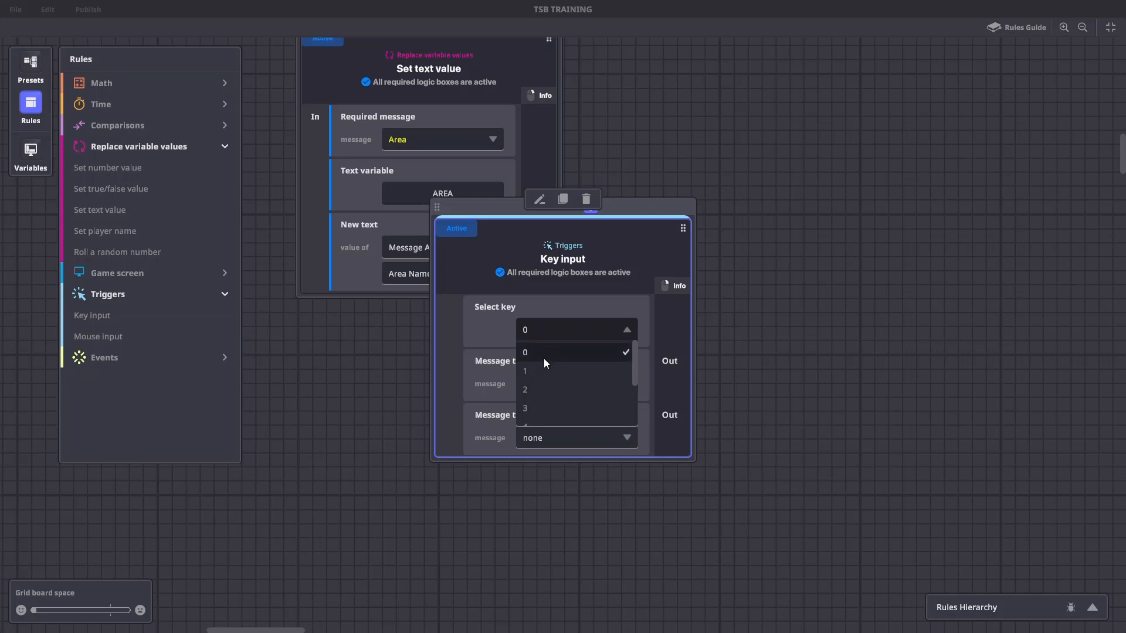
left_click(525, 371)
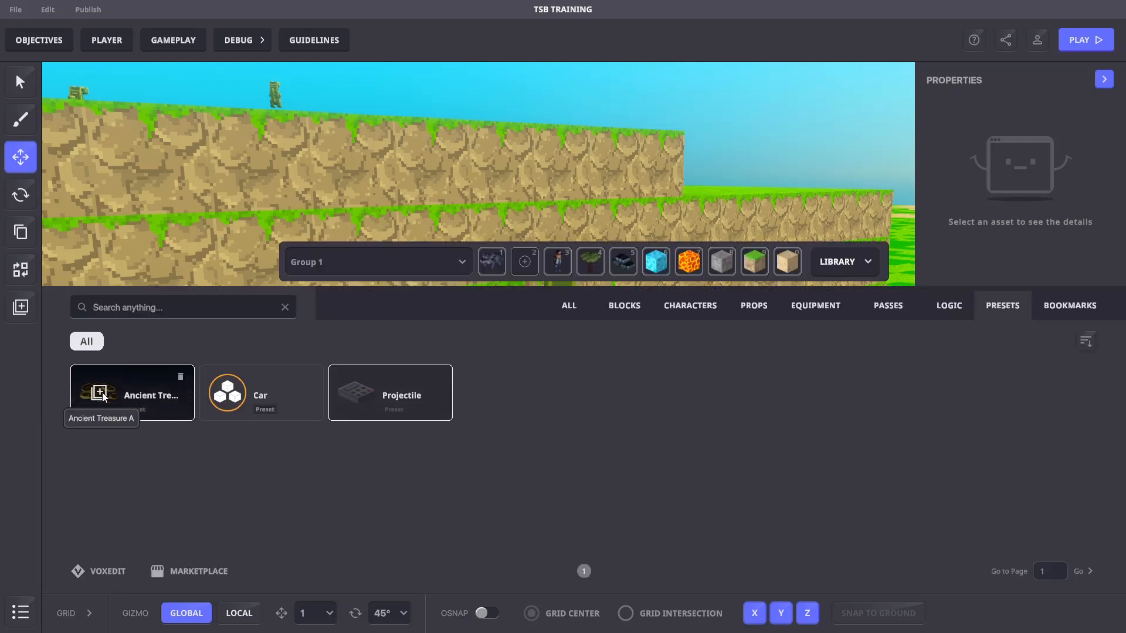
Step: Place Ancient Treasure A on the grass ledge, broadcasting Treasure.Collect to all on collect
left_click(132, 393)
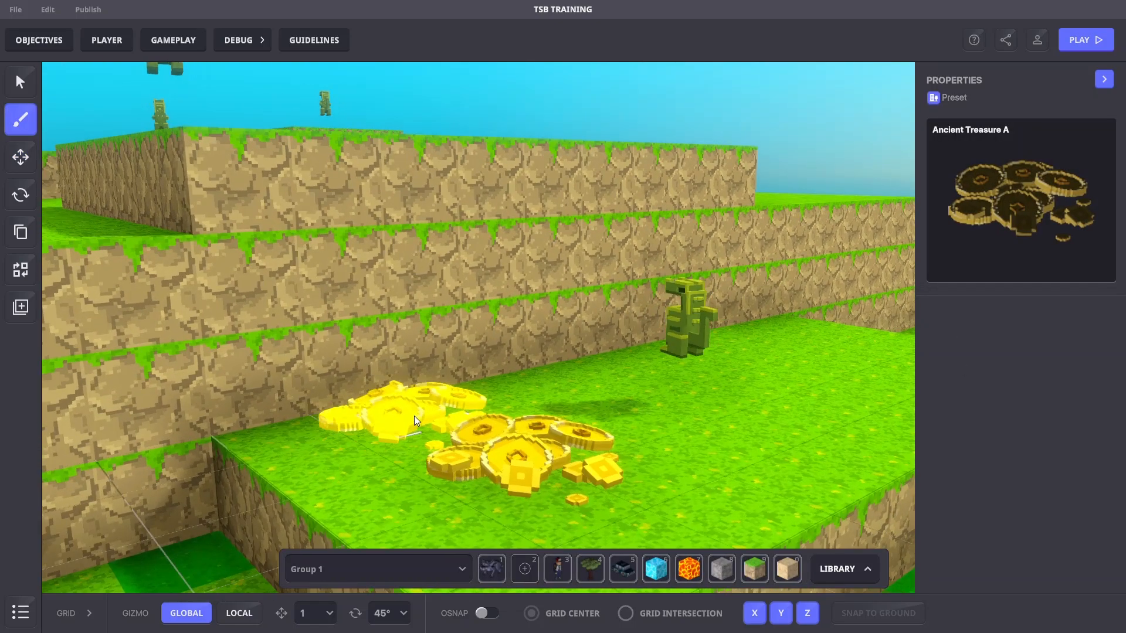
left_click(20, 156)
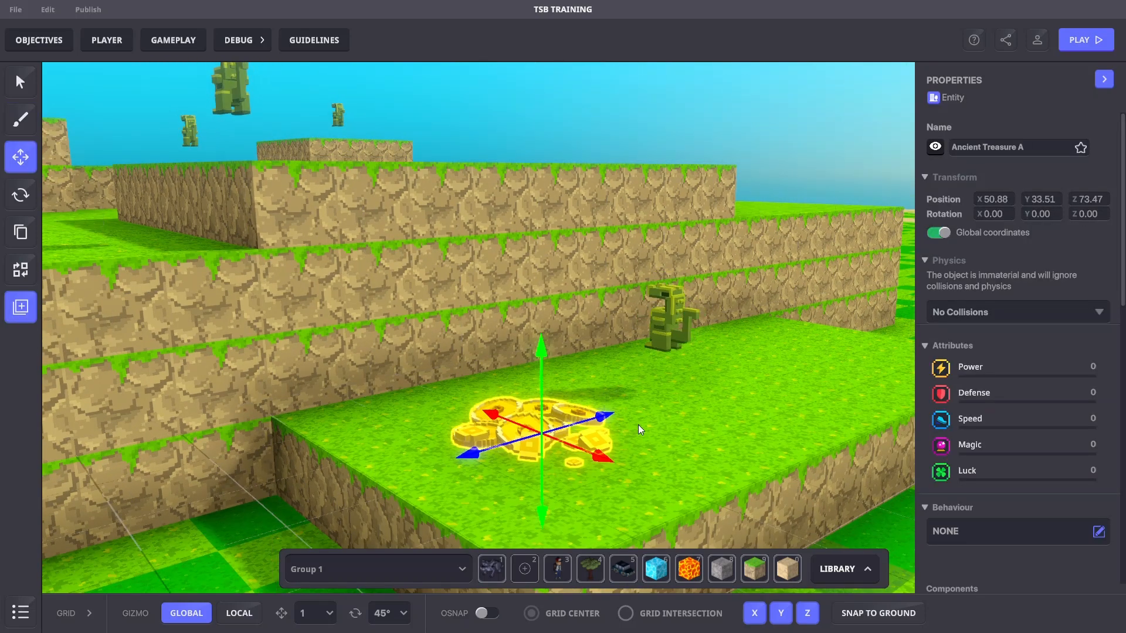
mouse_move(1078, 495)
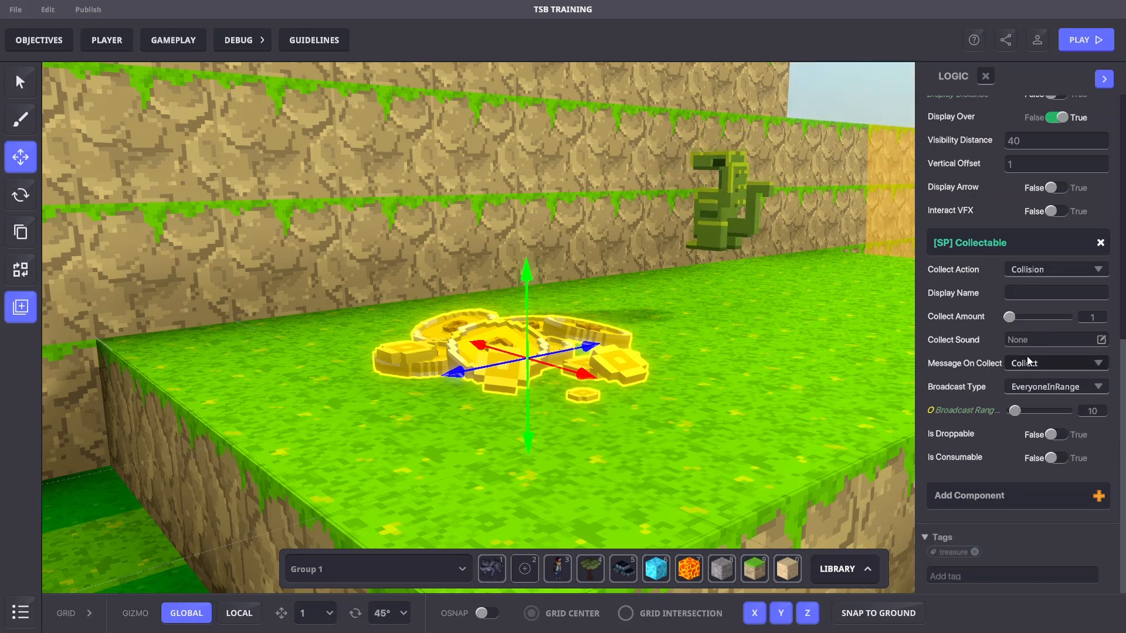
left_click(1054, 363)
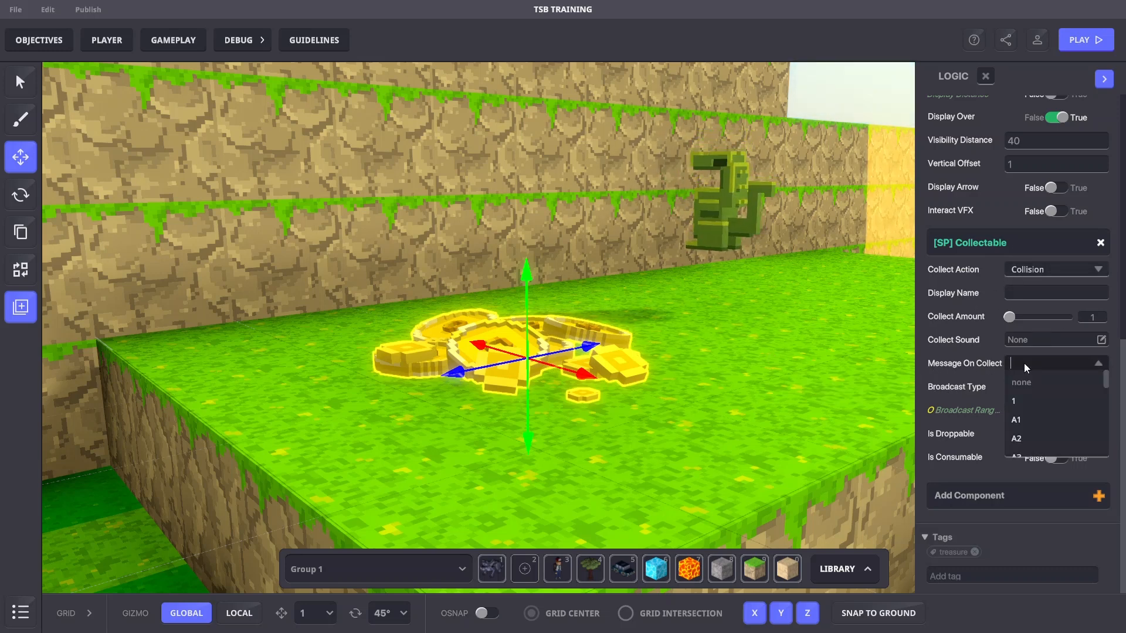
type("Treasure.Collect")
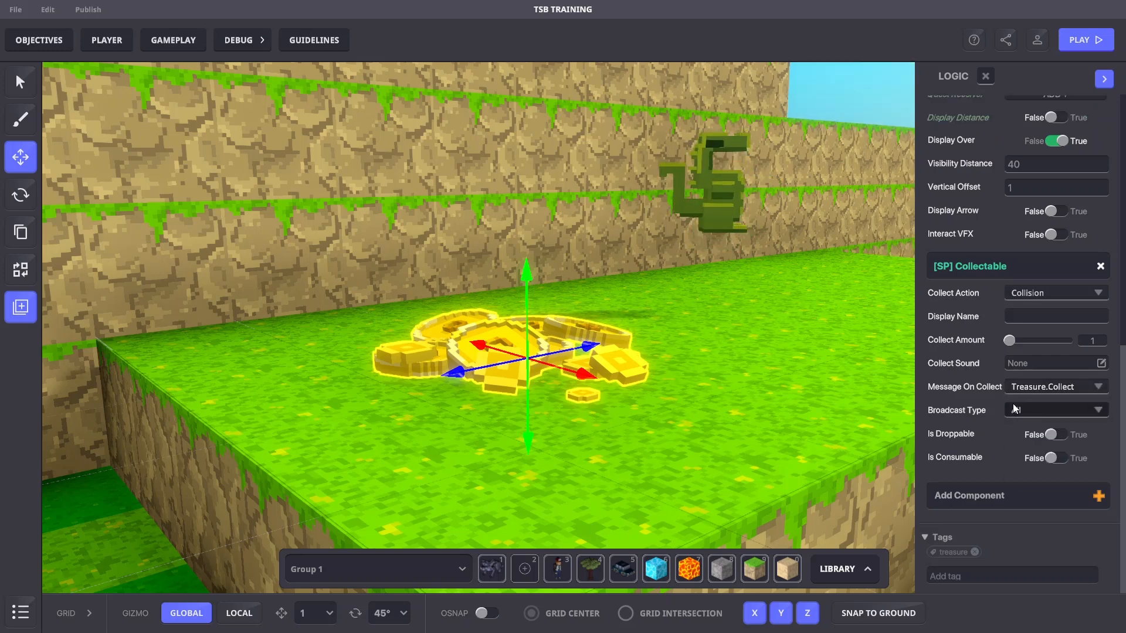
left_click(1054, 409)
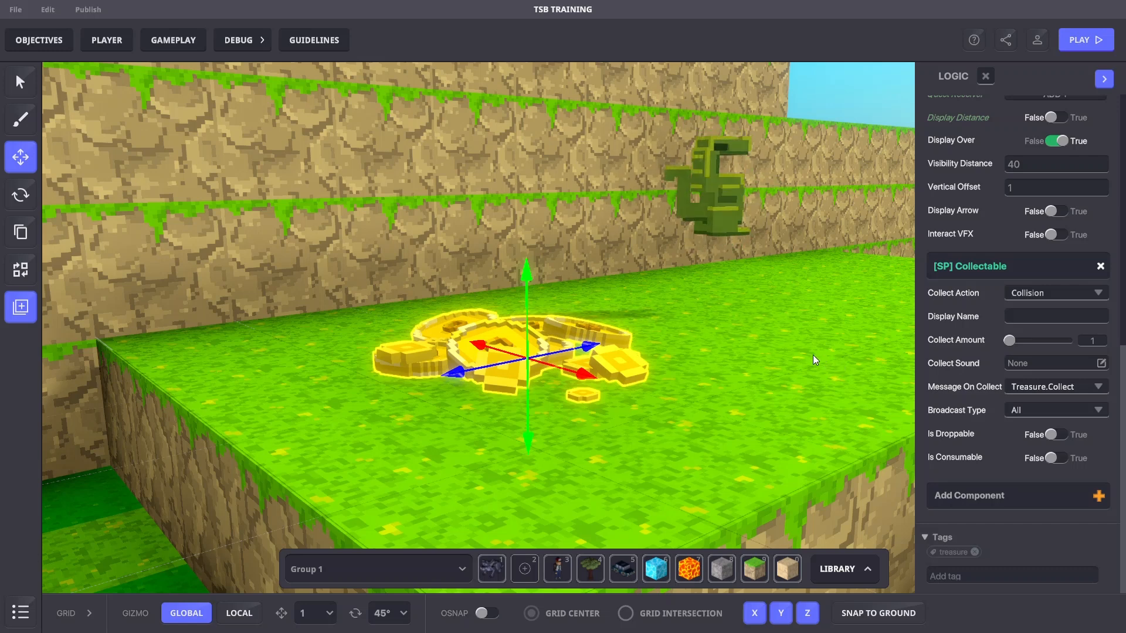
left_click(20, 307)
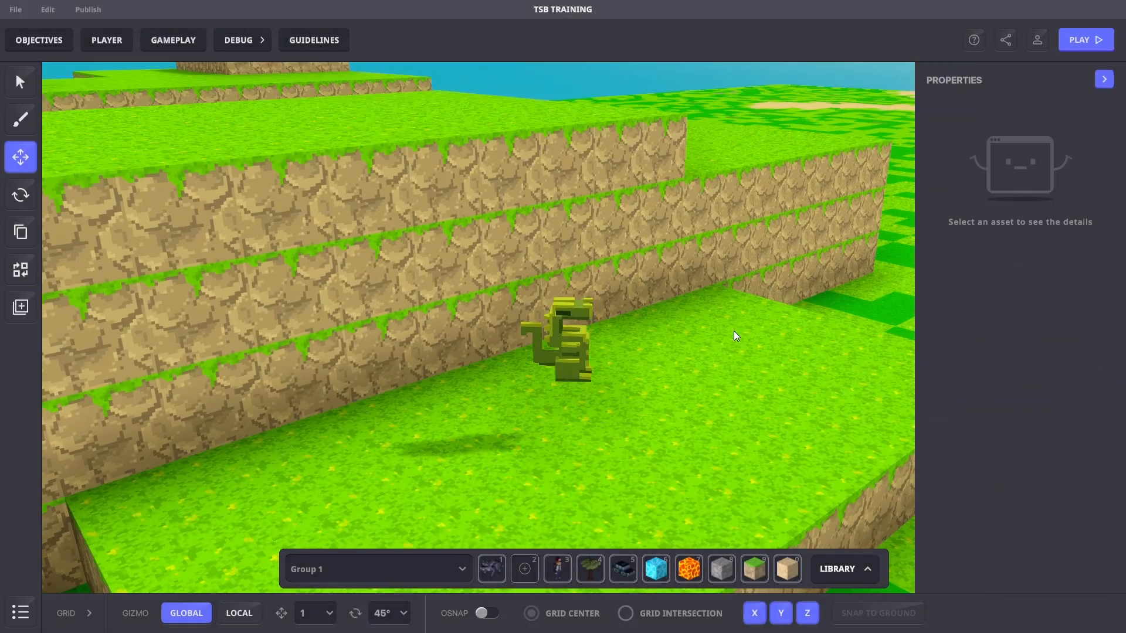
left_click(553, 337)
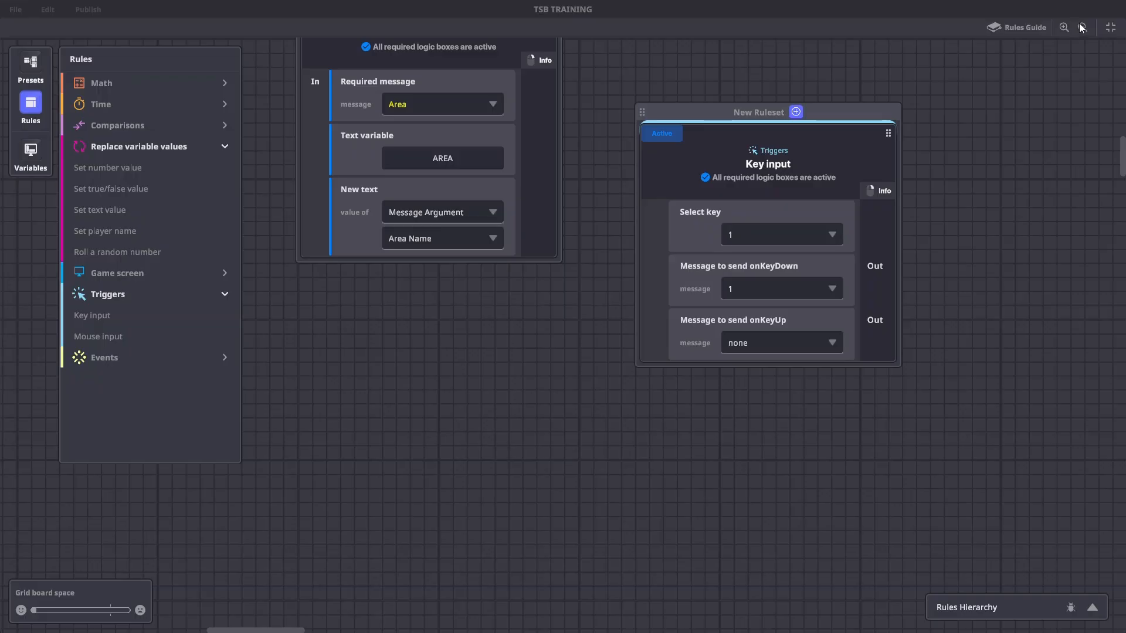
Step: Create the local Money number variable and add a new rule from the rules list
left_click(30, 154)
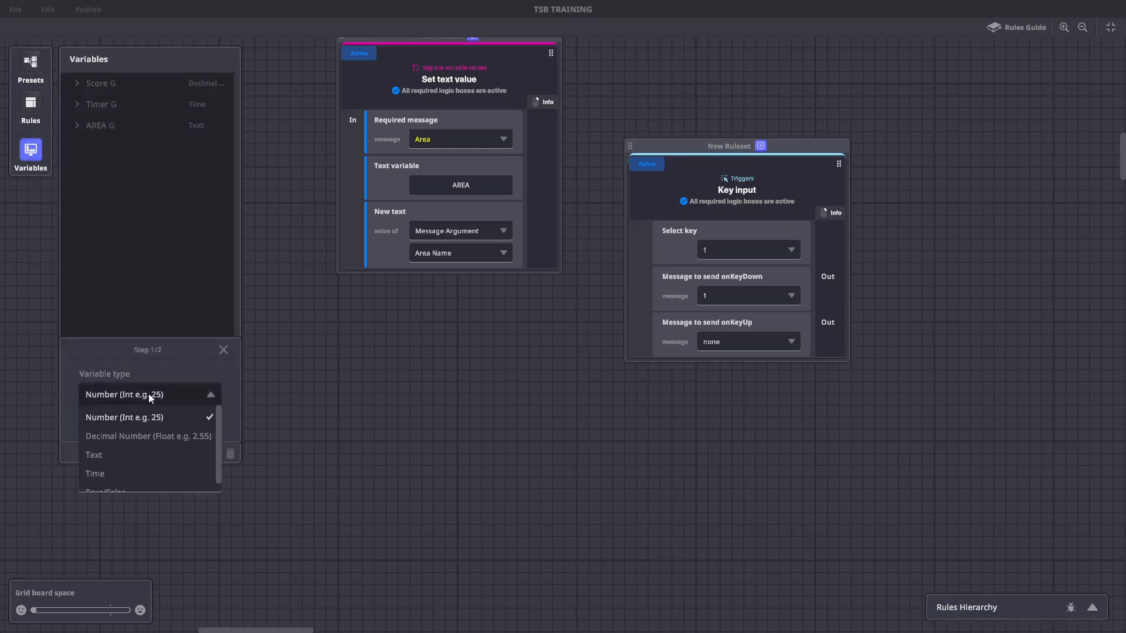
left_click(124, 417)
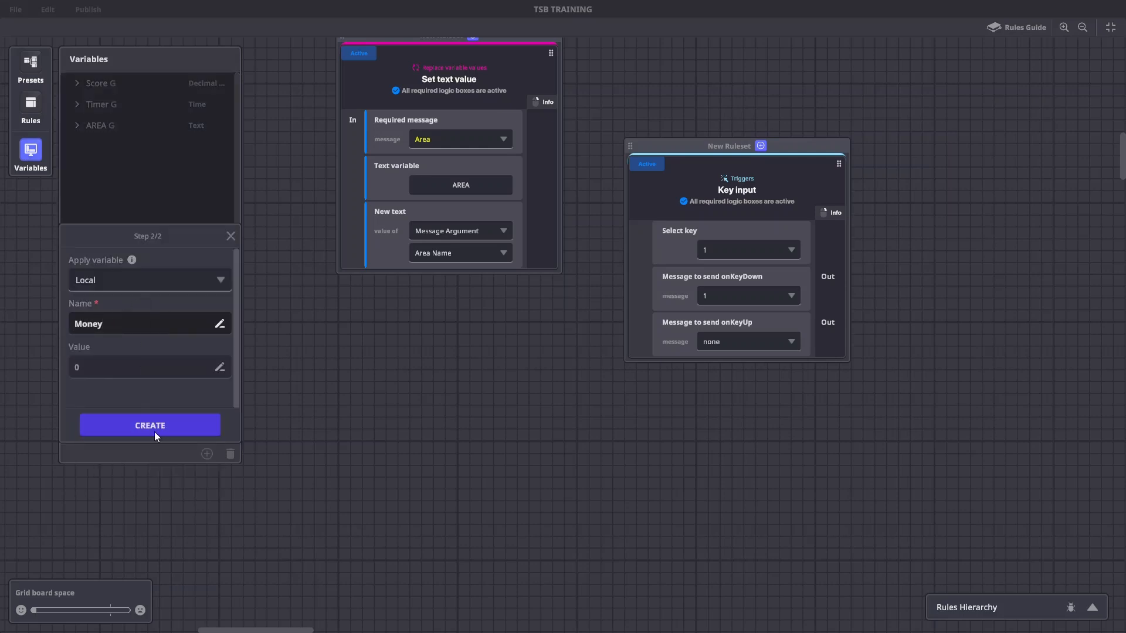
left_click(150, 424)
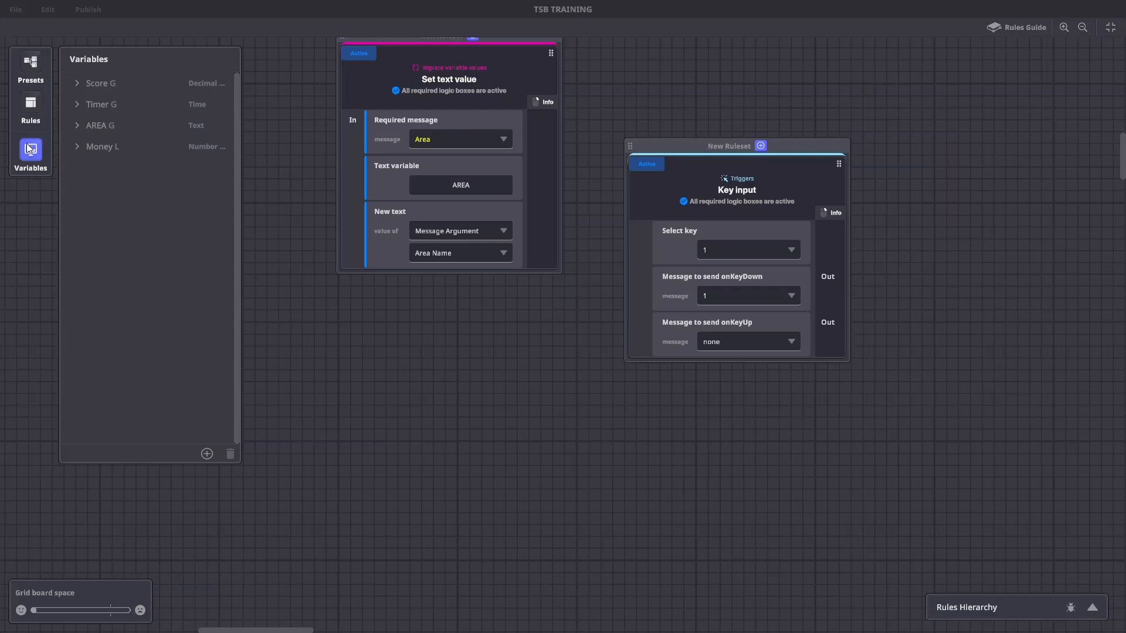
left_click(30, 108)
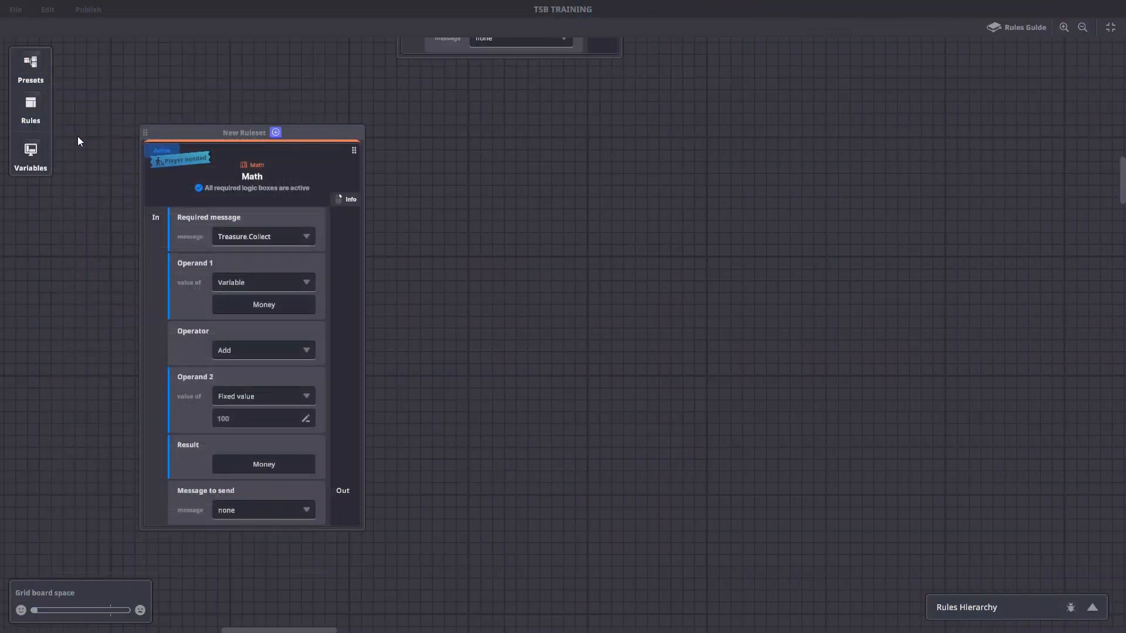
mouse_move(71, 137)
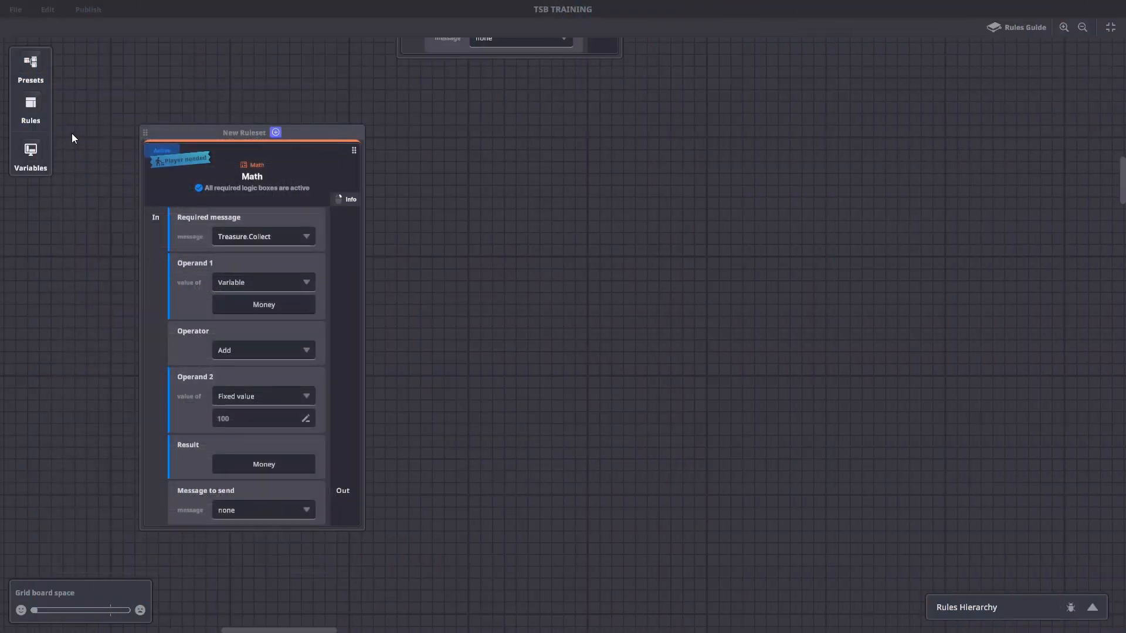
mouse_move(30, 101)
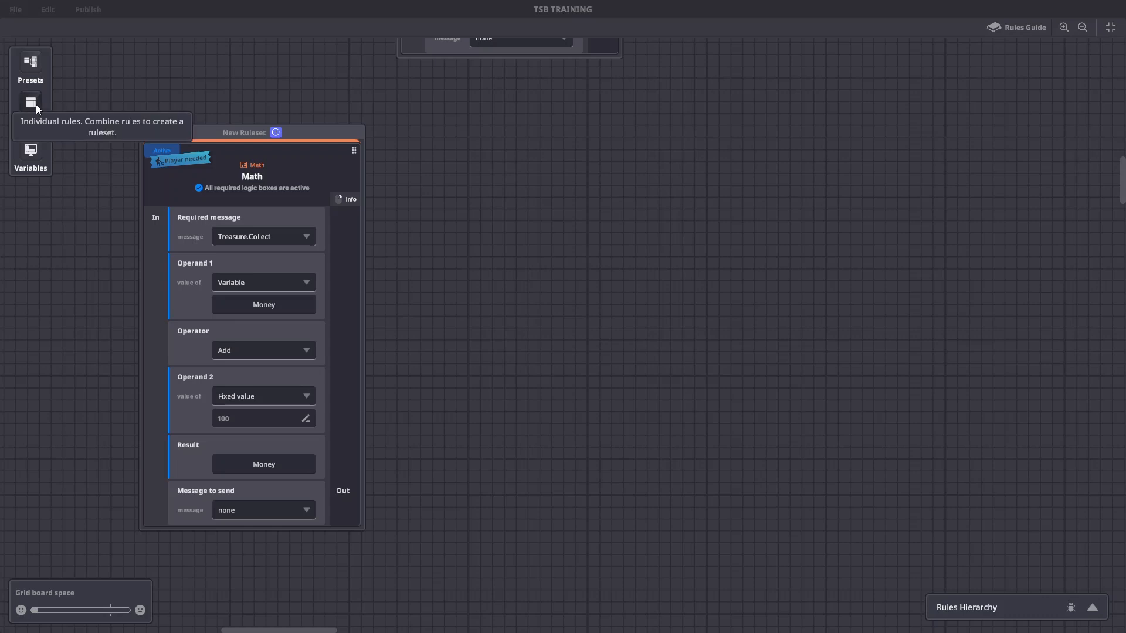
left_click(30, 102)
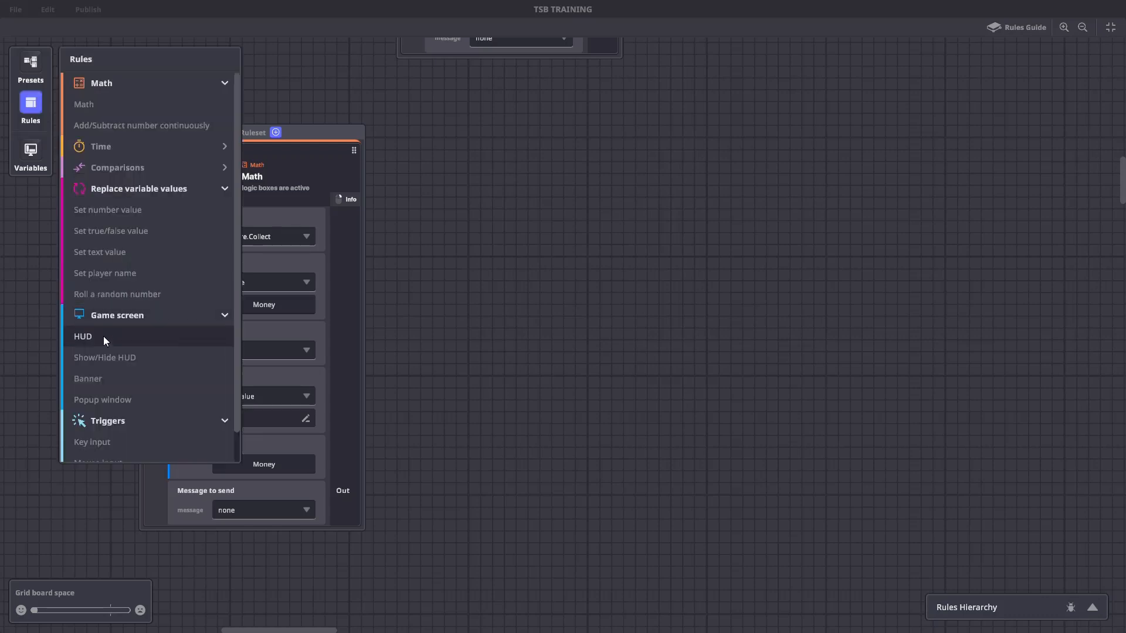
left_click(83, 336)
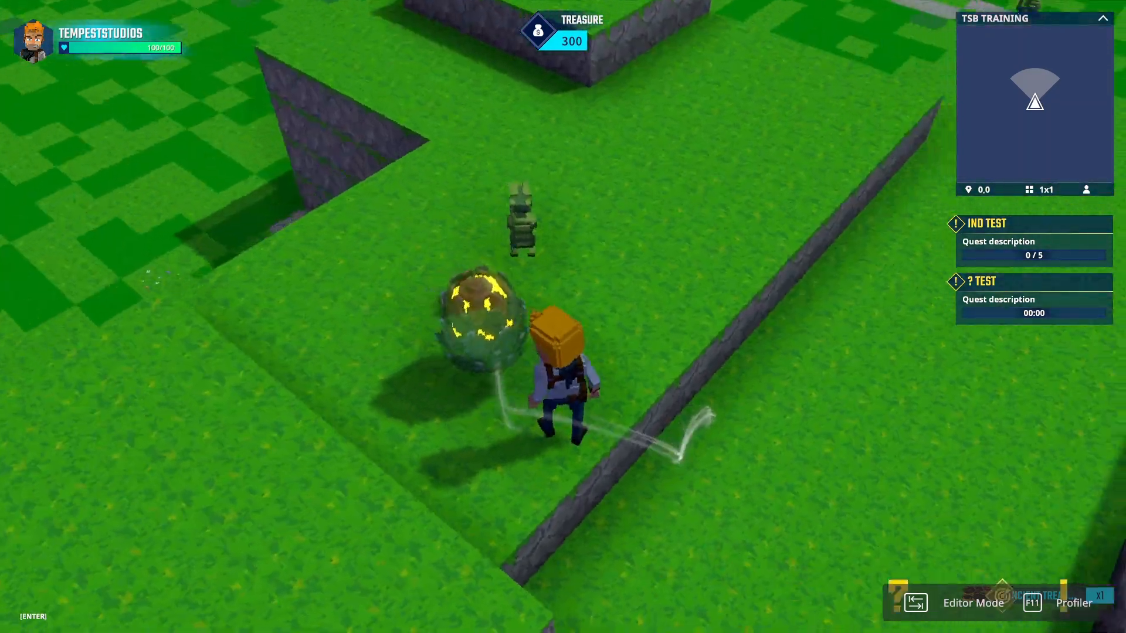
left_click(973, 602)
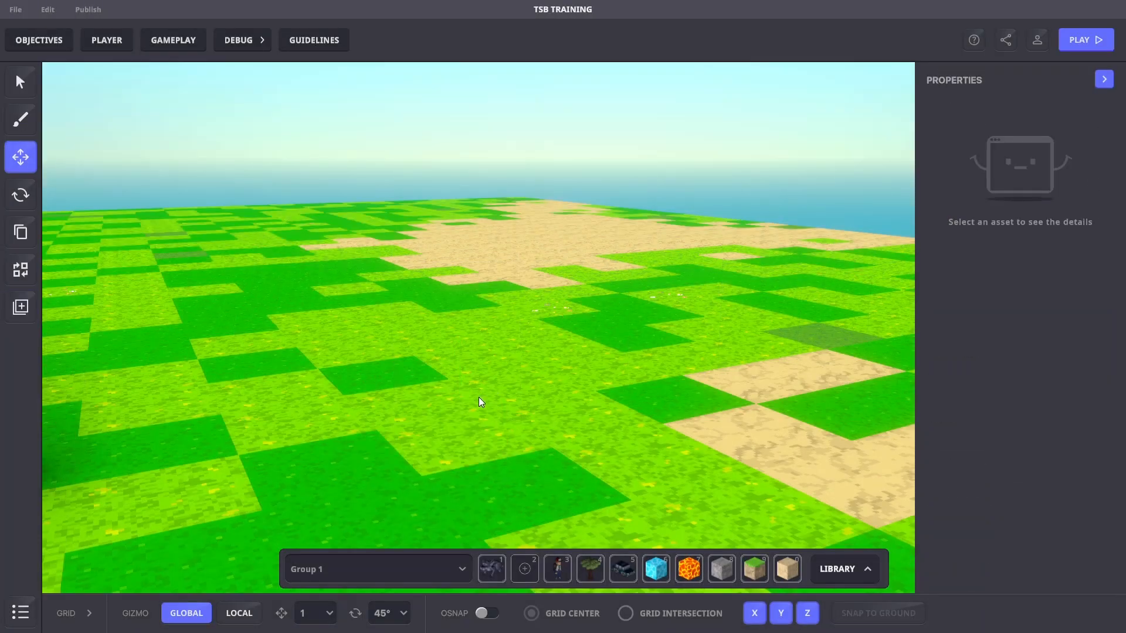
Step: Open the asset library and search Props for 'frui'
left_click(843, 569)
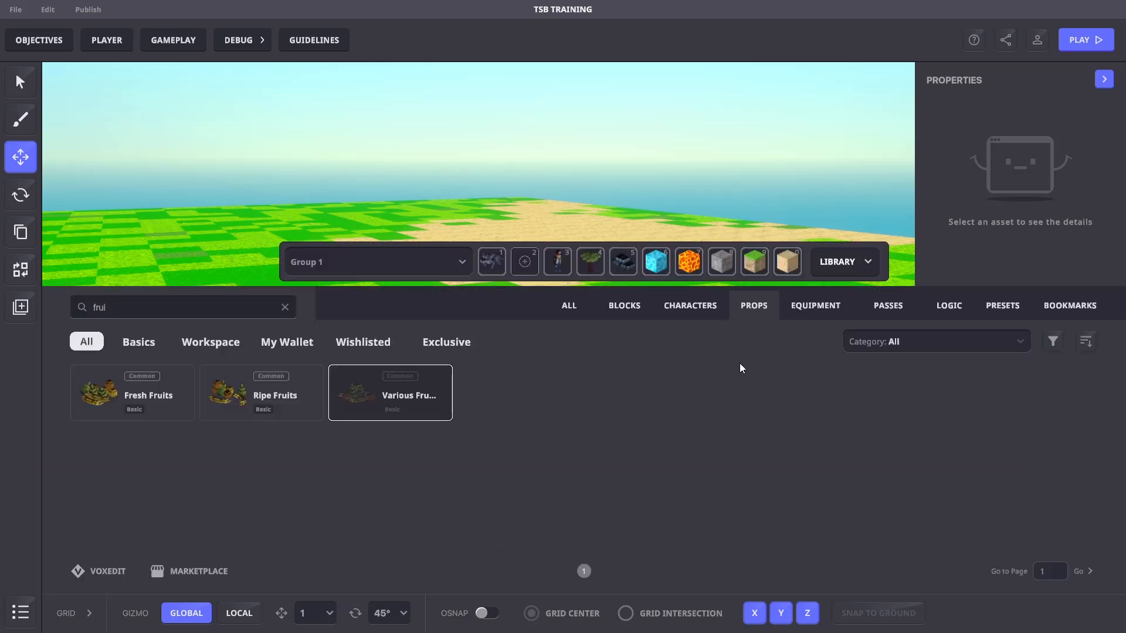
left_click(947, 305)
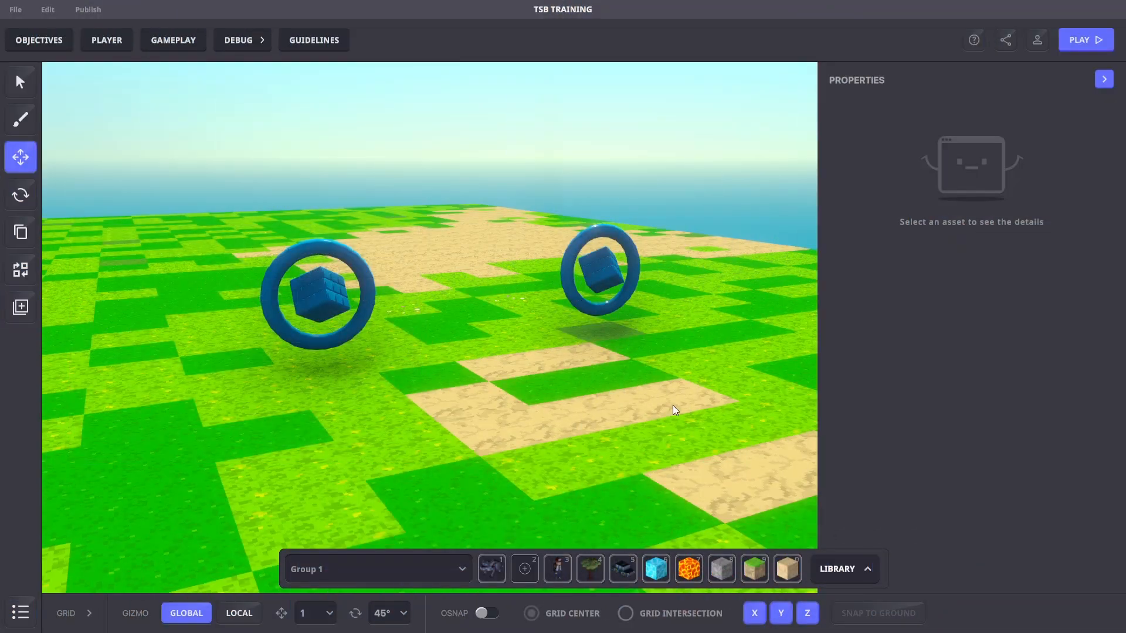
mouse_move(653, 391)
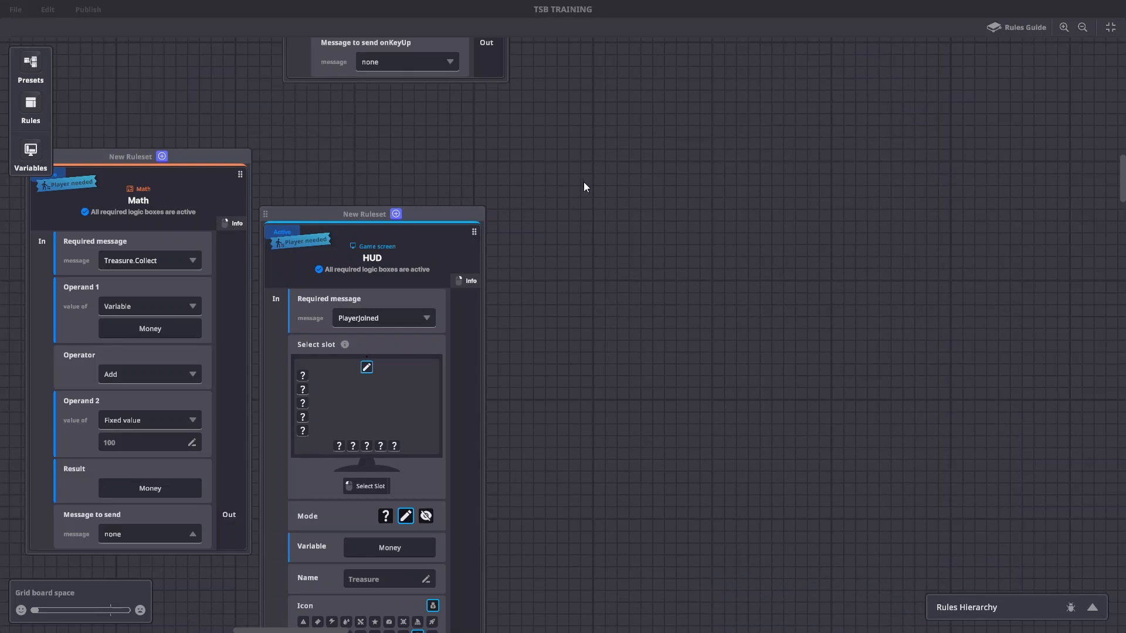
Step: Return to the rules board and show the individual rule types list
left_click(30, 153)
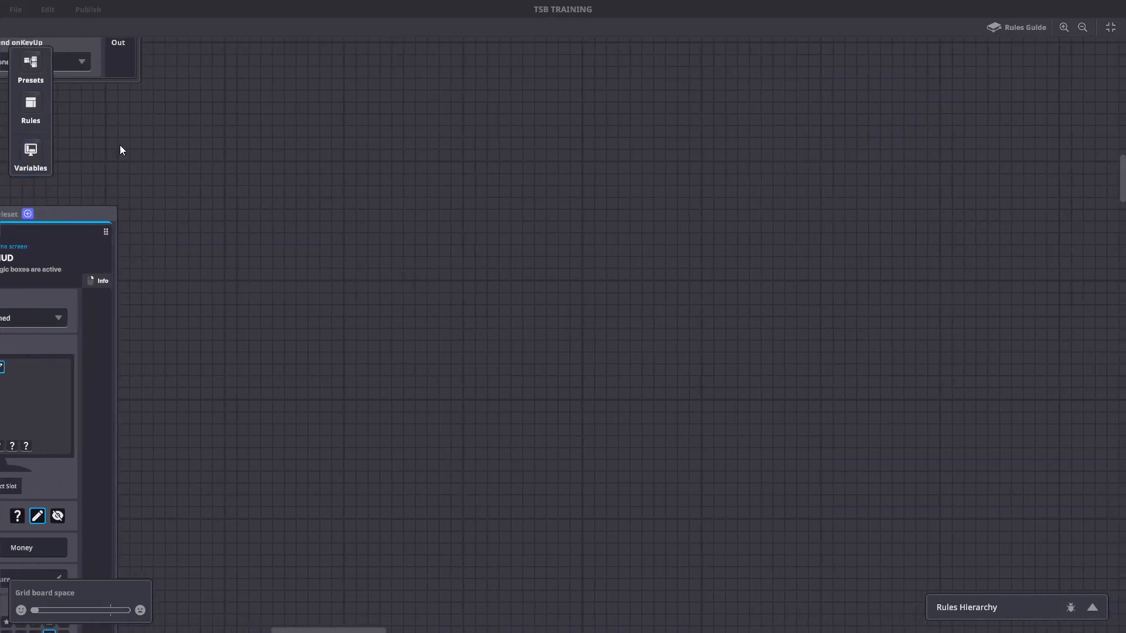
left_click(30, 106)
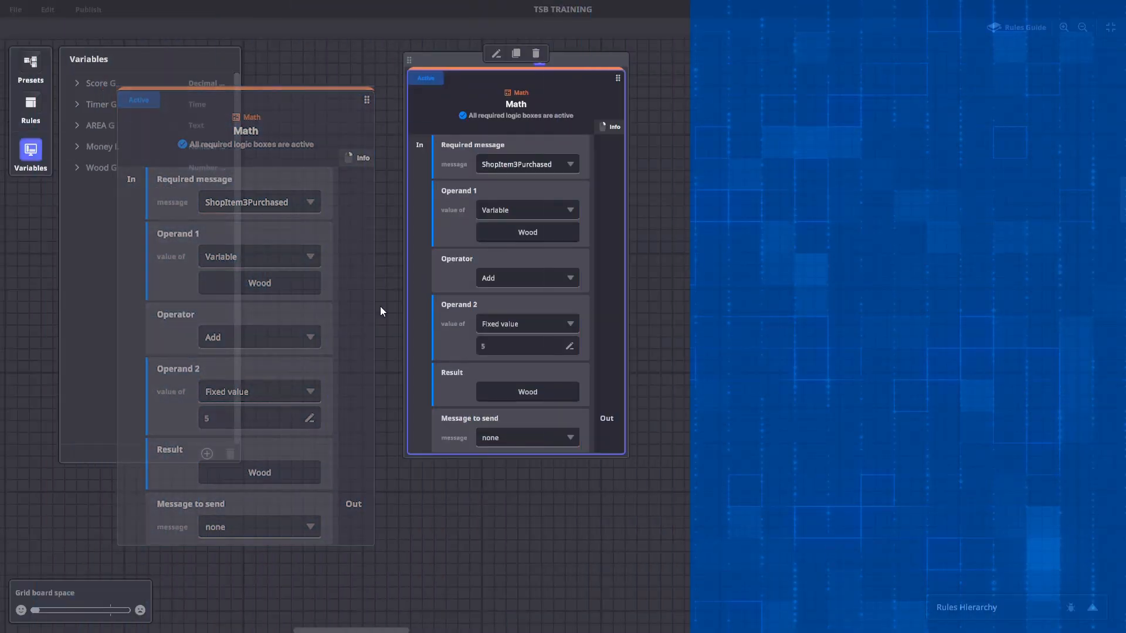
left_click(30, 108)
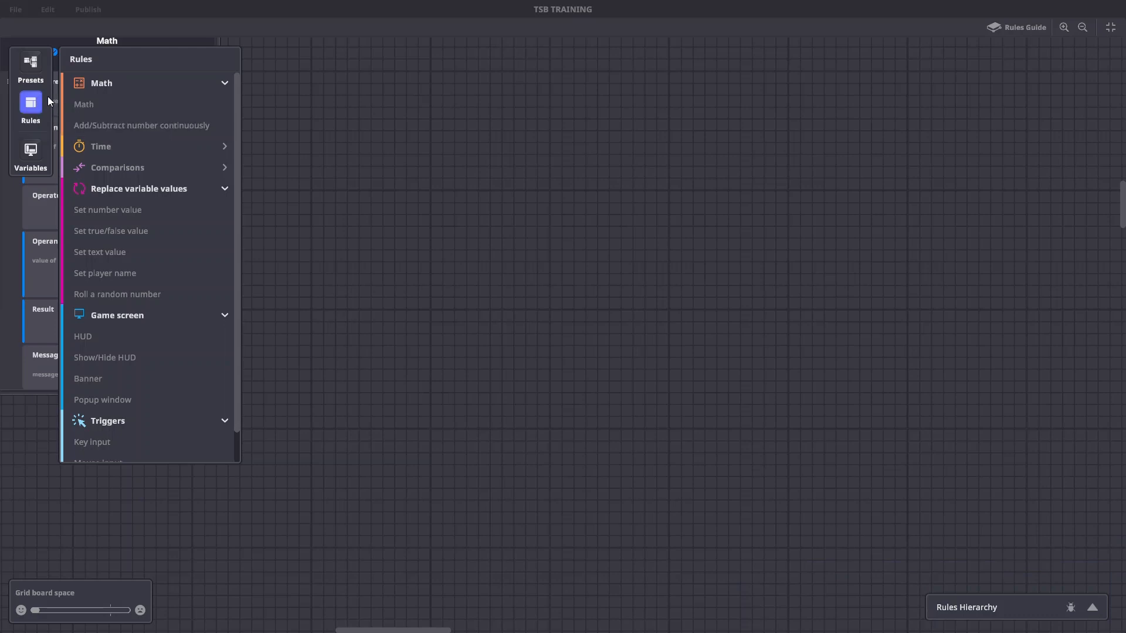
mouse_move(99, 341)
type("Player")
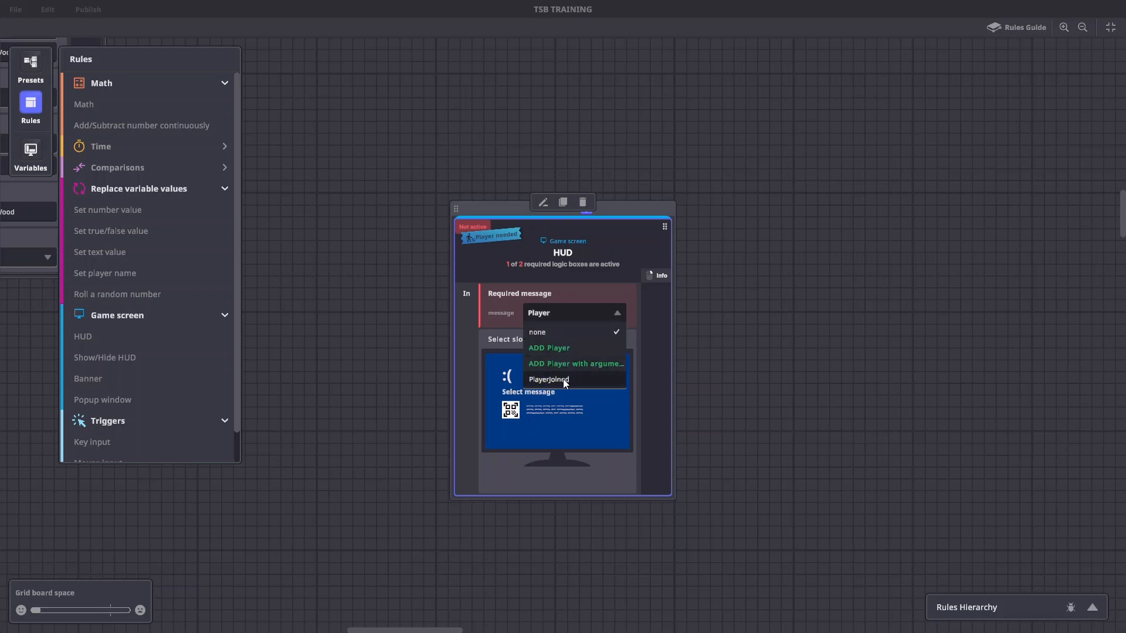
Step: Trigger the Wood HUD rule on PlayerJoined and zoom out to see both rules
left_click(550, 380)
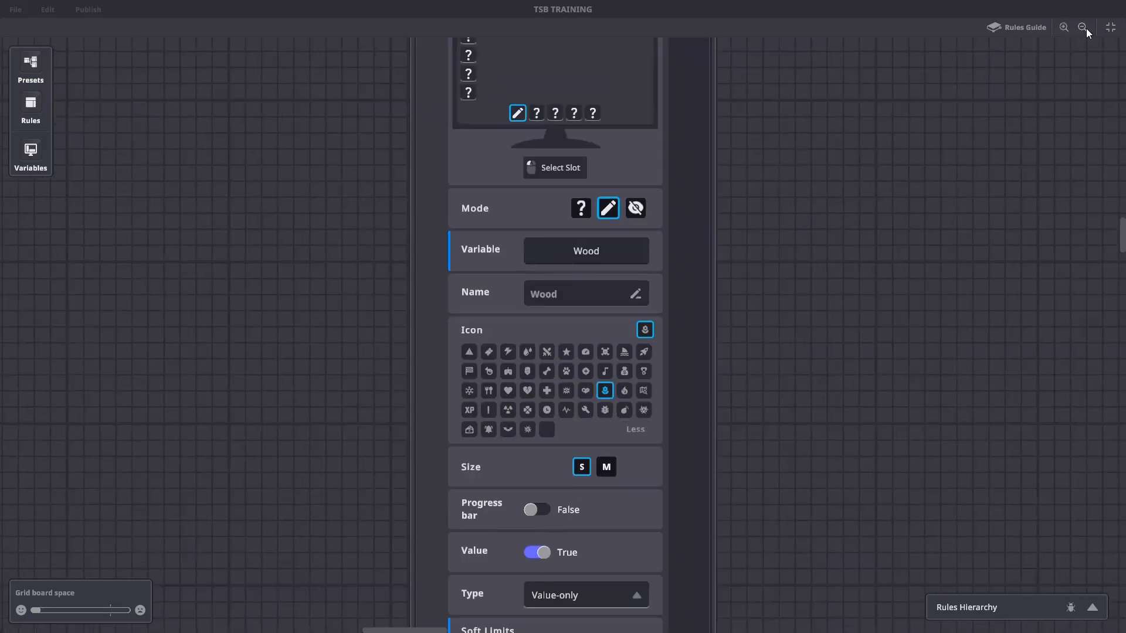
left_click(1082, 27)
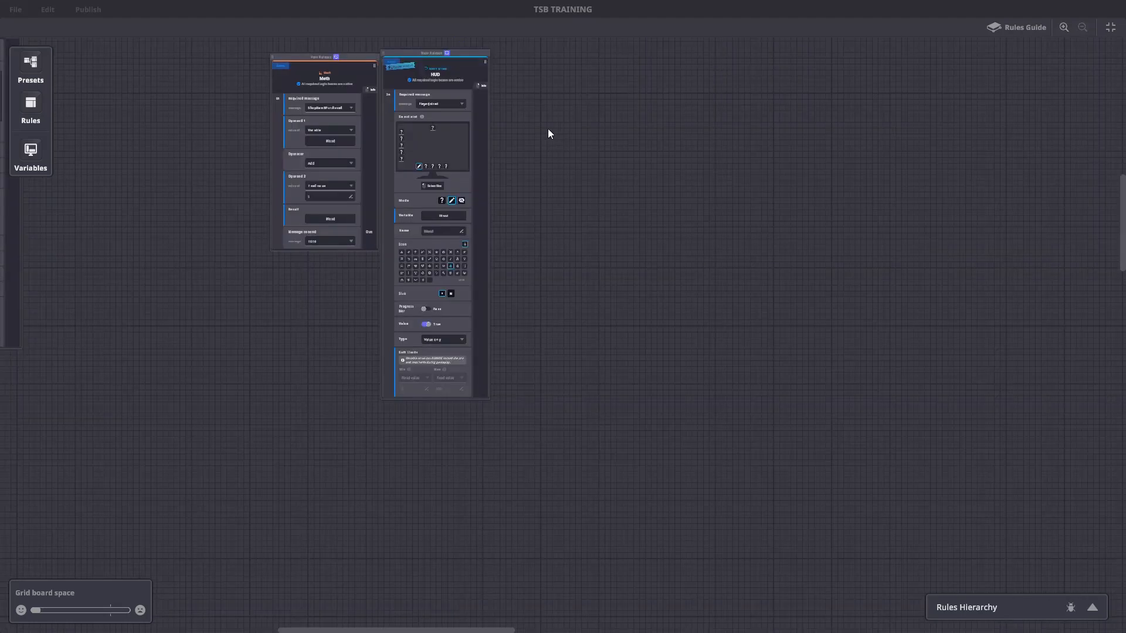
mouse_move(535, 127)
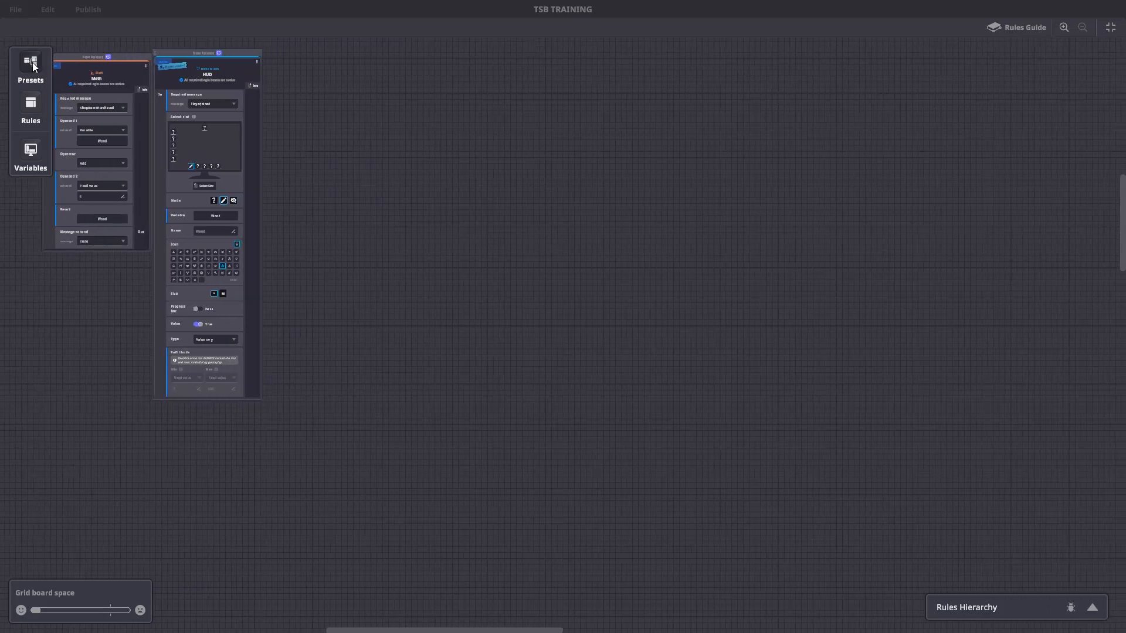
Step: Add the Shop preset rule group from the Presets list
left_click(30, 65)
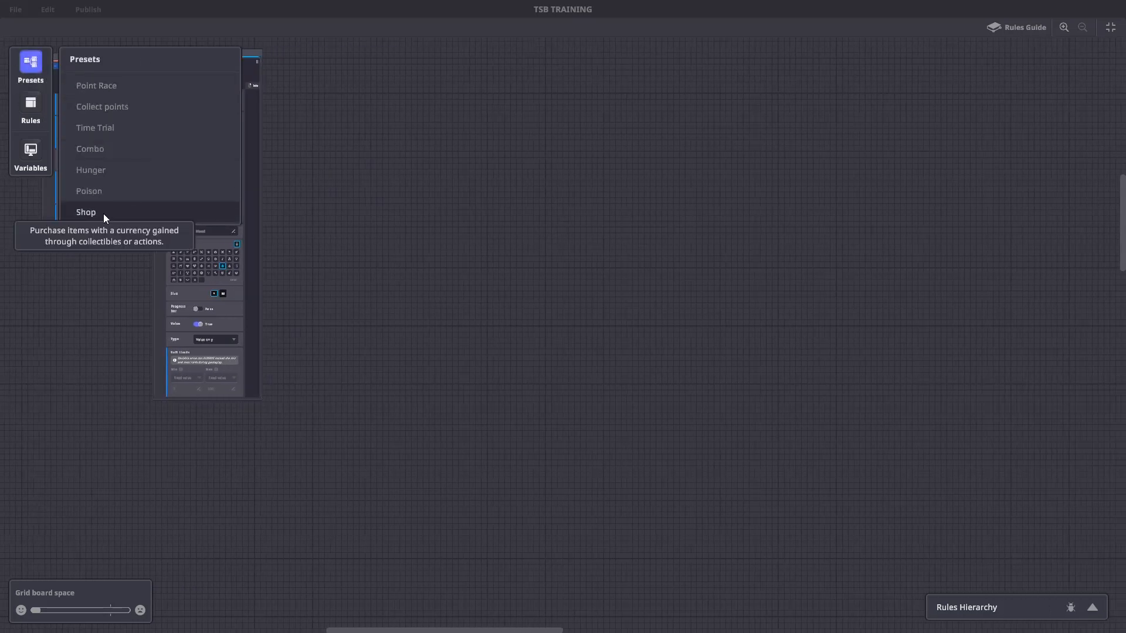
left_click(86, 211)
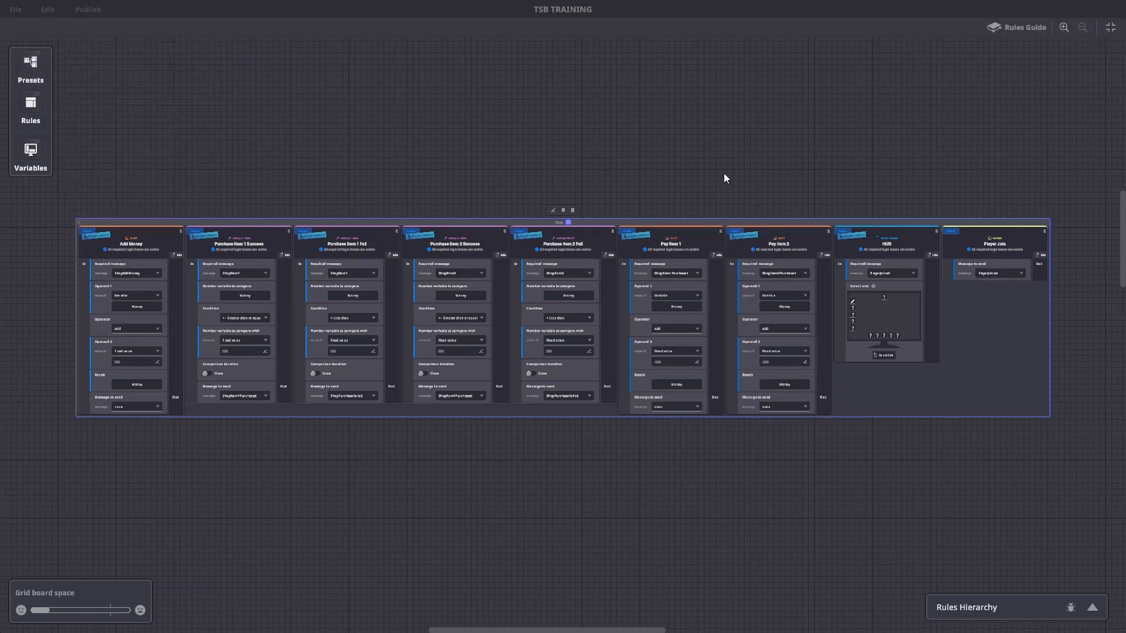
mouse_move(720, 177)
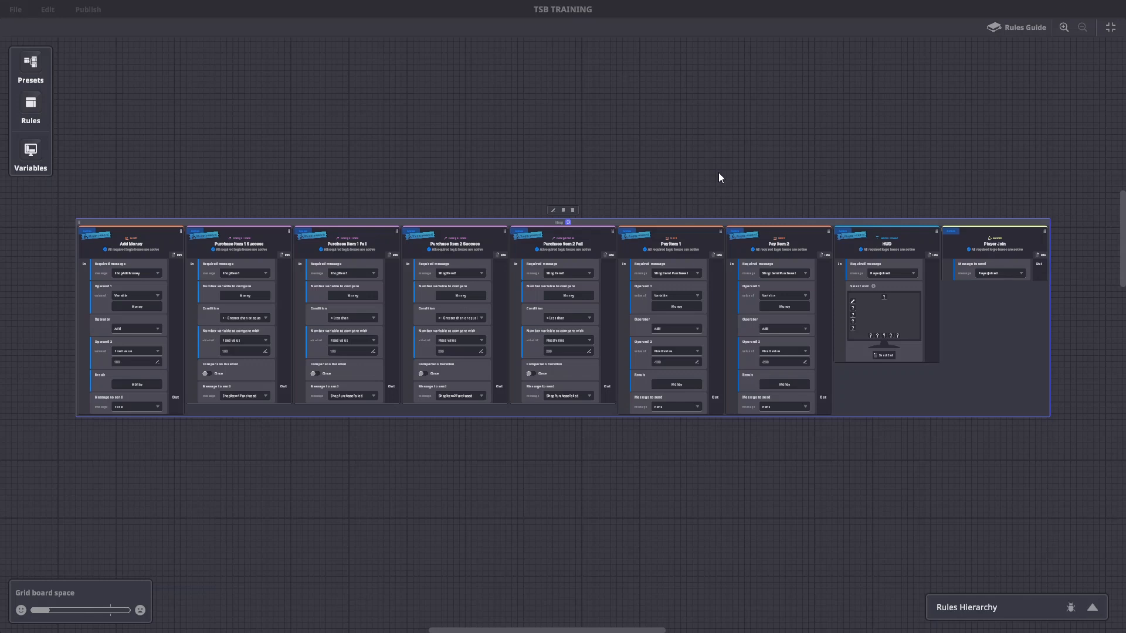
mouse_move(714, 177)
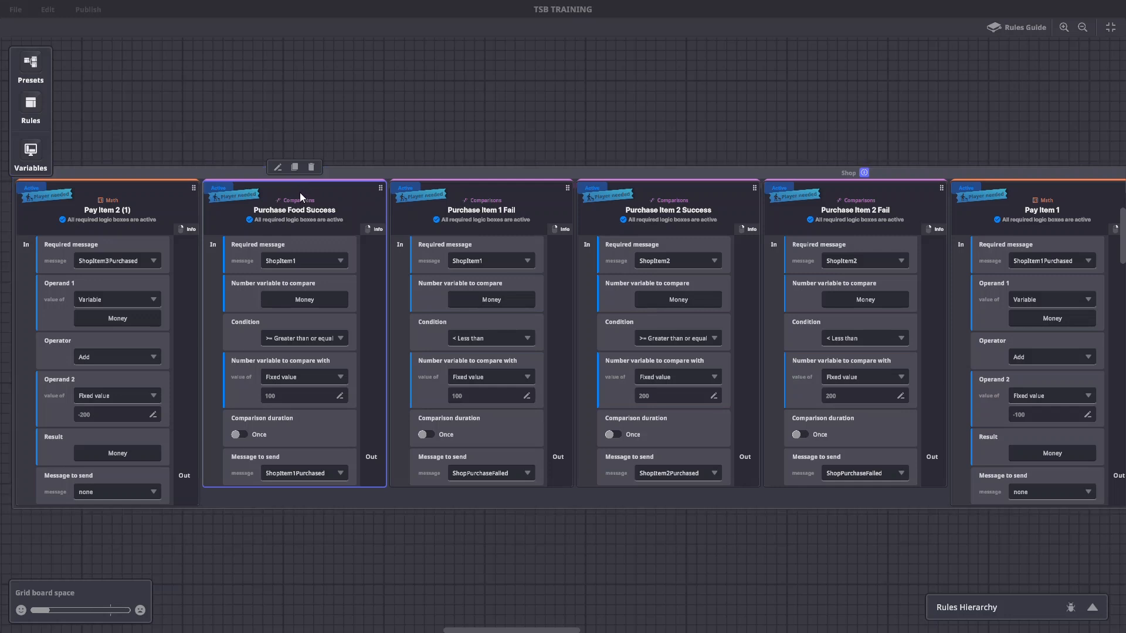
mouse_move(301, 198)
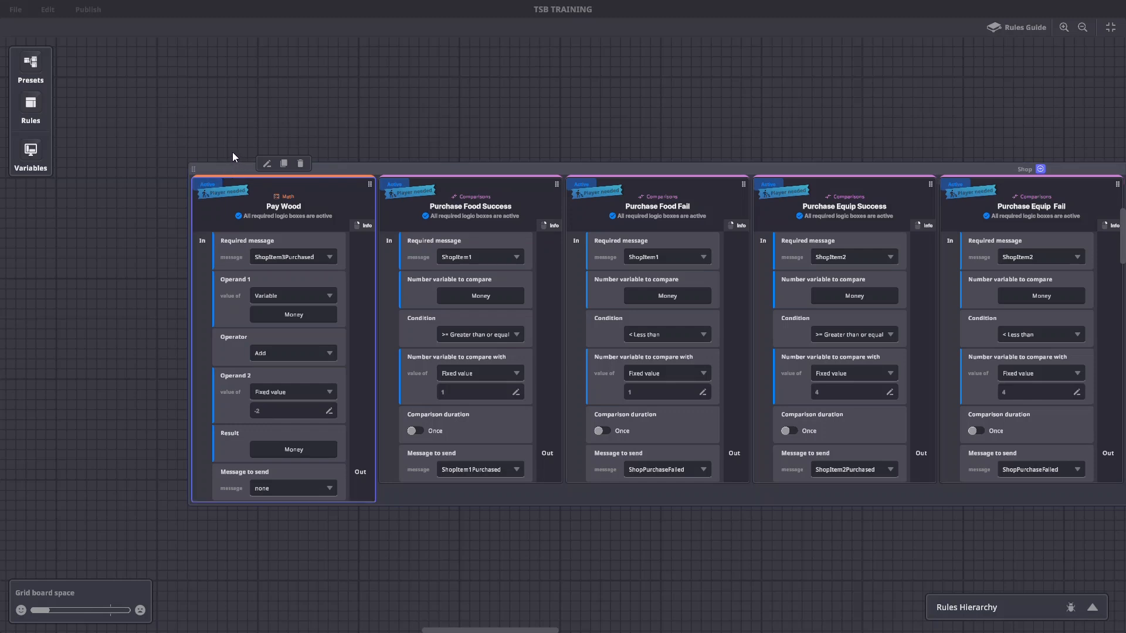
mouse_move(237, 153)
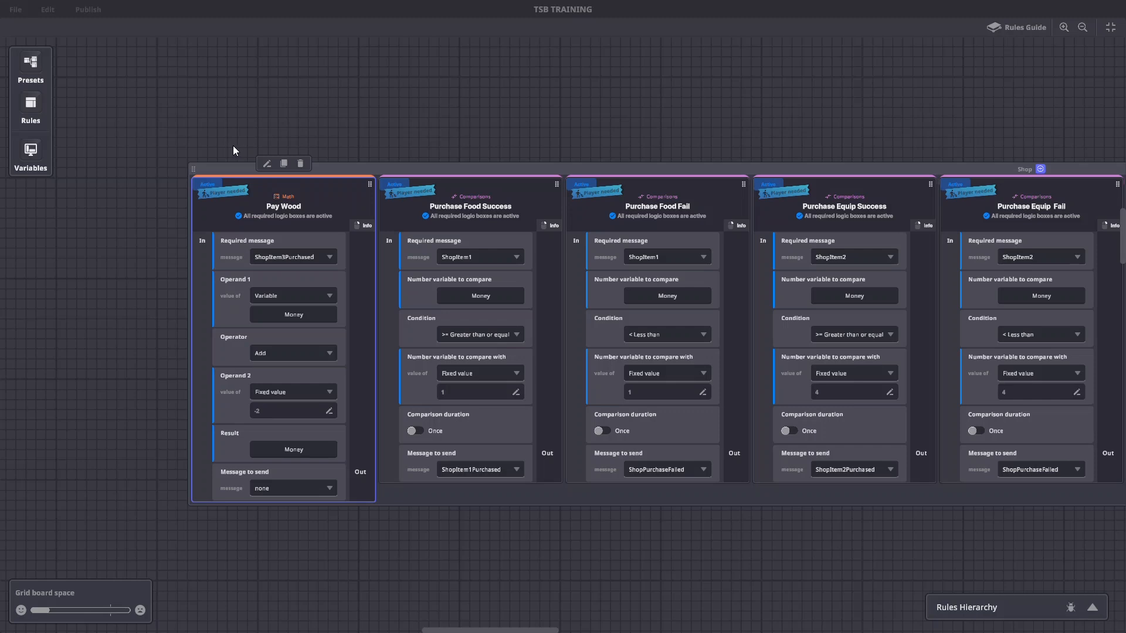
mouse_move(260, 144)
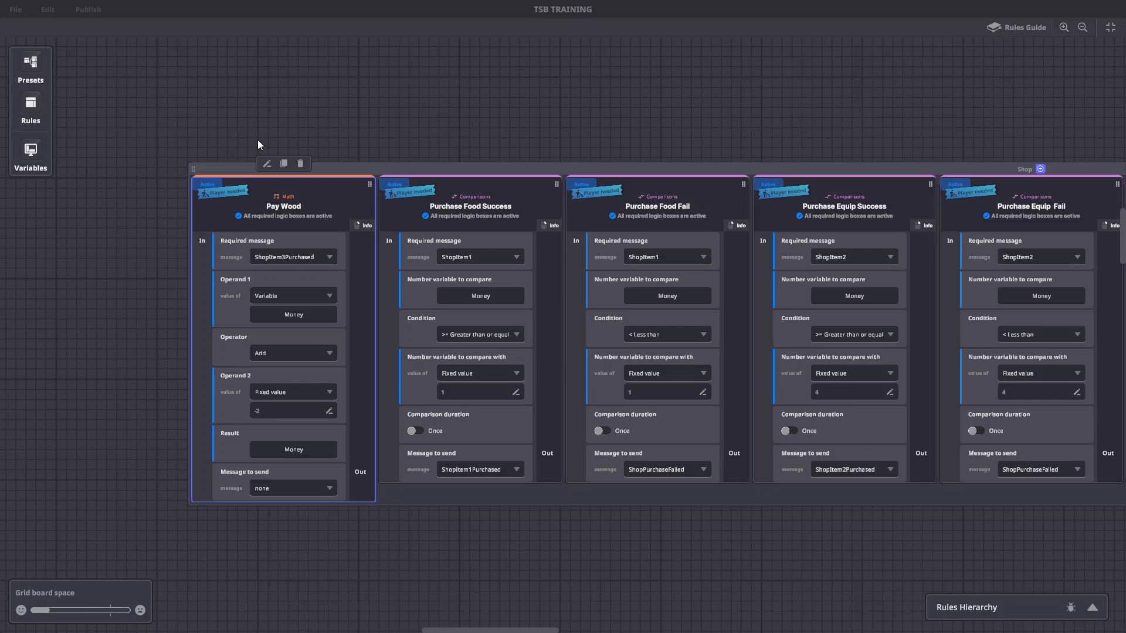
mouse_move(350, 137)
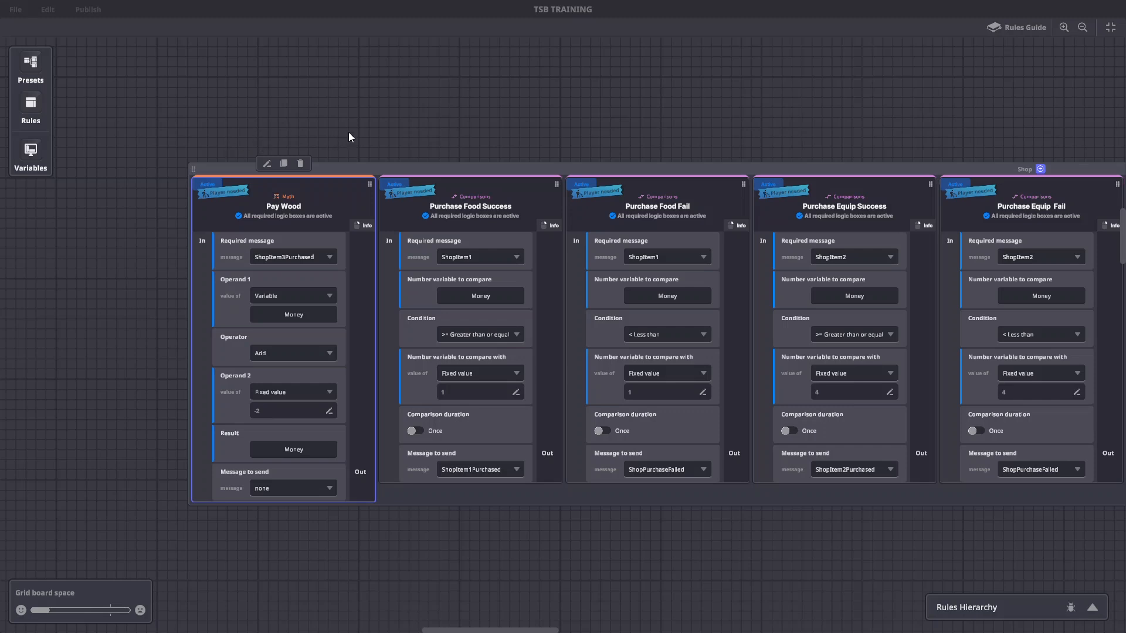
mouse_move(381, 131)
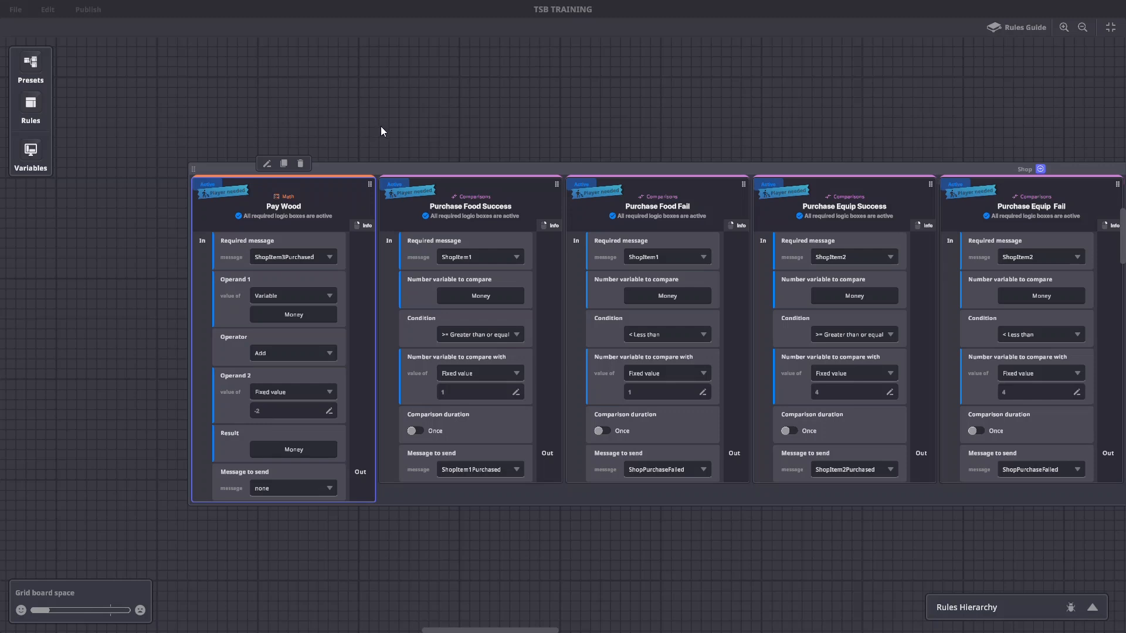
Step: Create a Text variable named 'Purchase Status' with the value 'You'
left_click(30, 149)
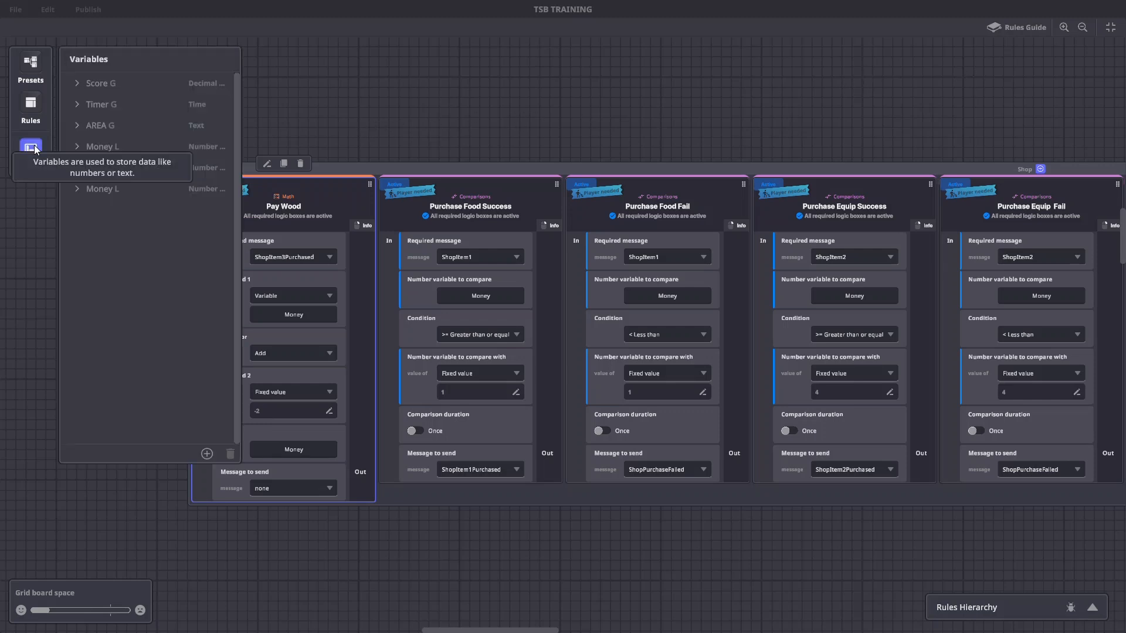
left_click(207, 454)
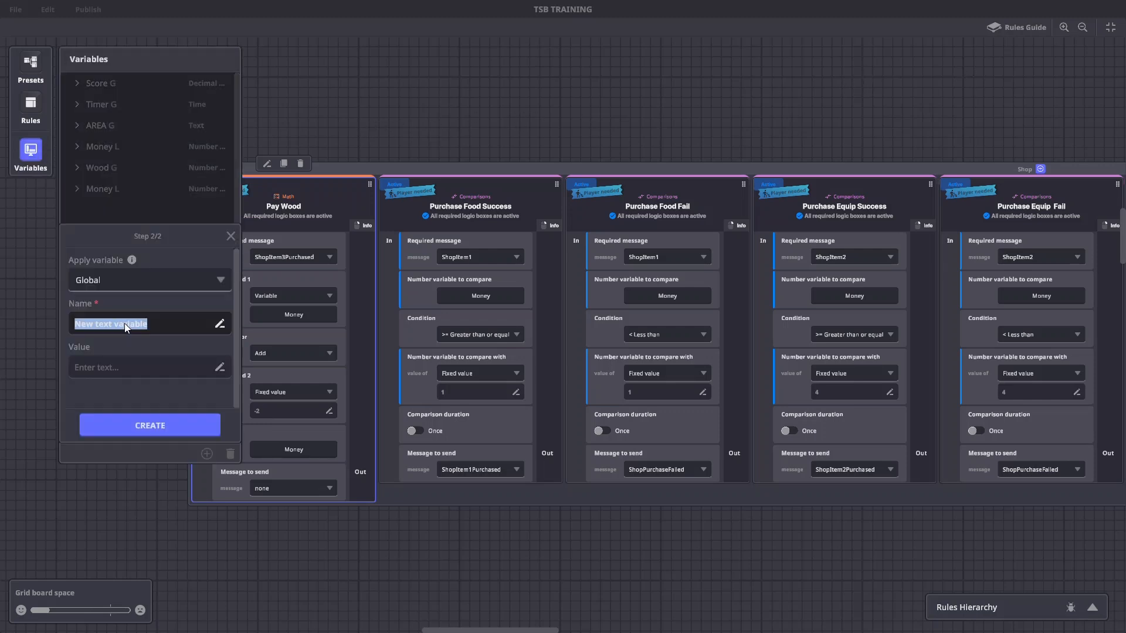
type("Purchase Statu")
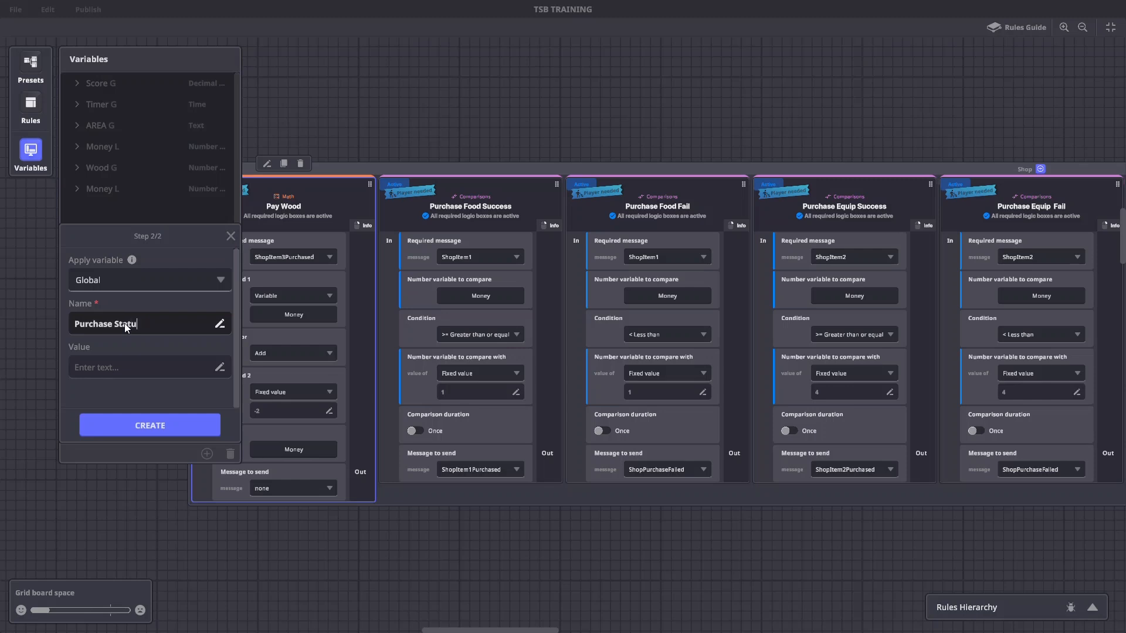
type("You")
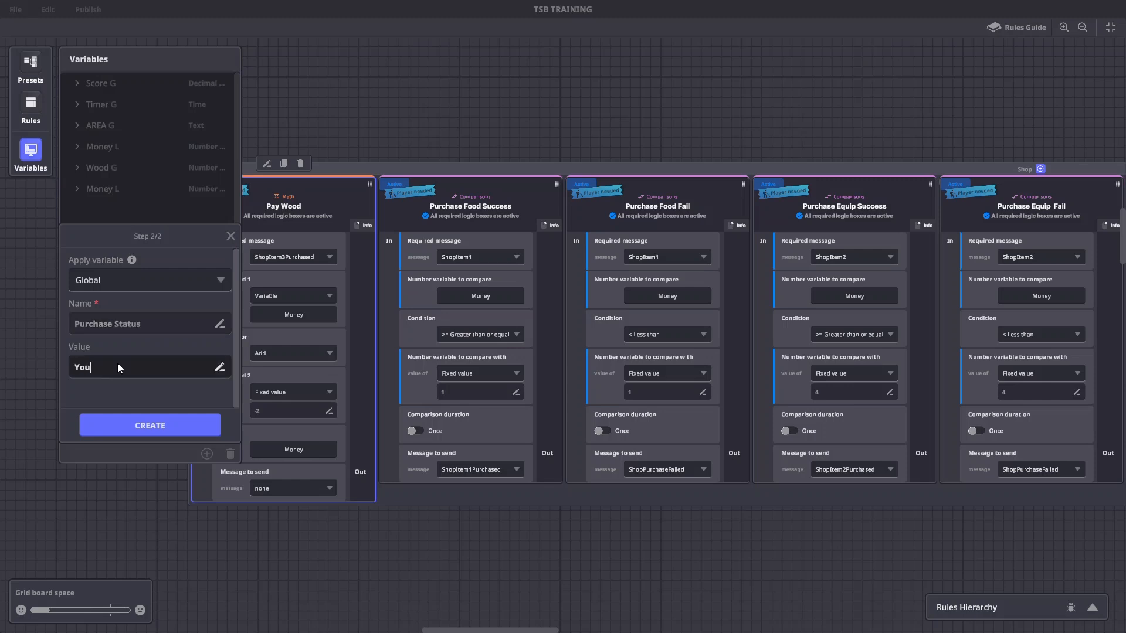
left_click(30, 108)
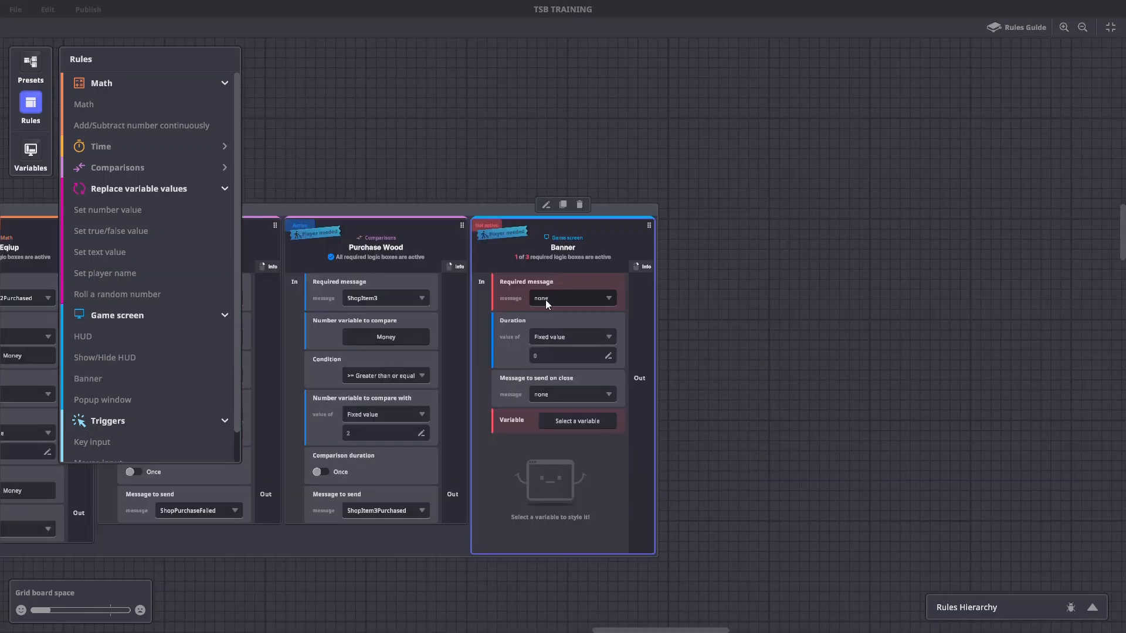
Step: Trigger the Banner on ShopPurchaseFailed with a duration of 5
left_click(571, 298)
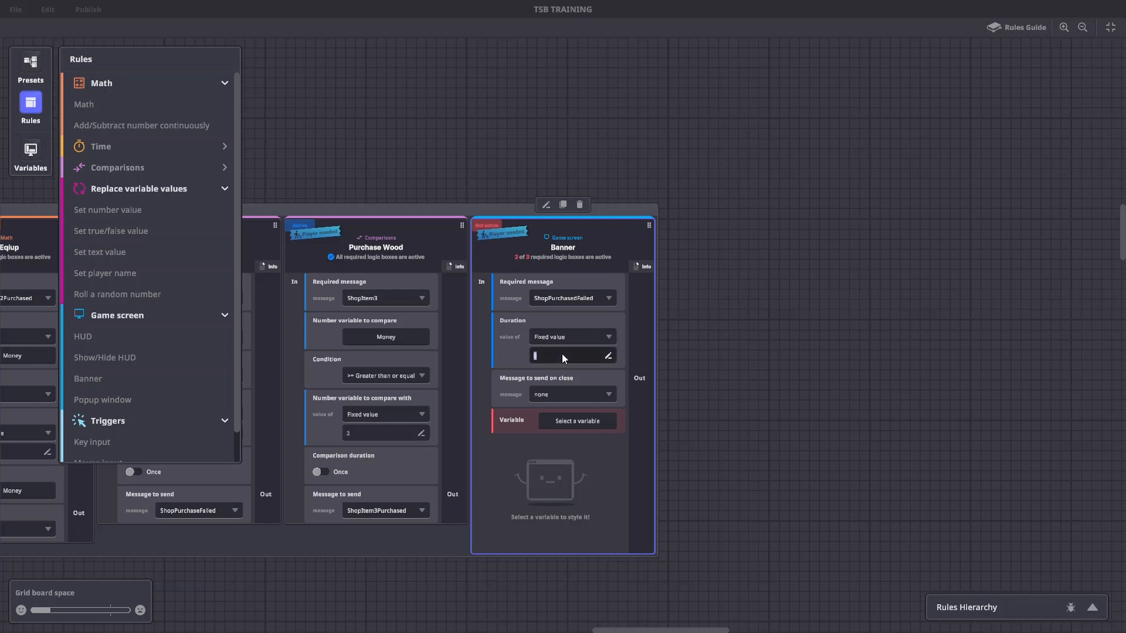
type("5")
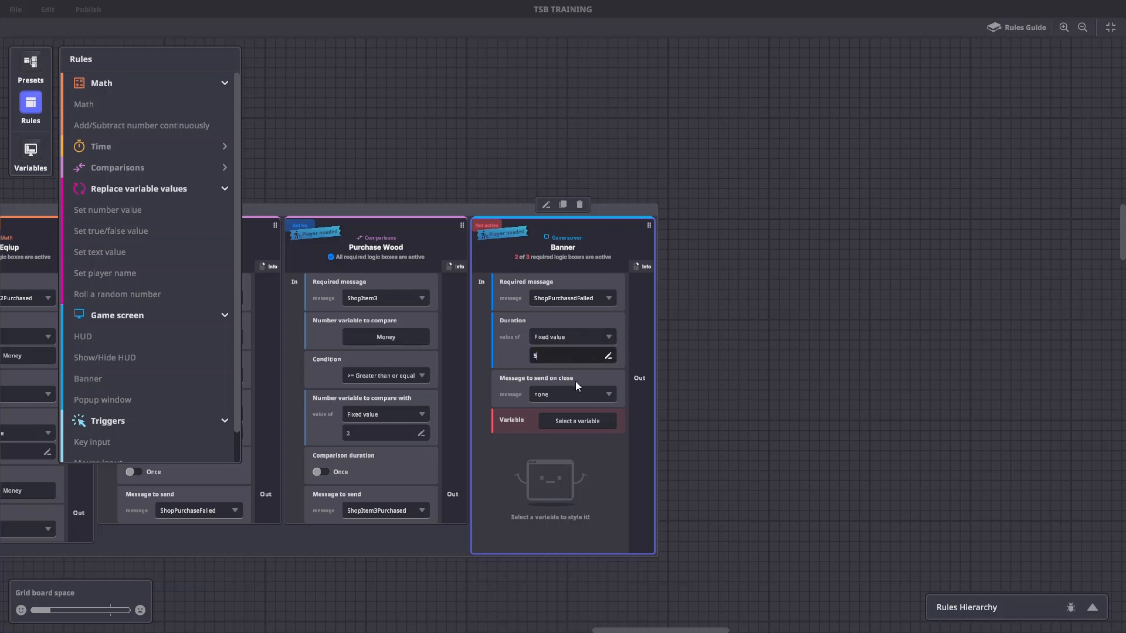
left_click(30, 153)
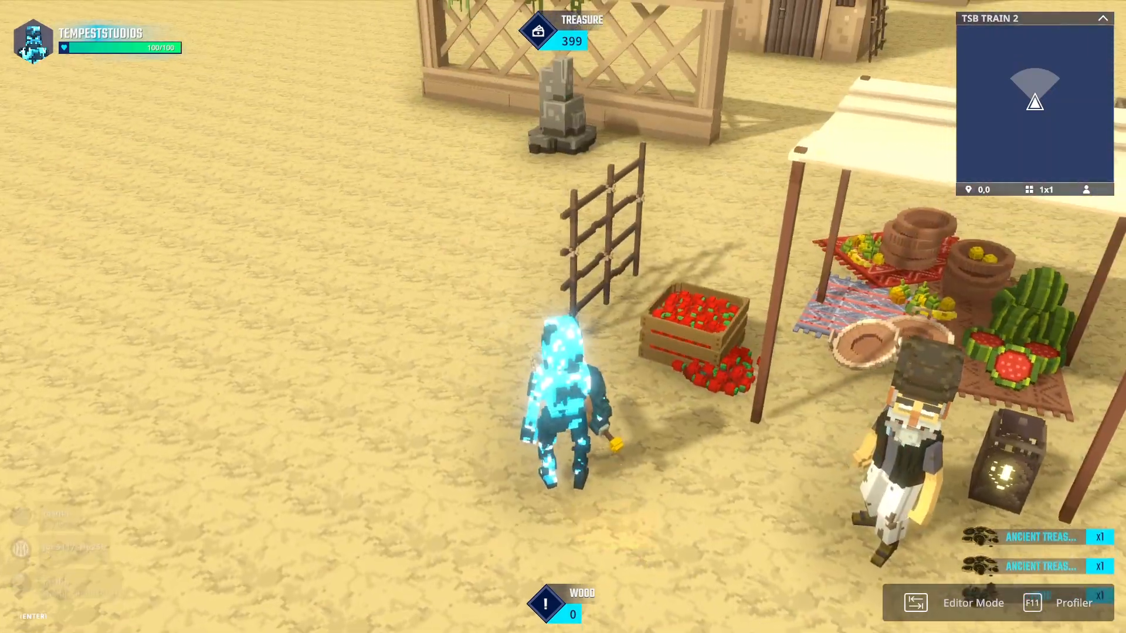
Step: Check the Ancient Treasure in the inventory, then buy Wood from the merchant
key("i")
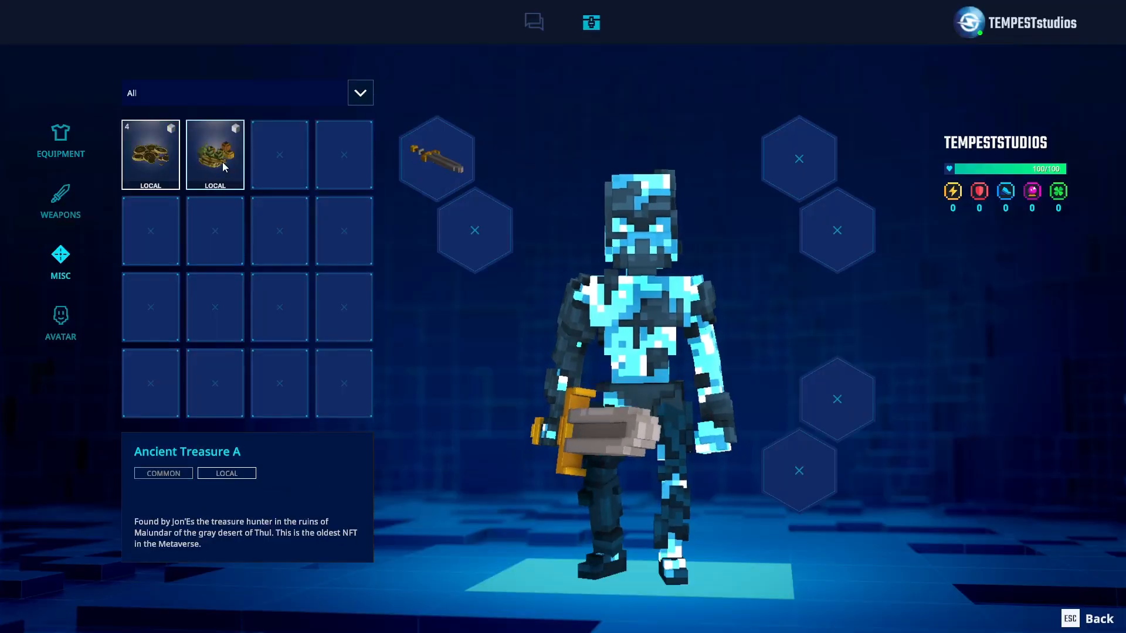
left_click(214, 154)
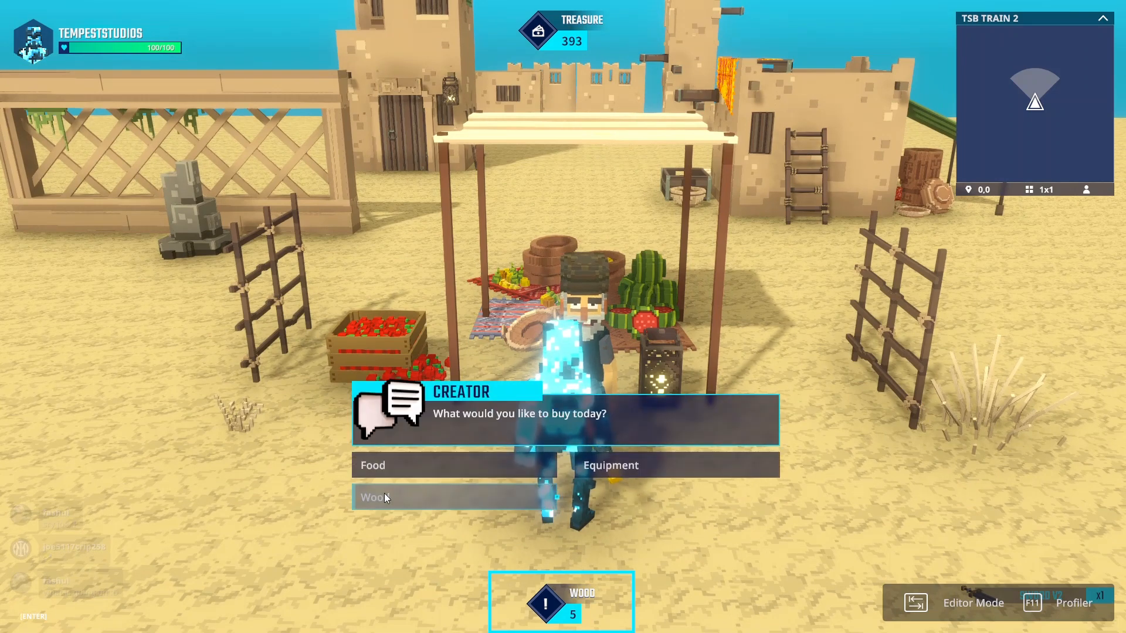
left_click(370, 497)
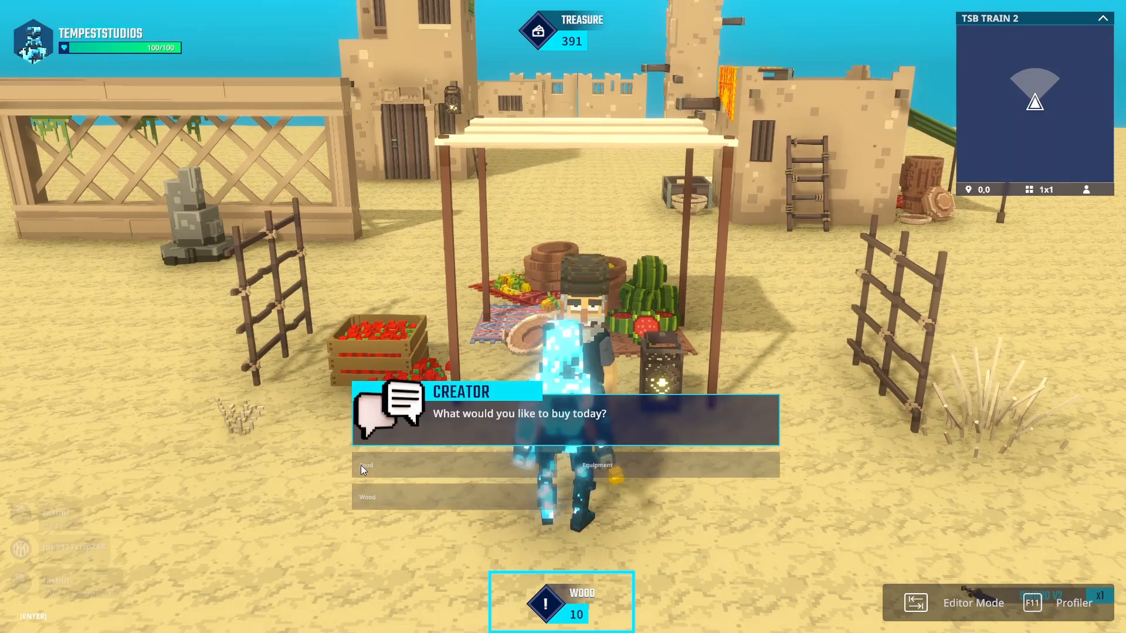